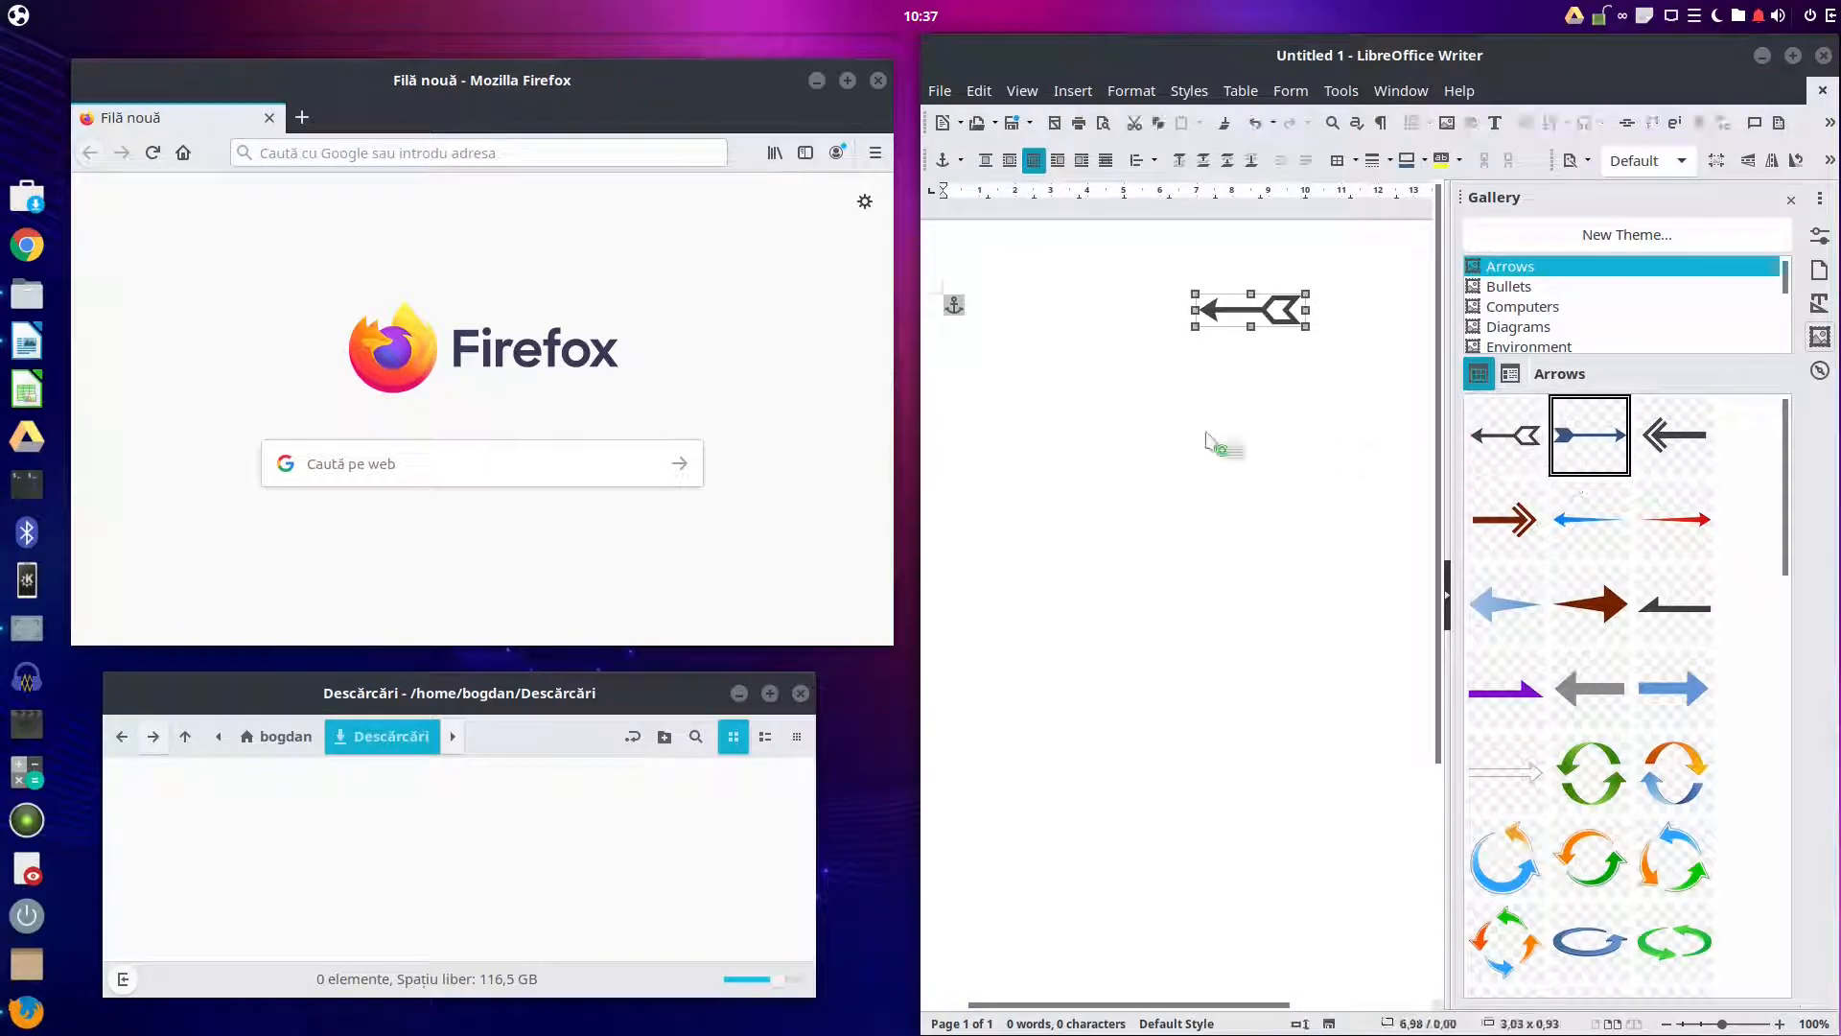
Step: Open the blue arrow's context menu, then scroll down the Gallery theme list
{"action": "right_click", "coordinate": [1104, 373]}
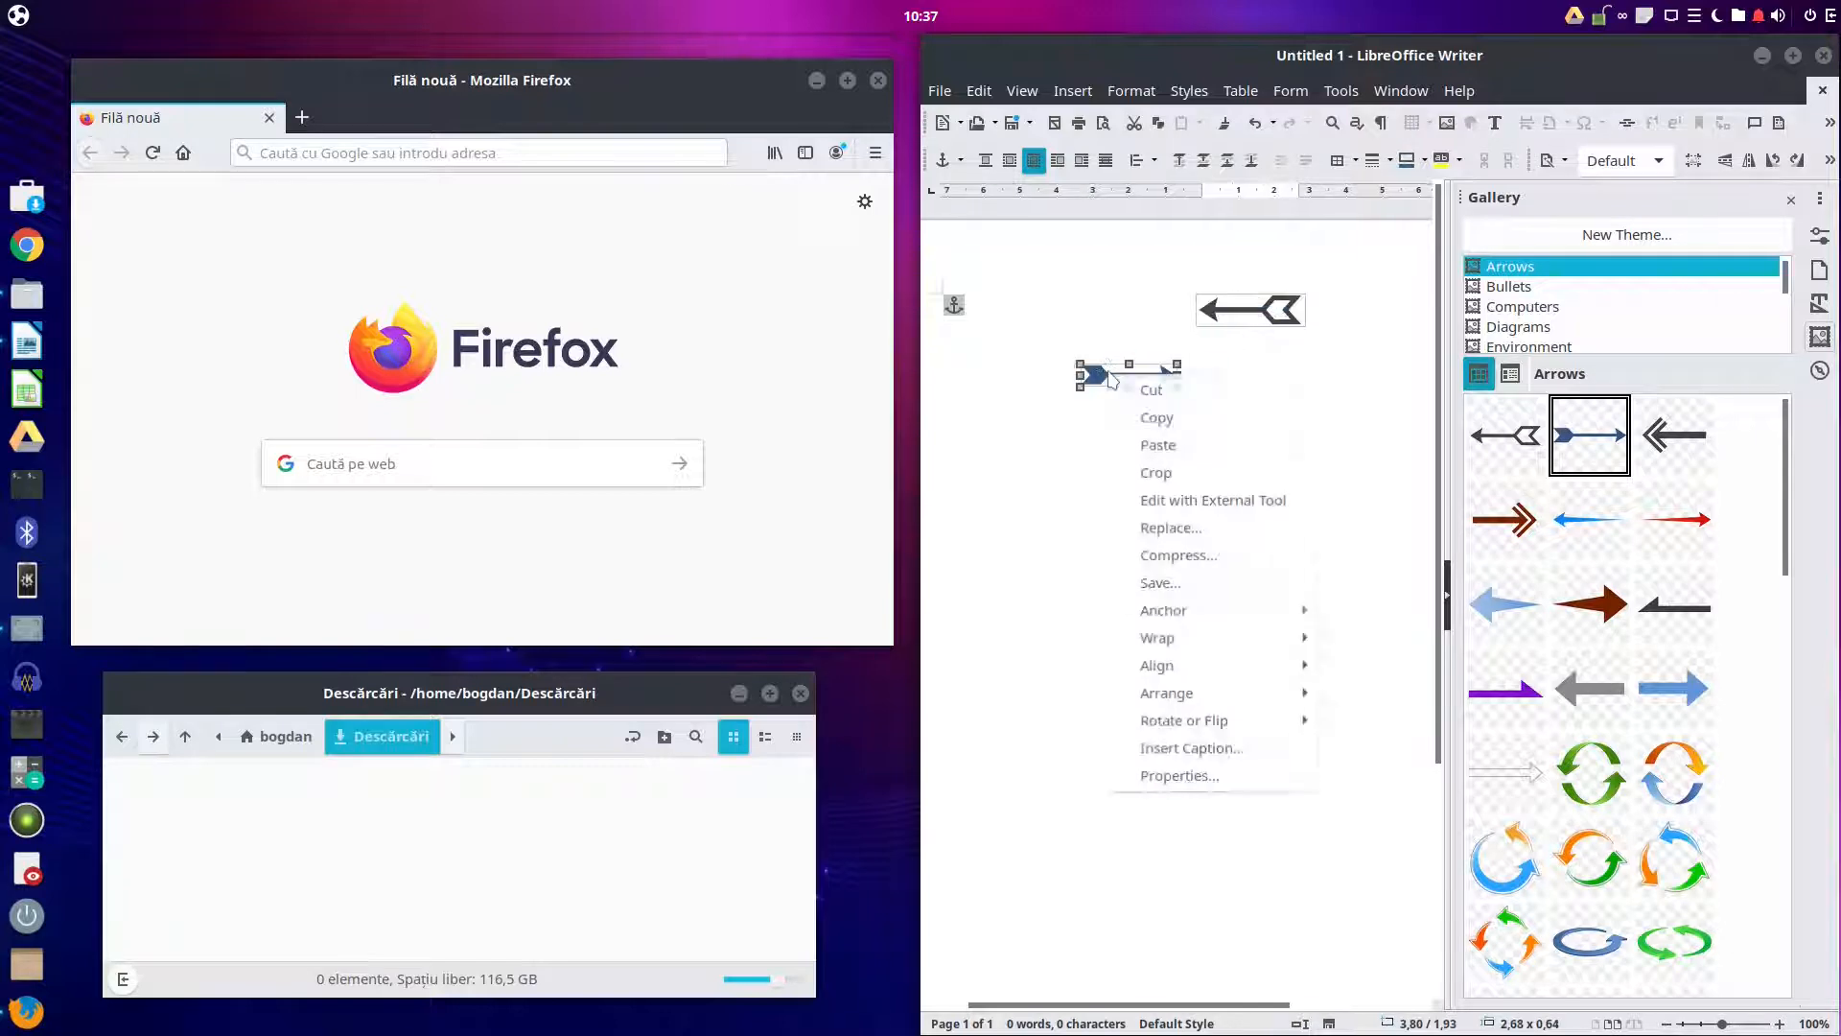
{"action": "mouse_move", "coordinate": [1162, 610]}
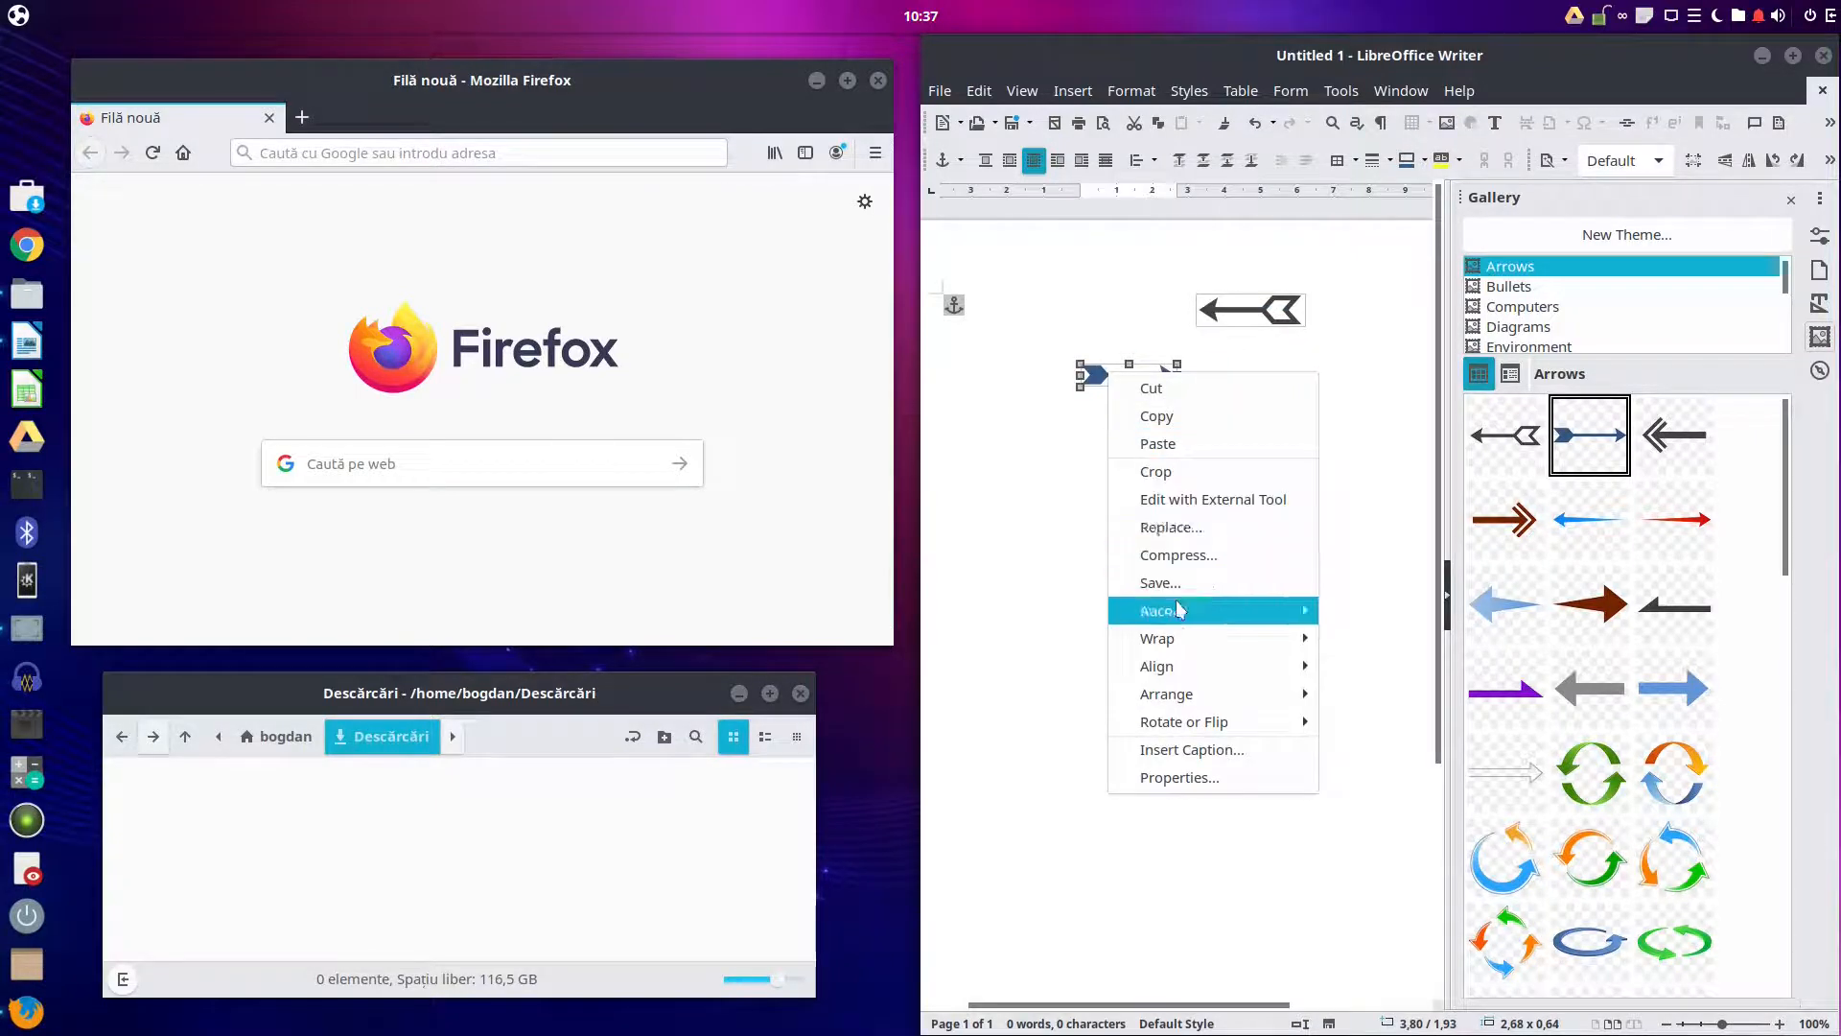
{"action": "mouse_move", "coordinate": [1037, 605]}
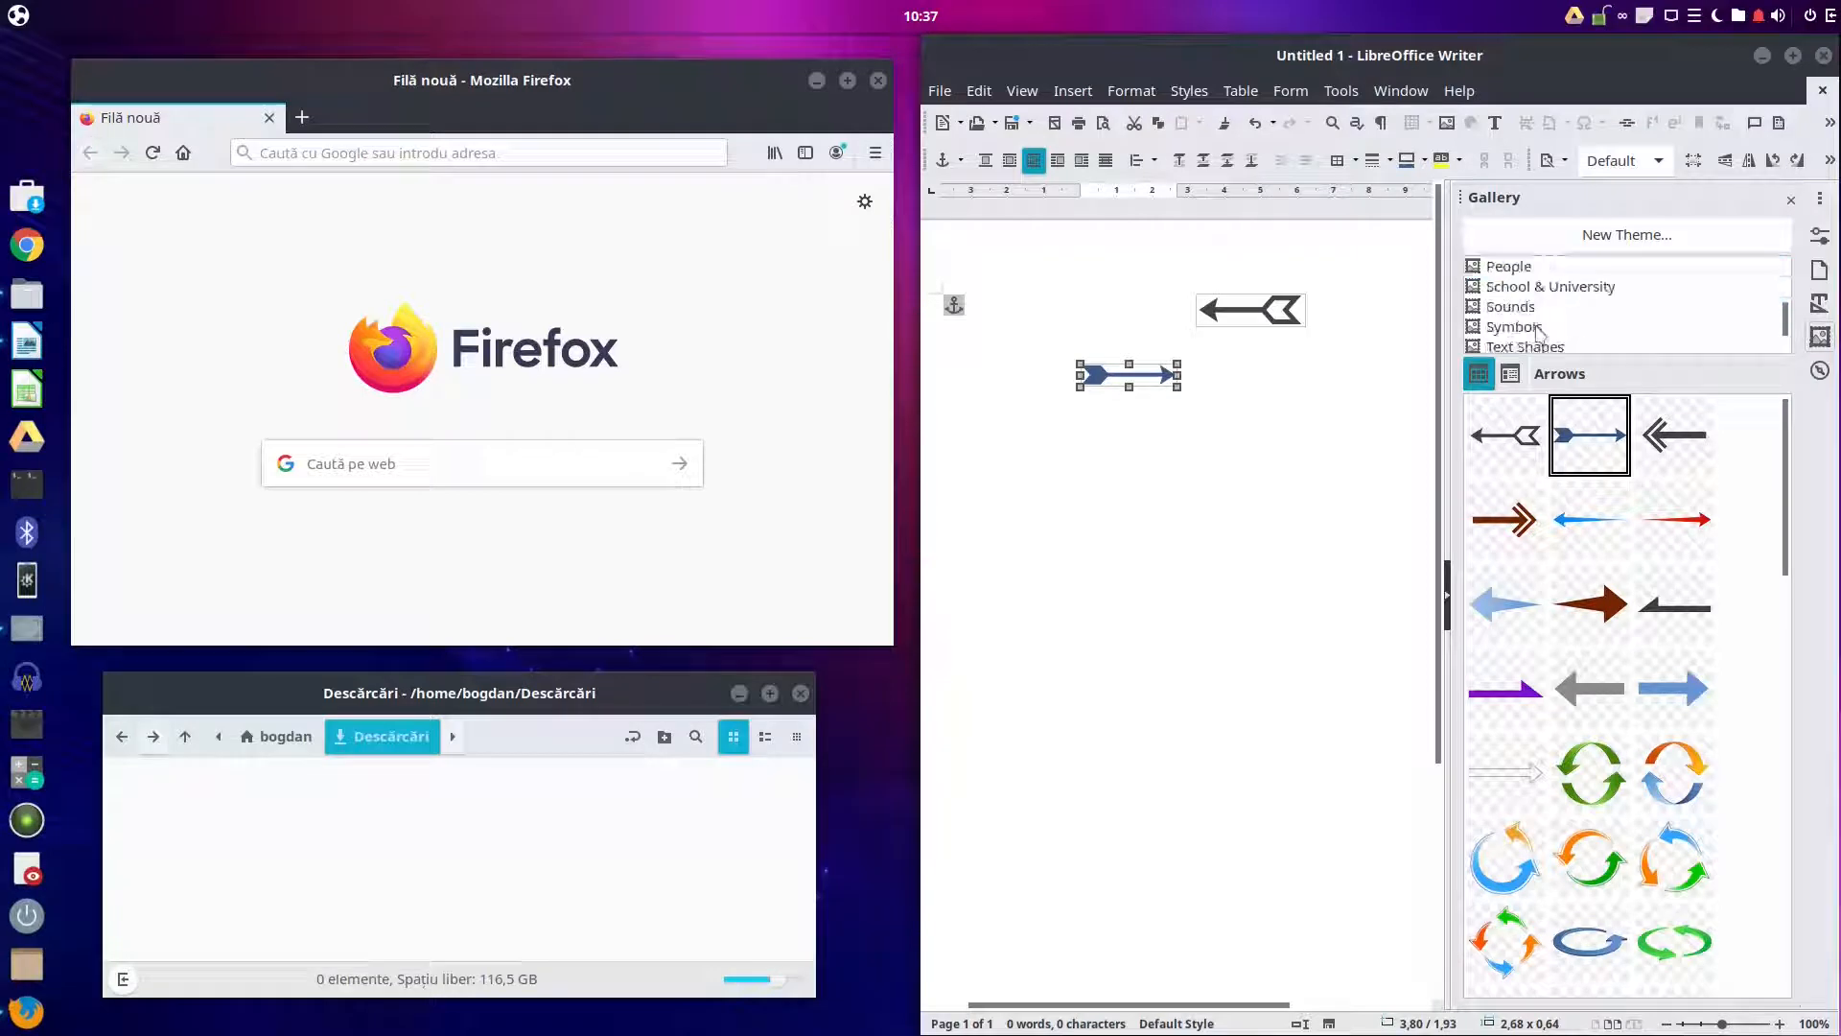
{"action": "scroll", "scroll_direction": "down", "scroll_amount": 3}
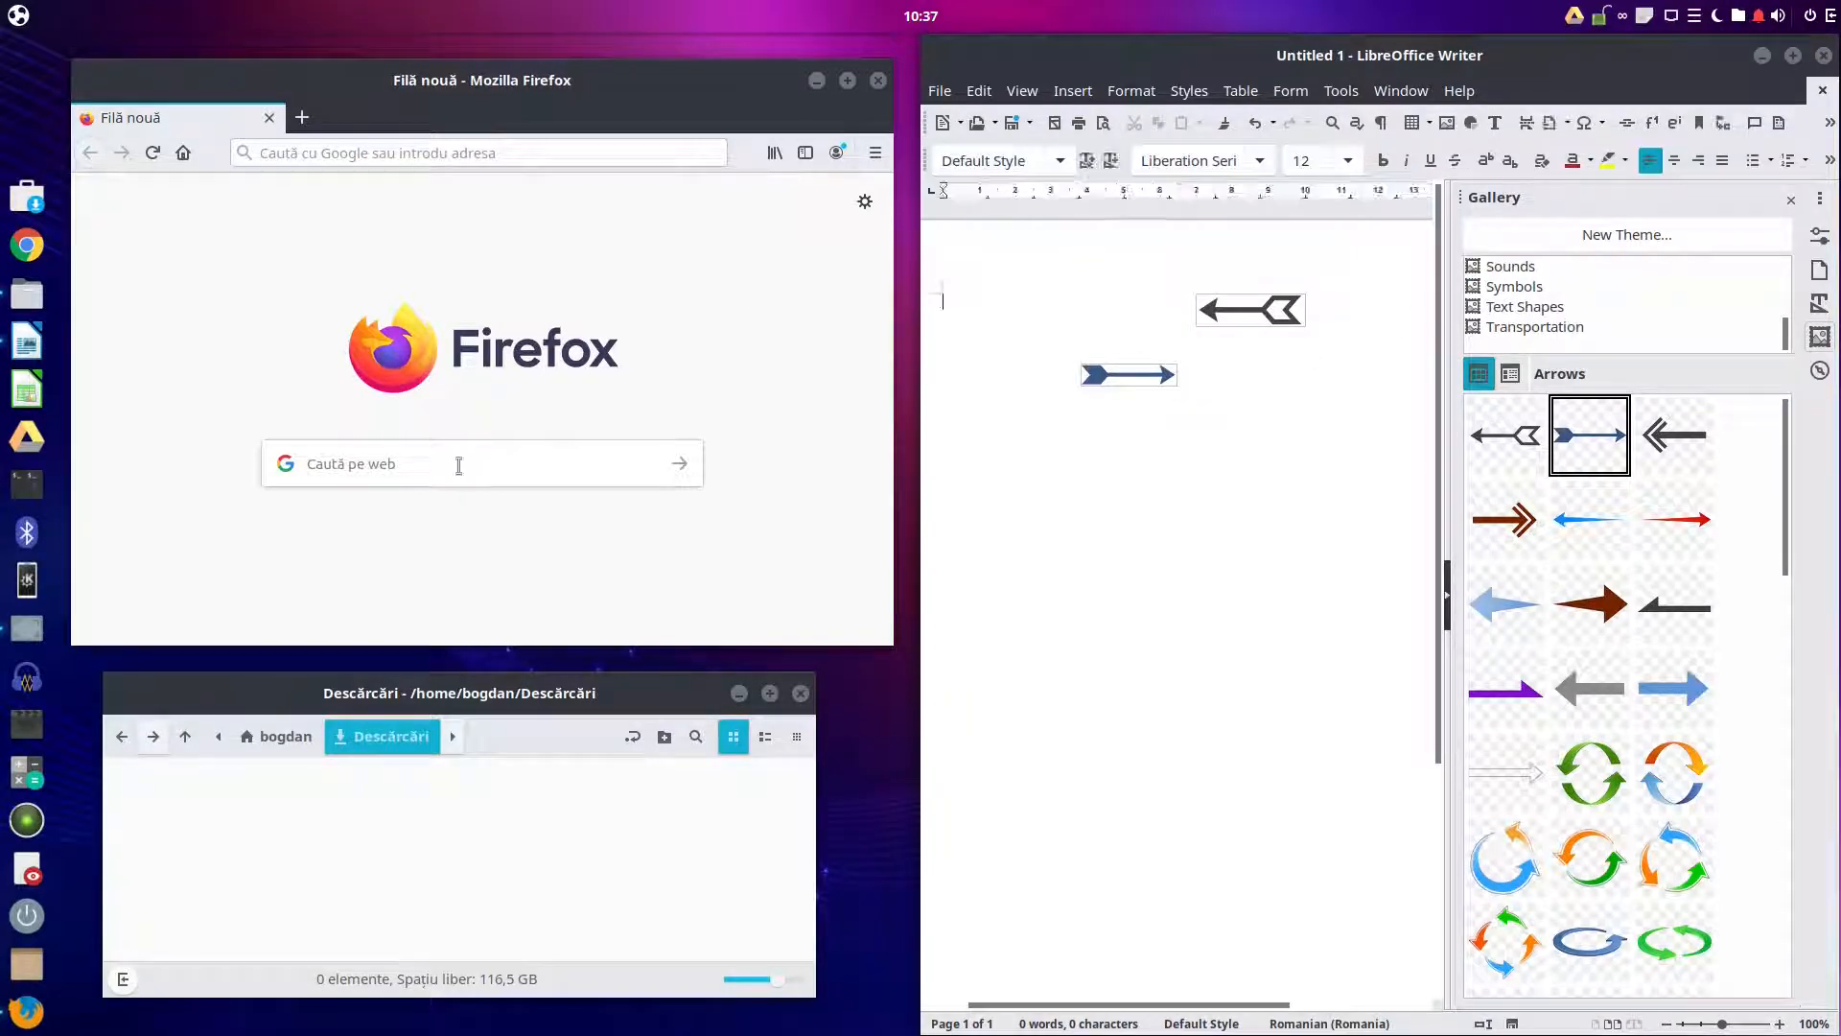
Step: Search for LibreOffice extensions and open the Fontwork extended gallery extension page
{"action": "type", "text": "ec"}
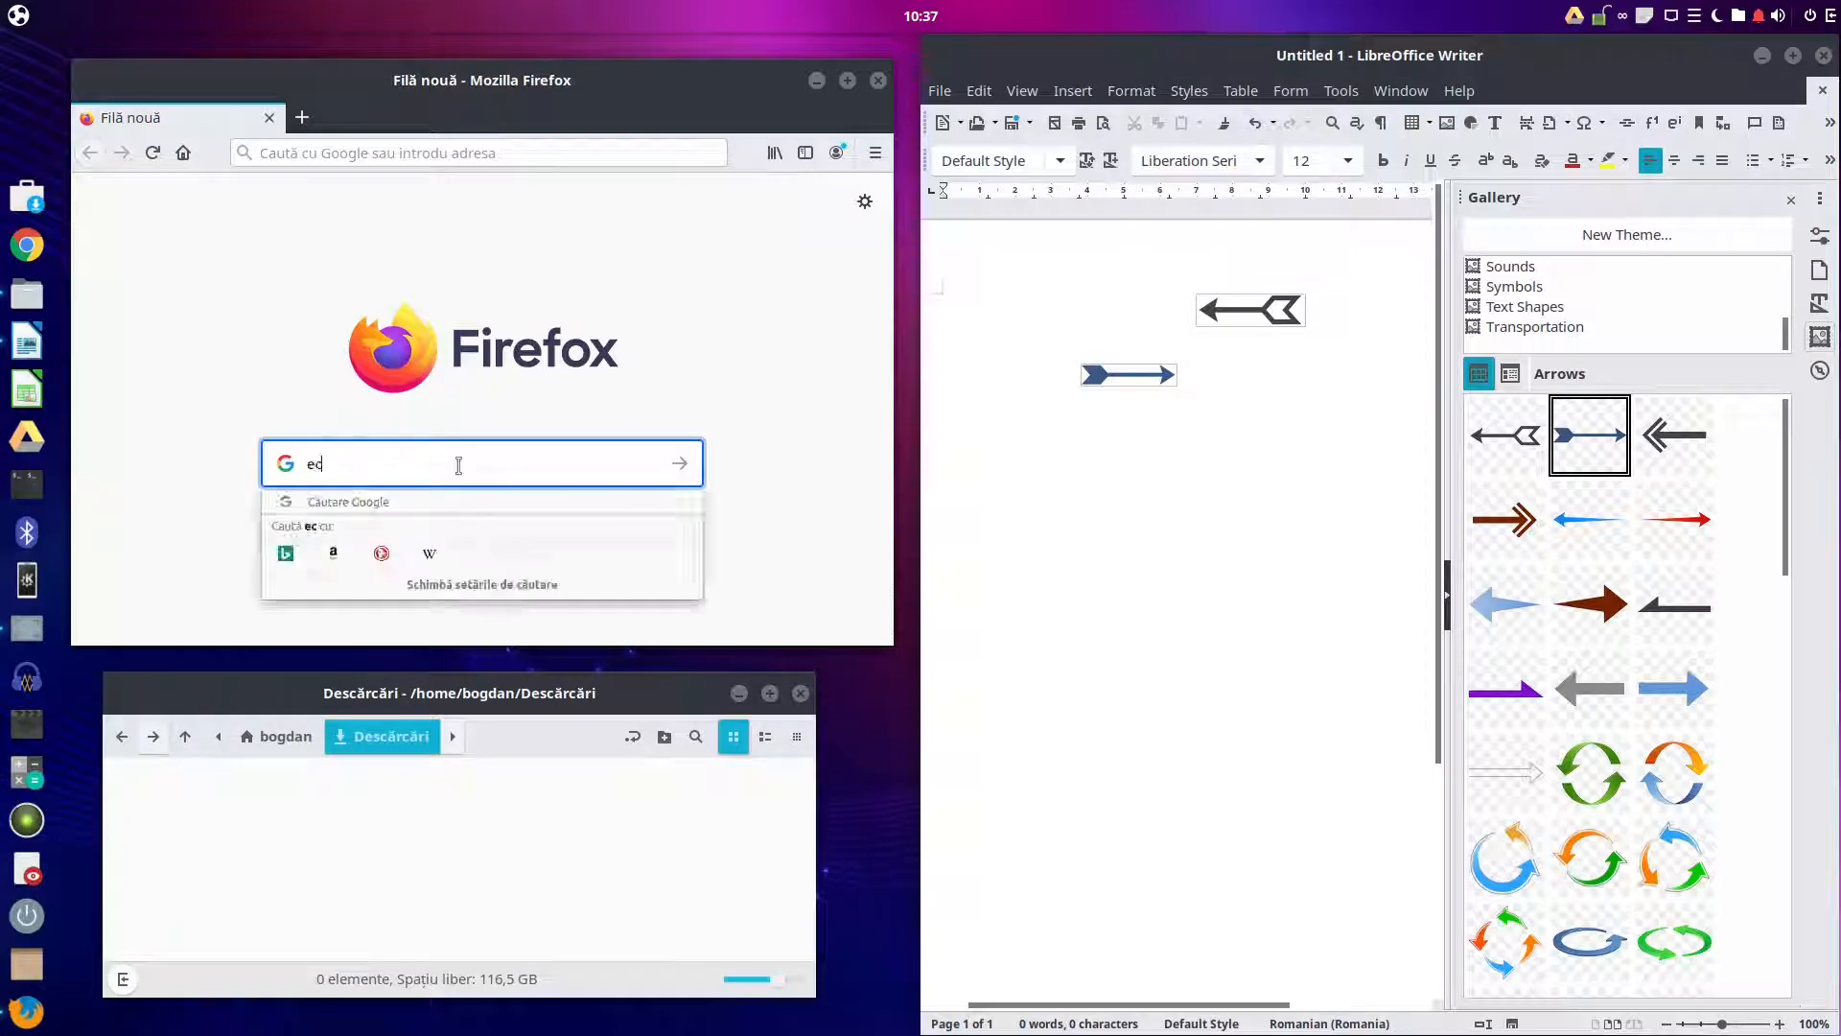
{"action": "type", "text": "extensions"}
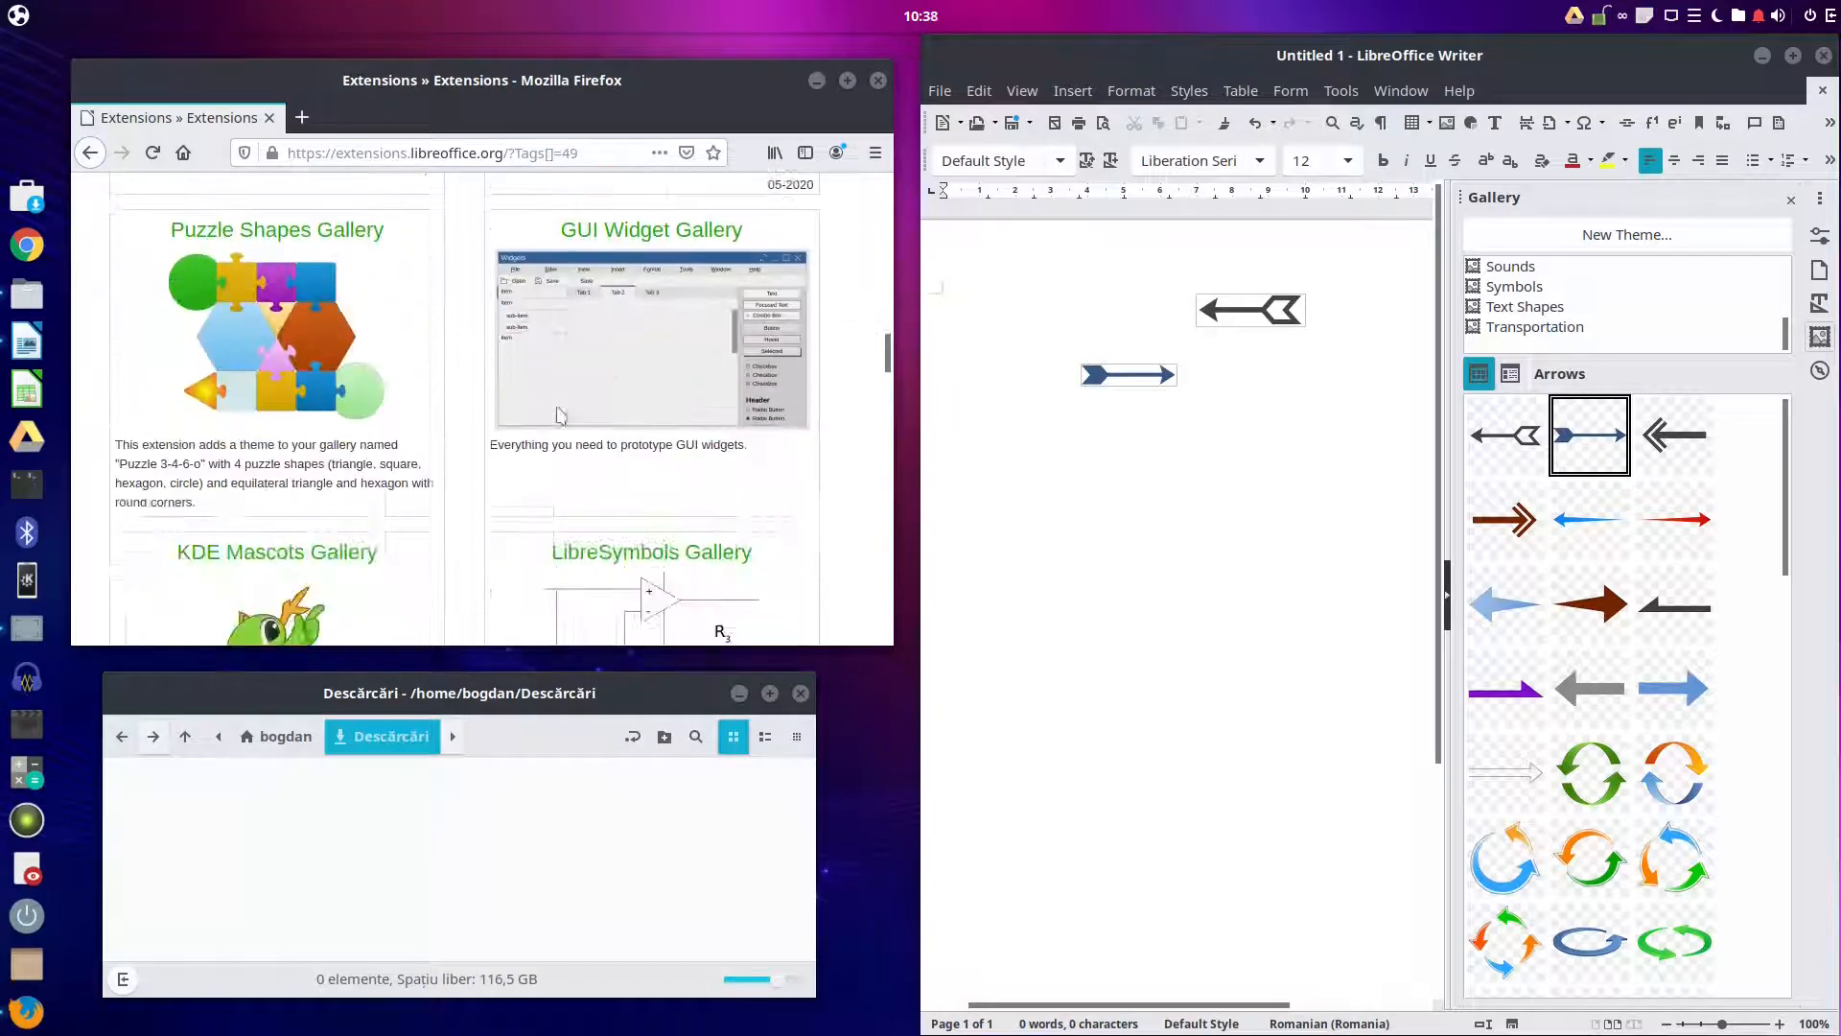
{"action": "scroll", "scroll_direction": "down", "scroll_amount": 3}
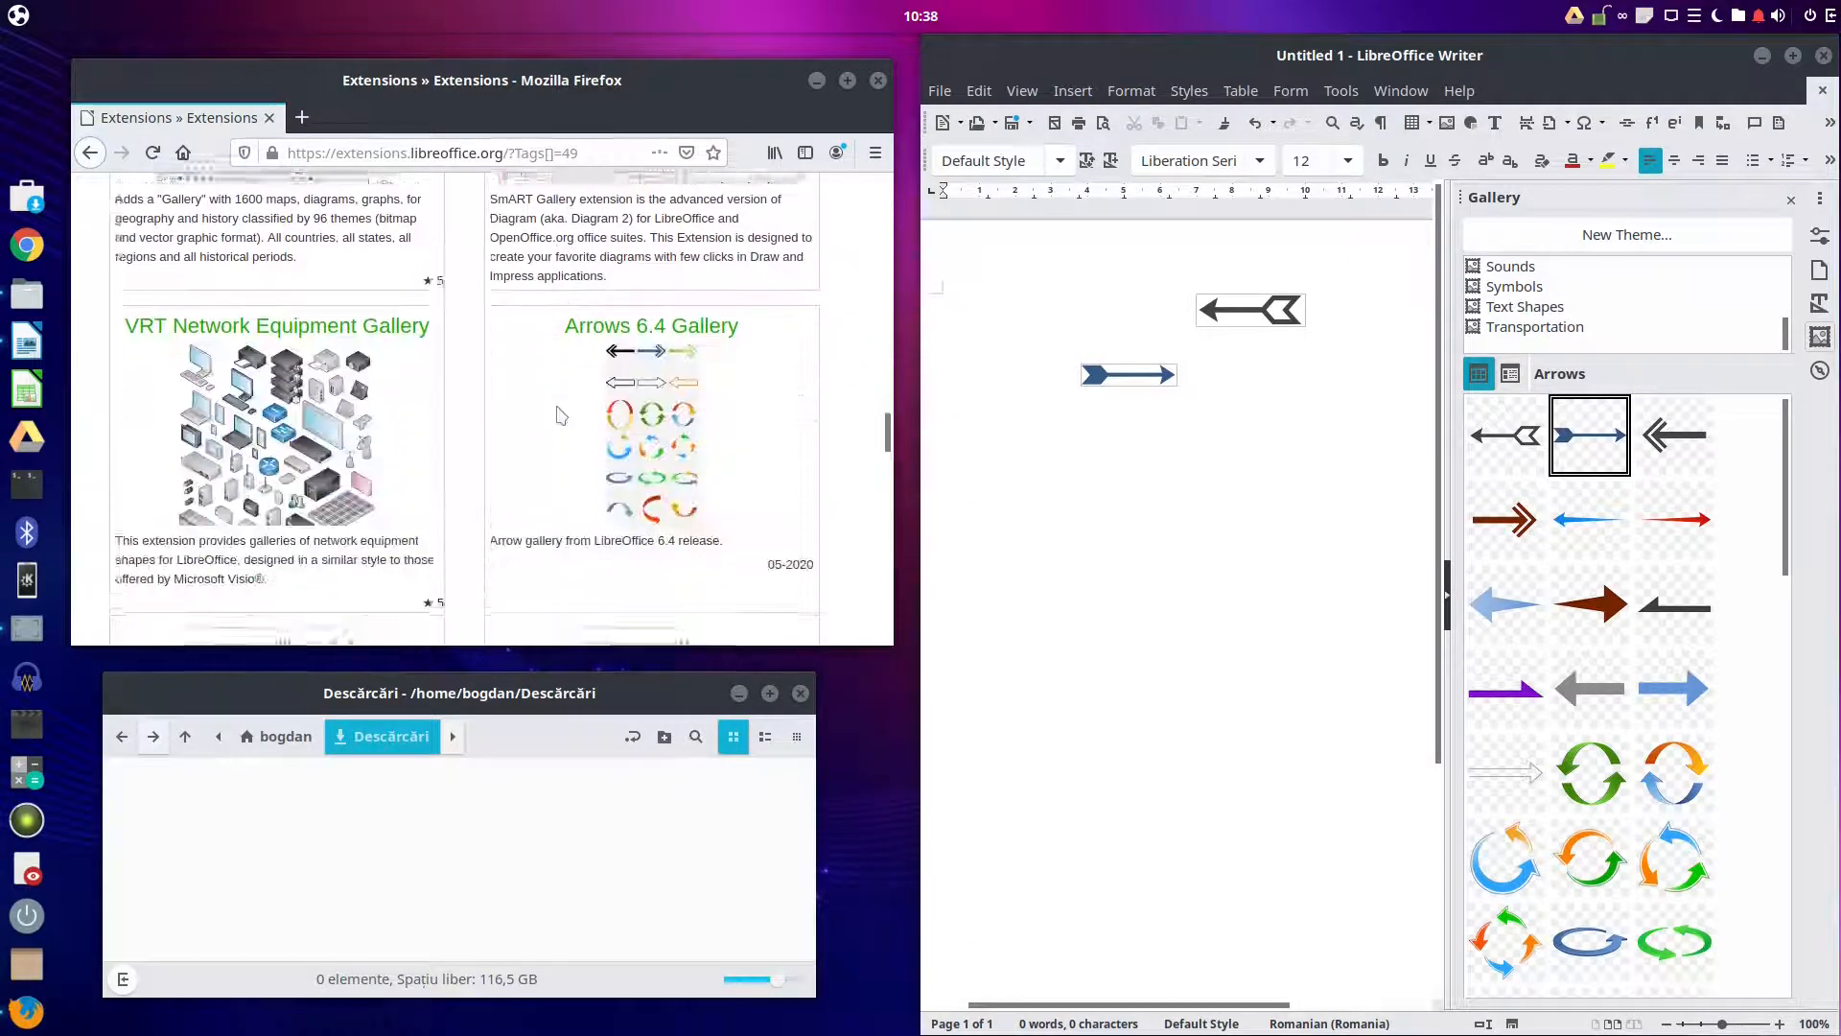
{"action": "scroll", "scroll_direction": "down", "scroll_amount": 3}
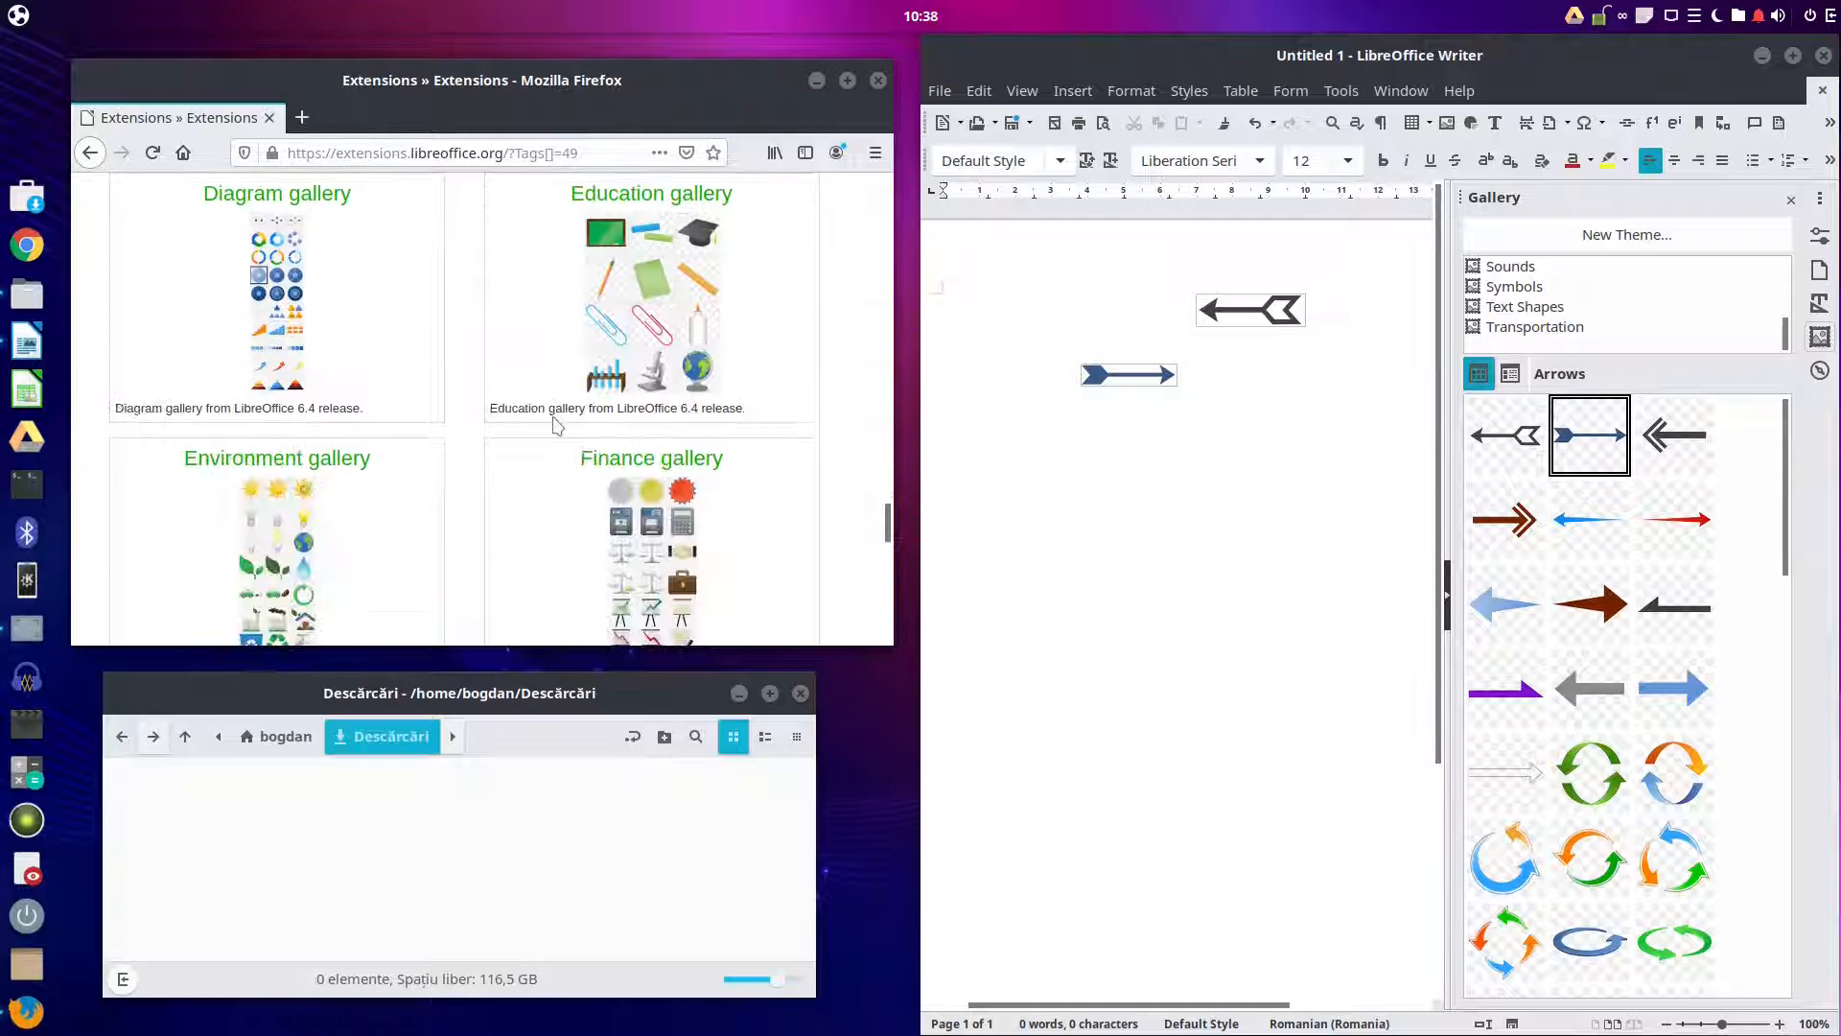
{"action": "scroll", "scroll_direction": "down", "scroll_amount": 3}
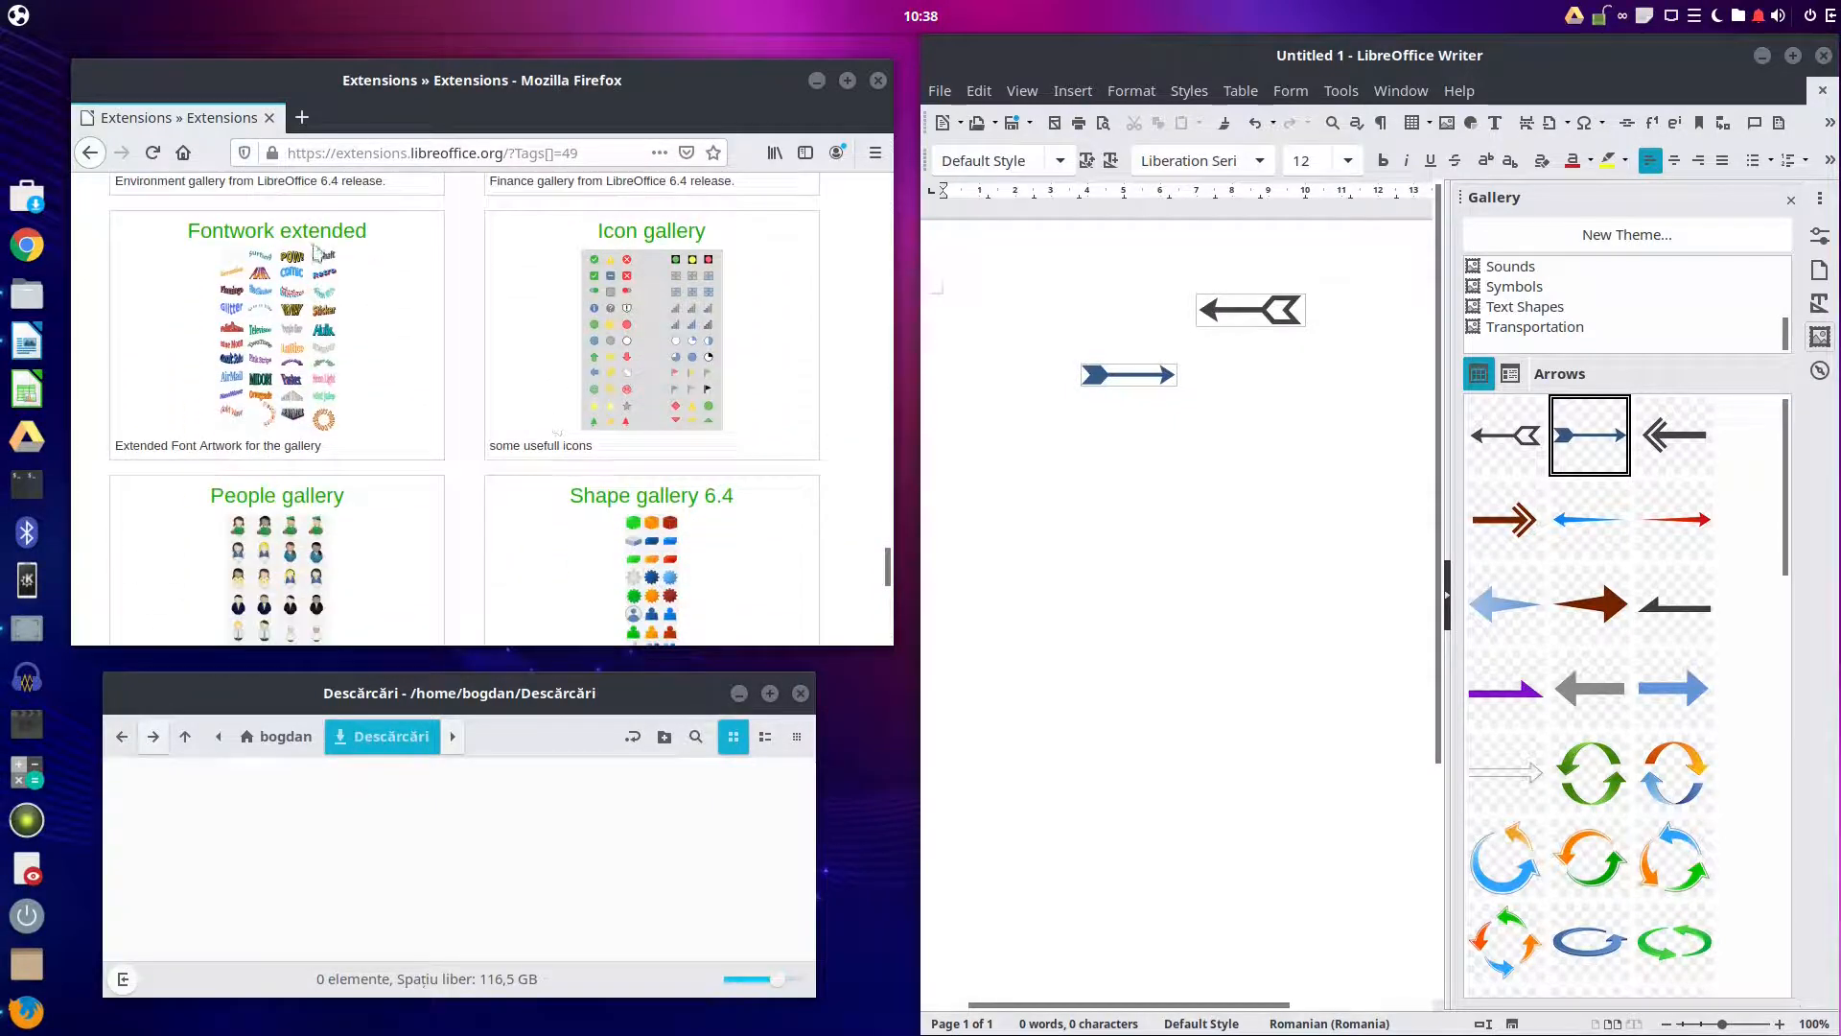
{"action": "left_click", "coordinate": [276, 231]}
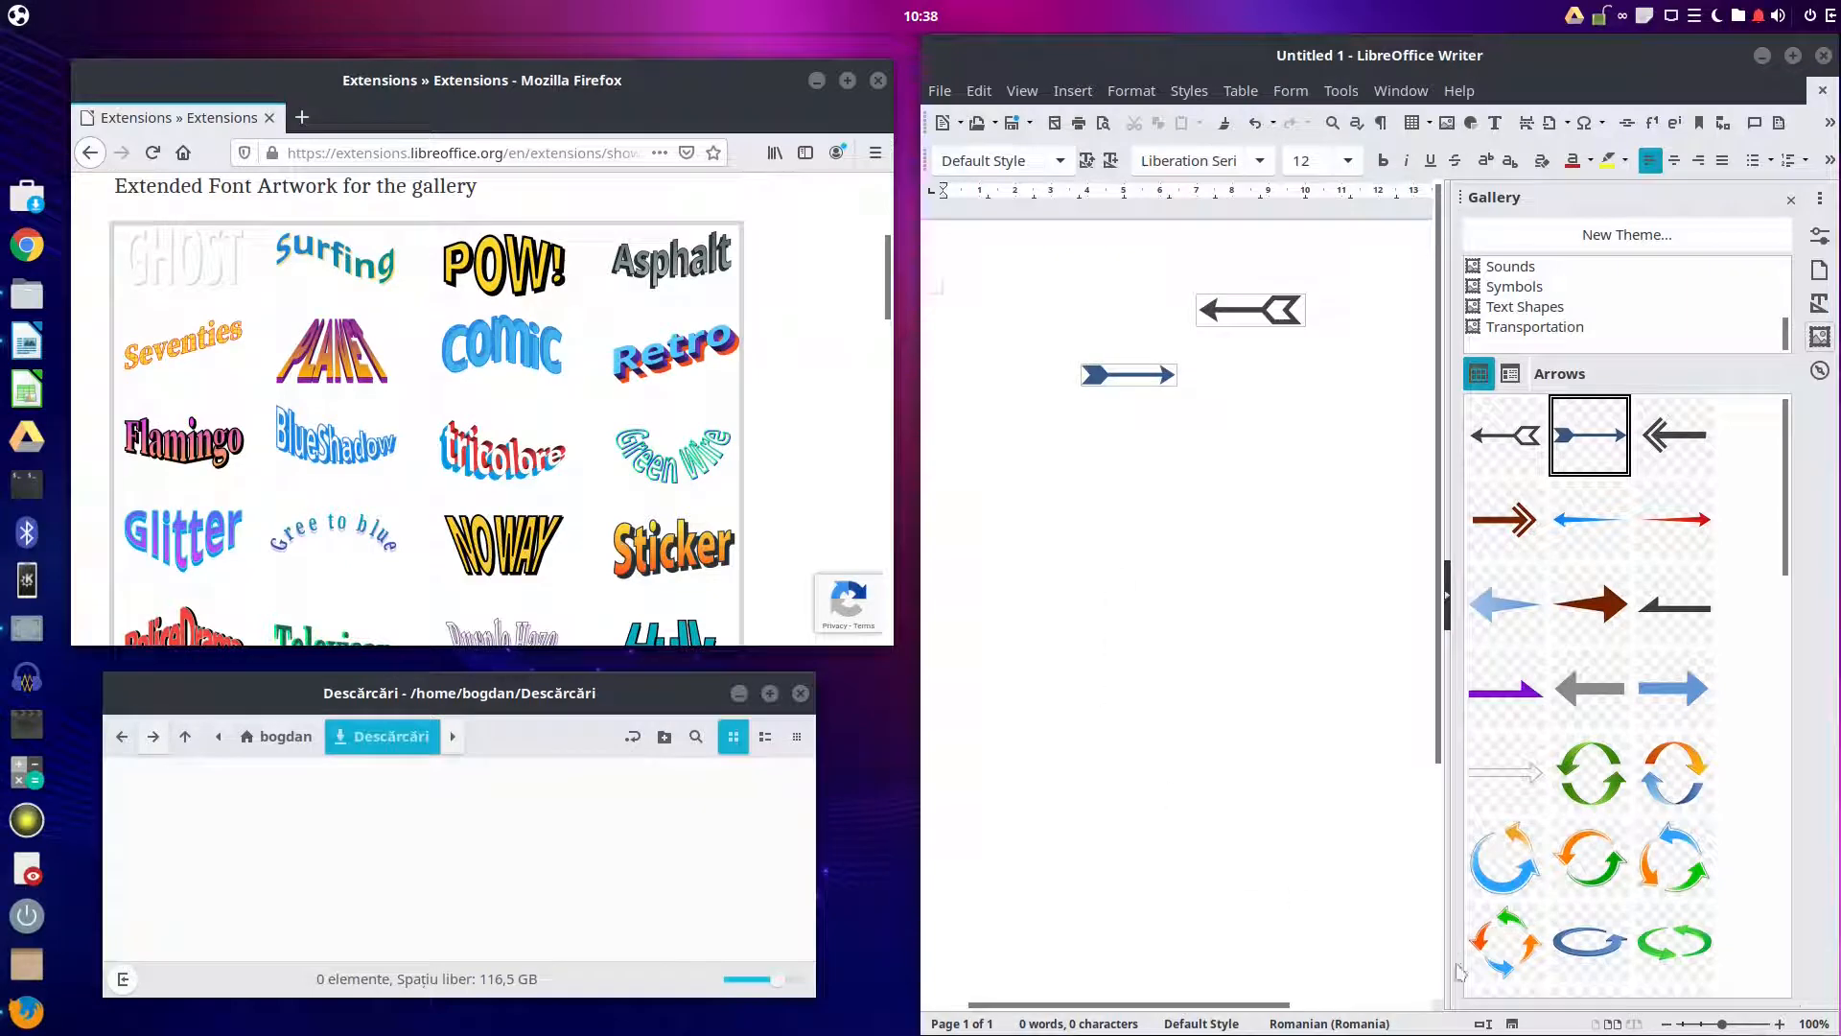
Step: Download and save fontwork-extended.oxt from the Fontwork extended release list
{"action": "left_click", "coordinate": [1072, 90]}
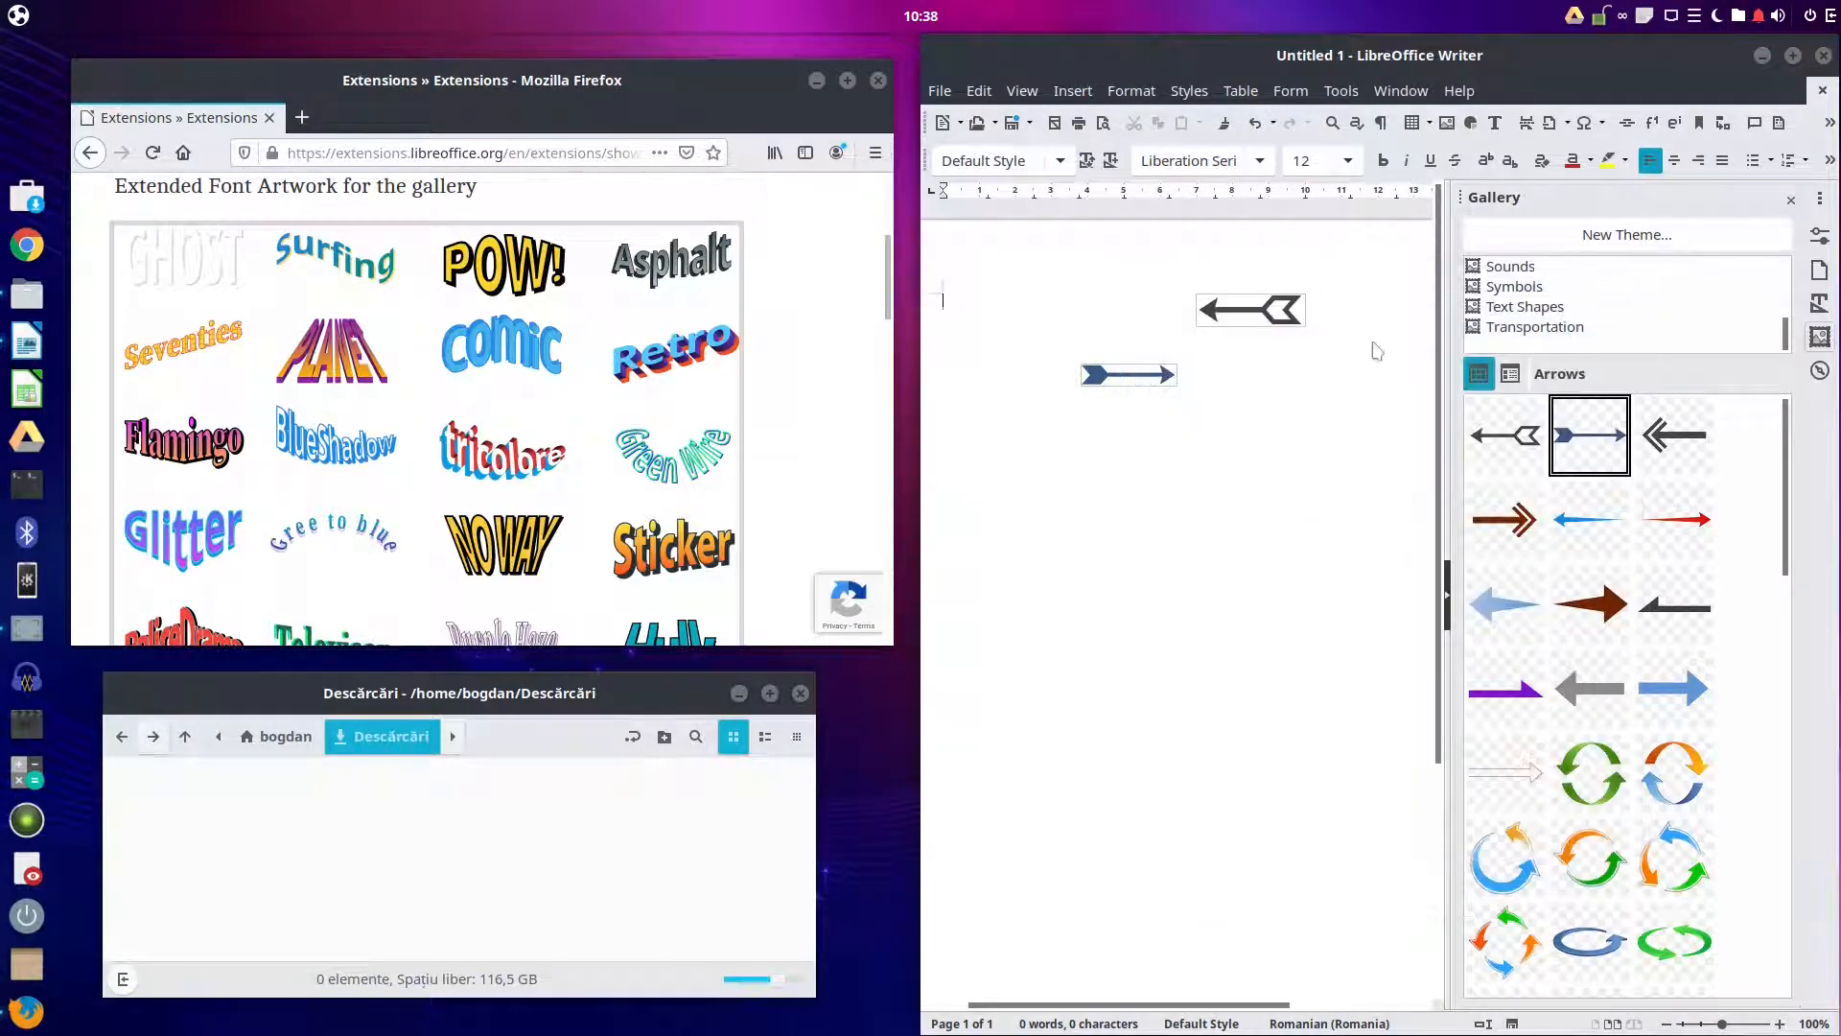
{"action": "scroll", "scroll_direction": "down", "scroll_amount": 3}
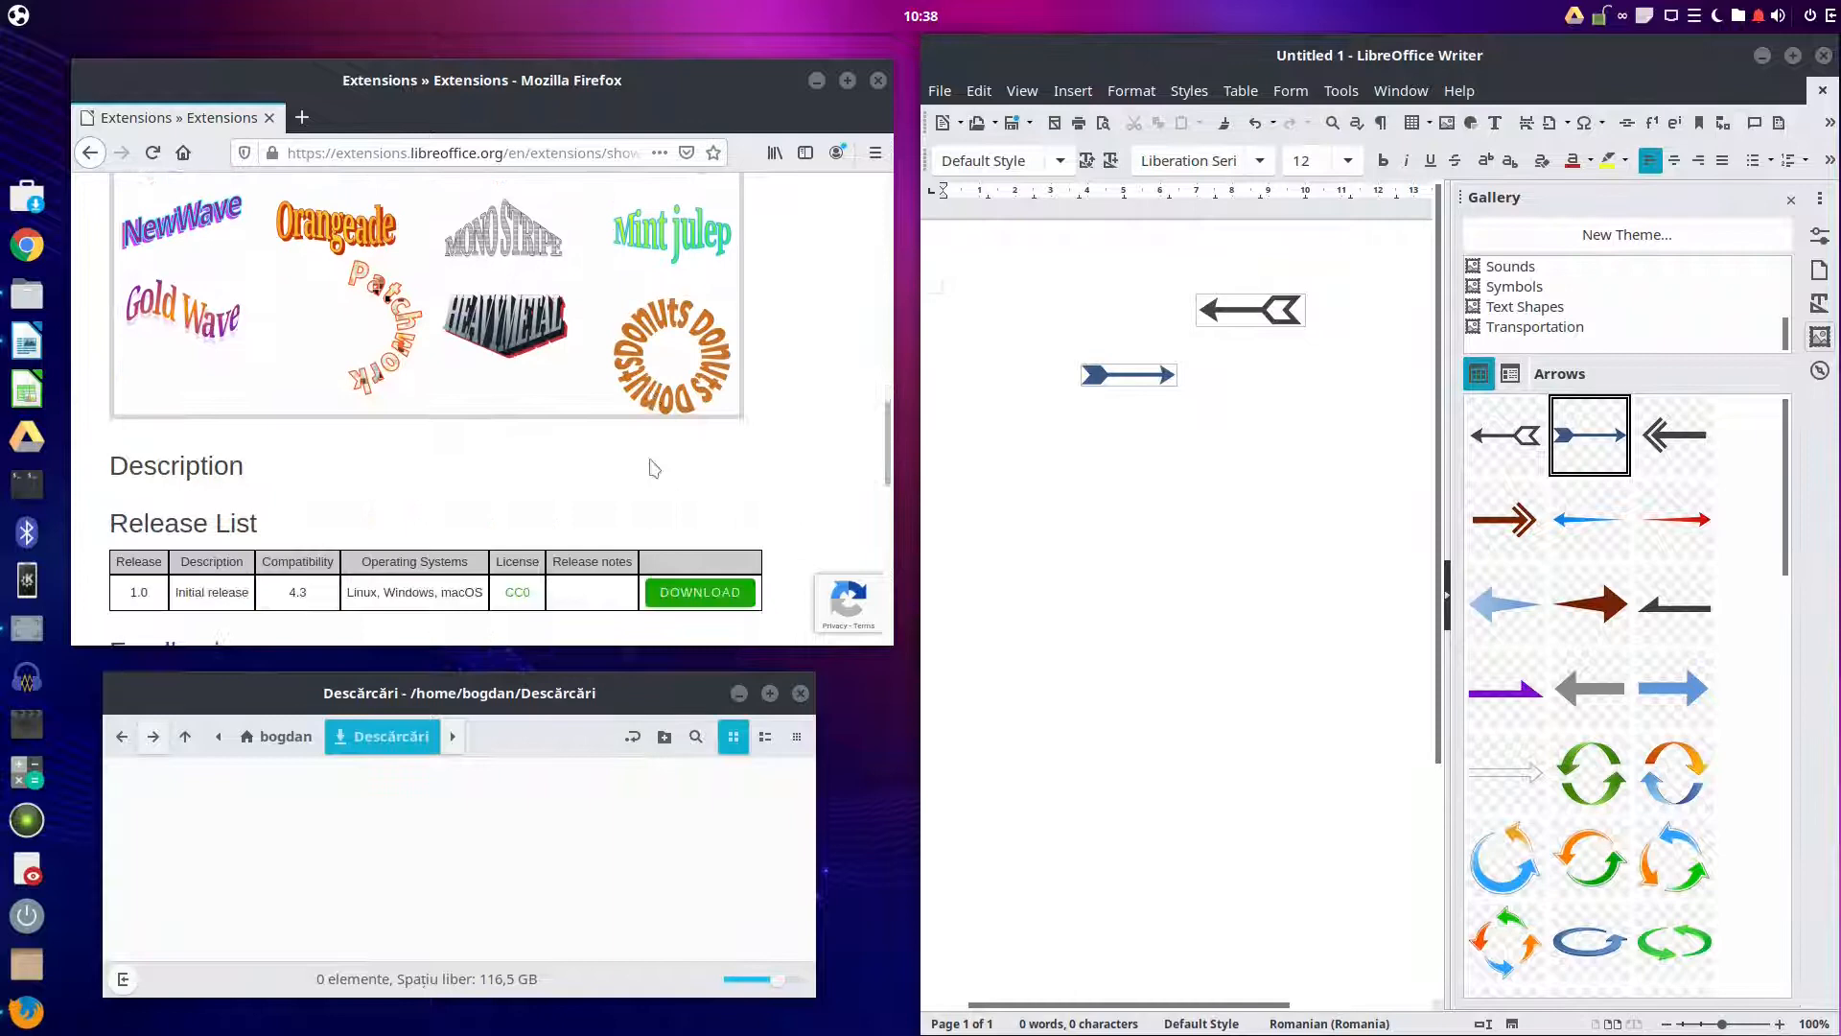
{"action": "left_click", "coordinate": [700, 591]}
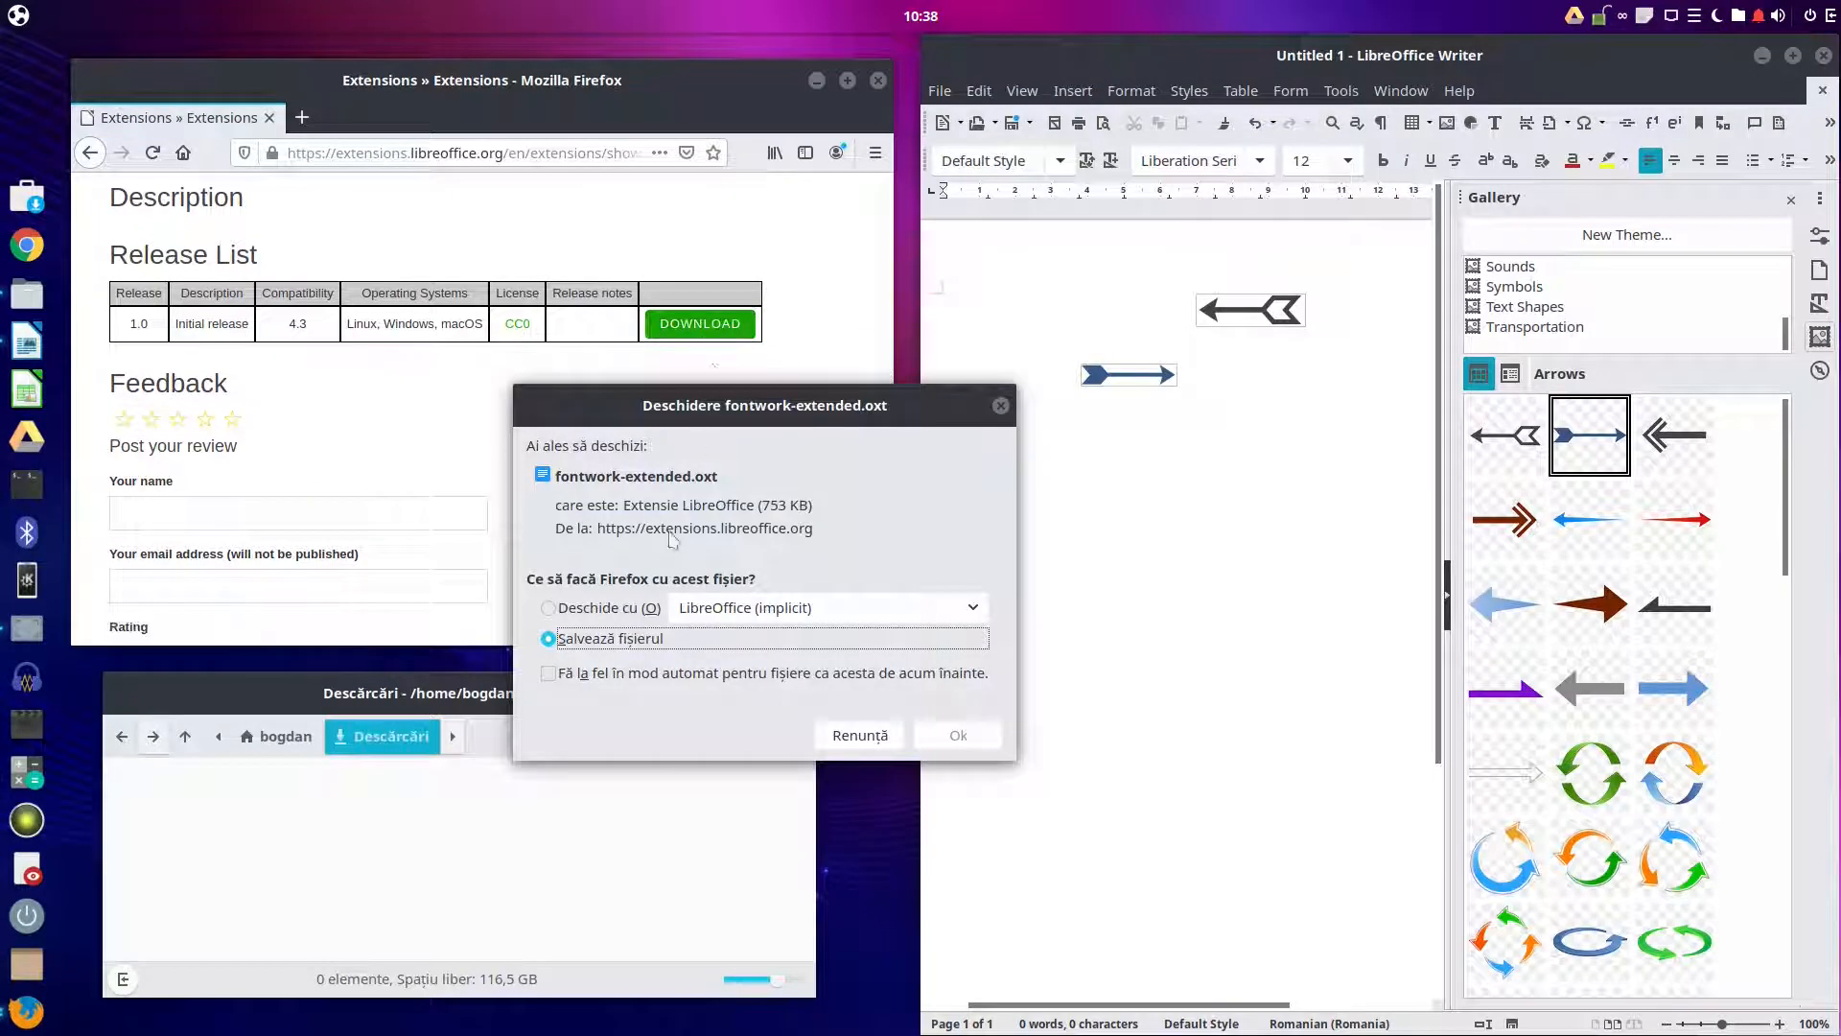
{"action": "left_click", "coordinate": [957, 733]}
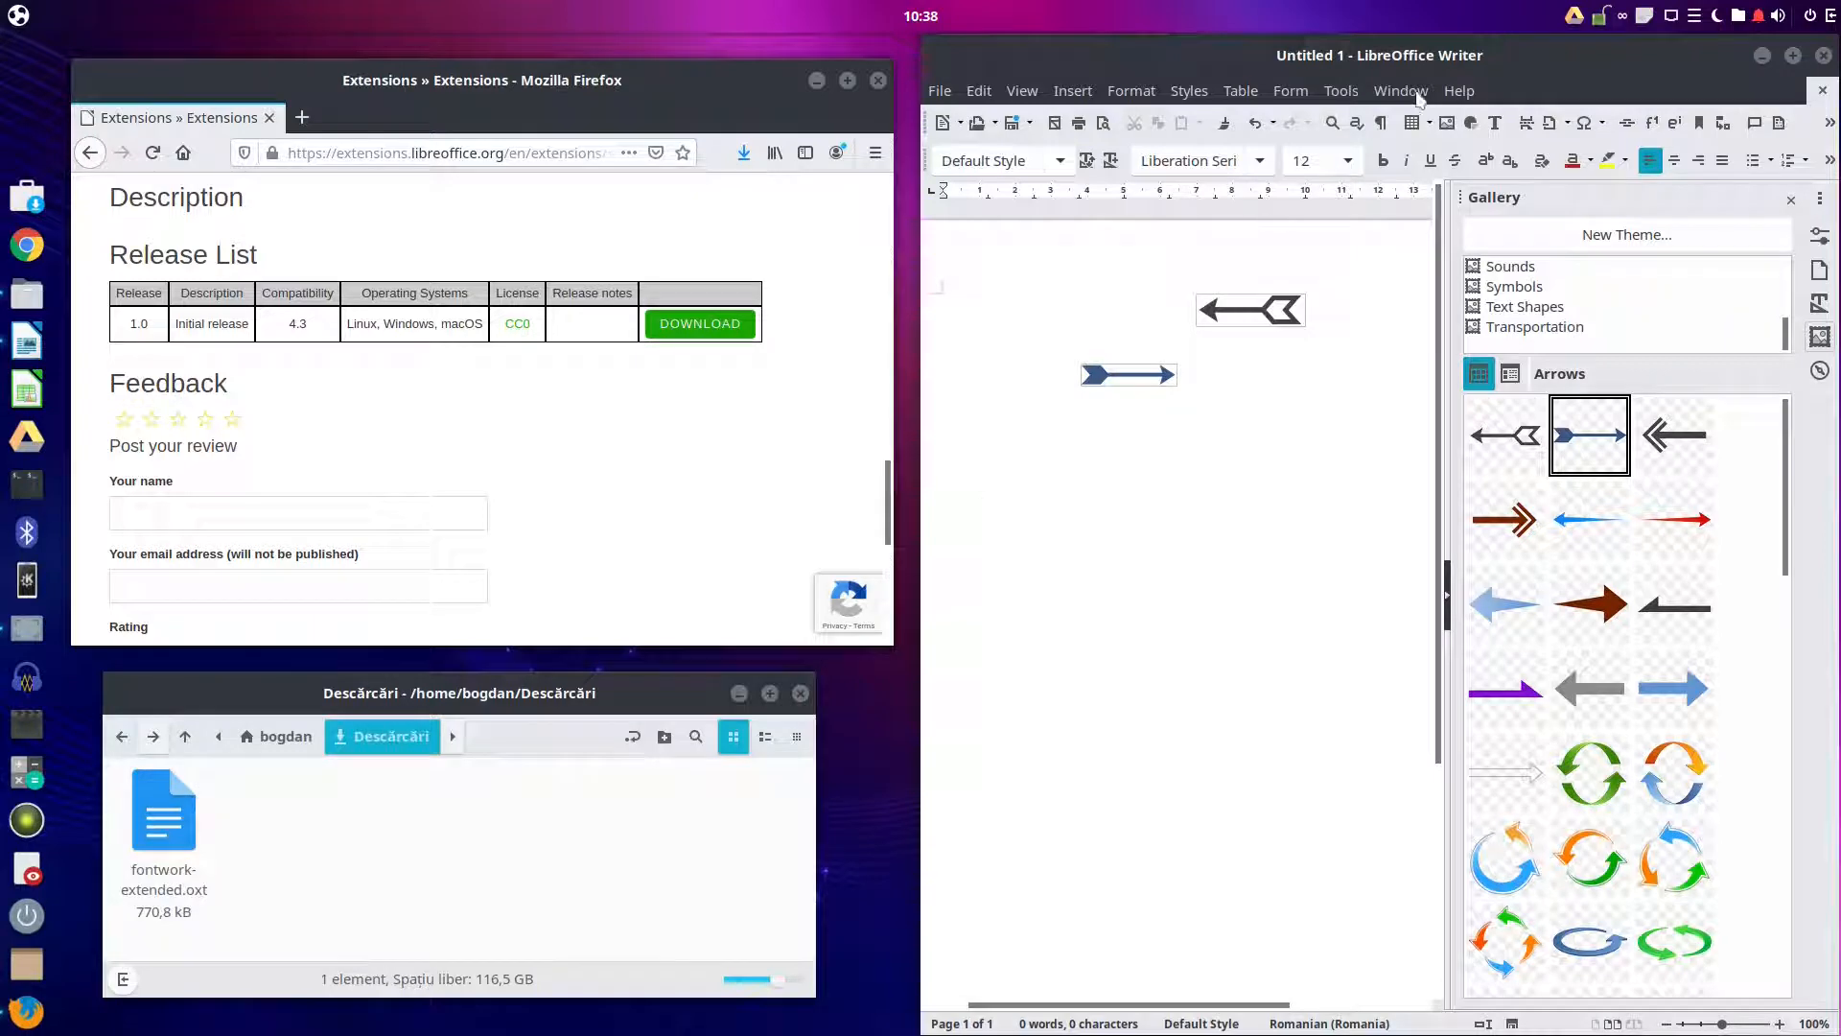
Step: Open the Extension Manager from Tools and start adding an extension from a file
{"action": "left_click", "coordinate": [1340, 90]}
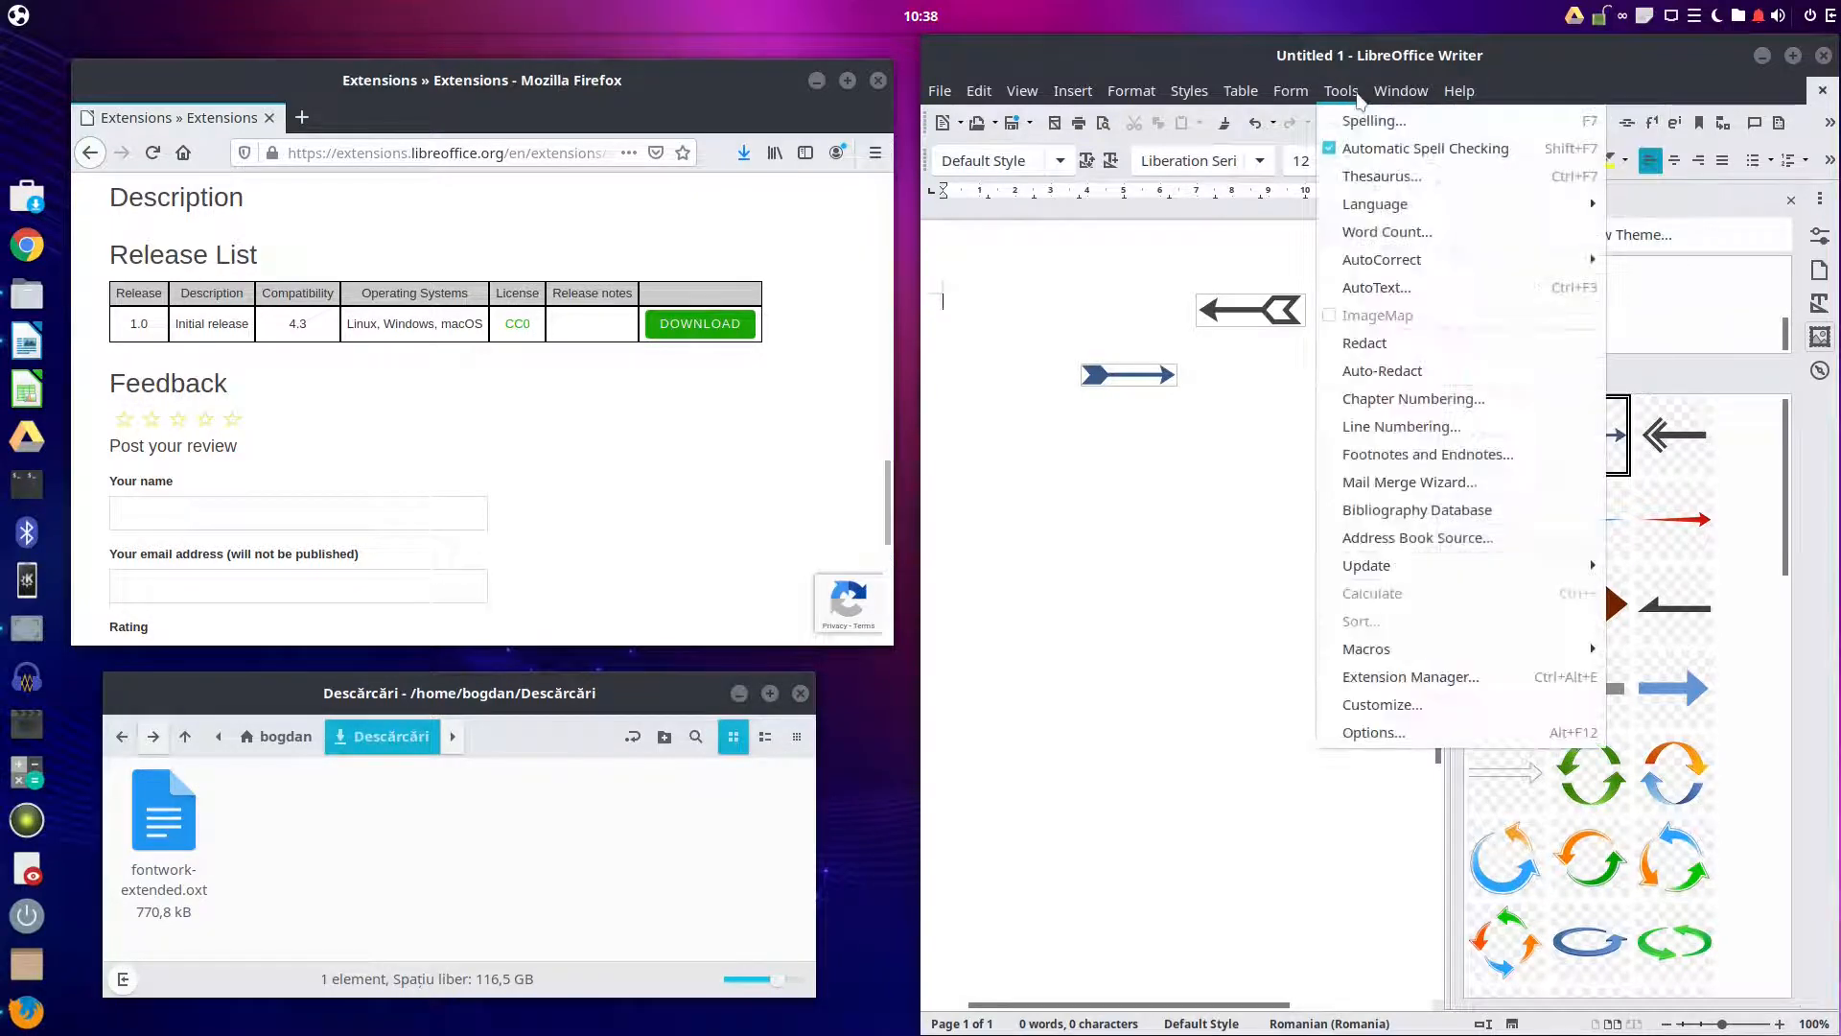
{"action": "mouse_move", "coordinate": [1366, 648]}
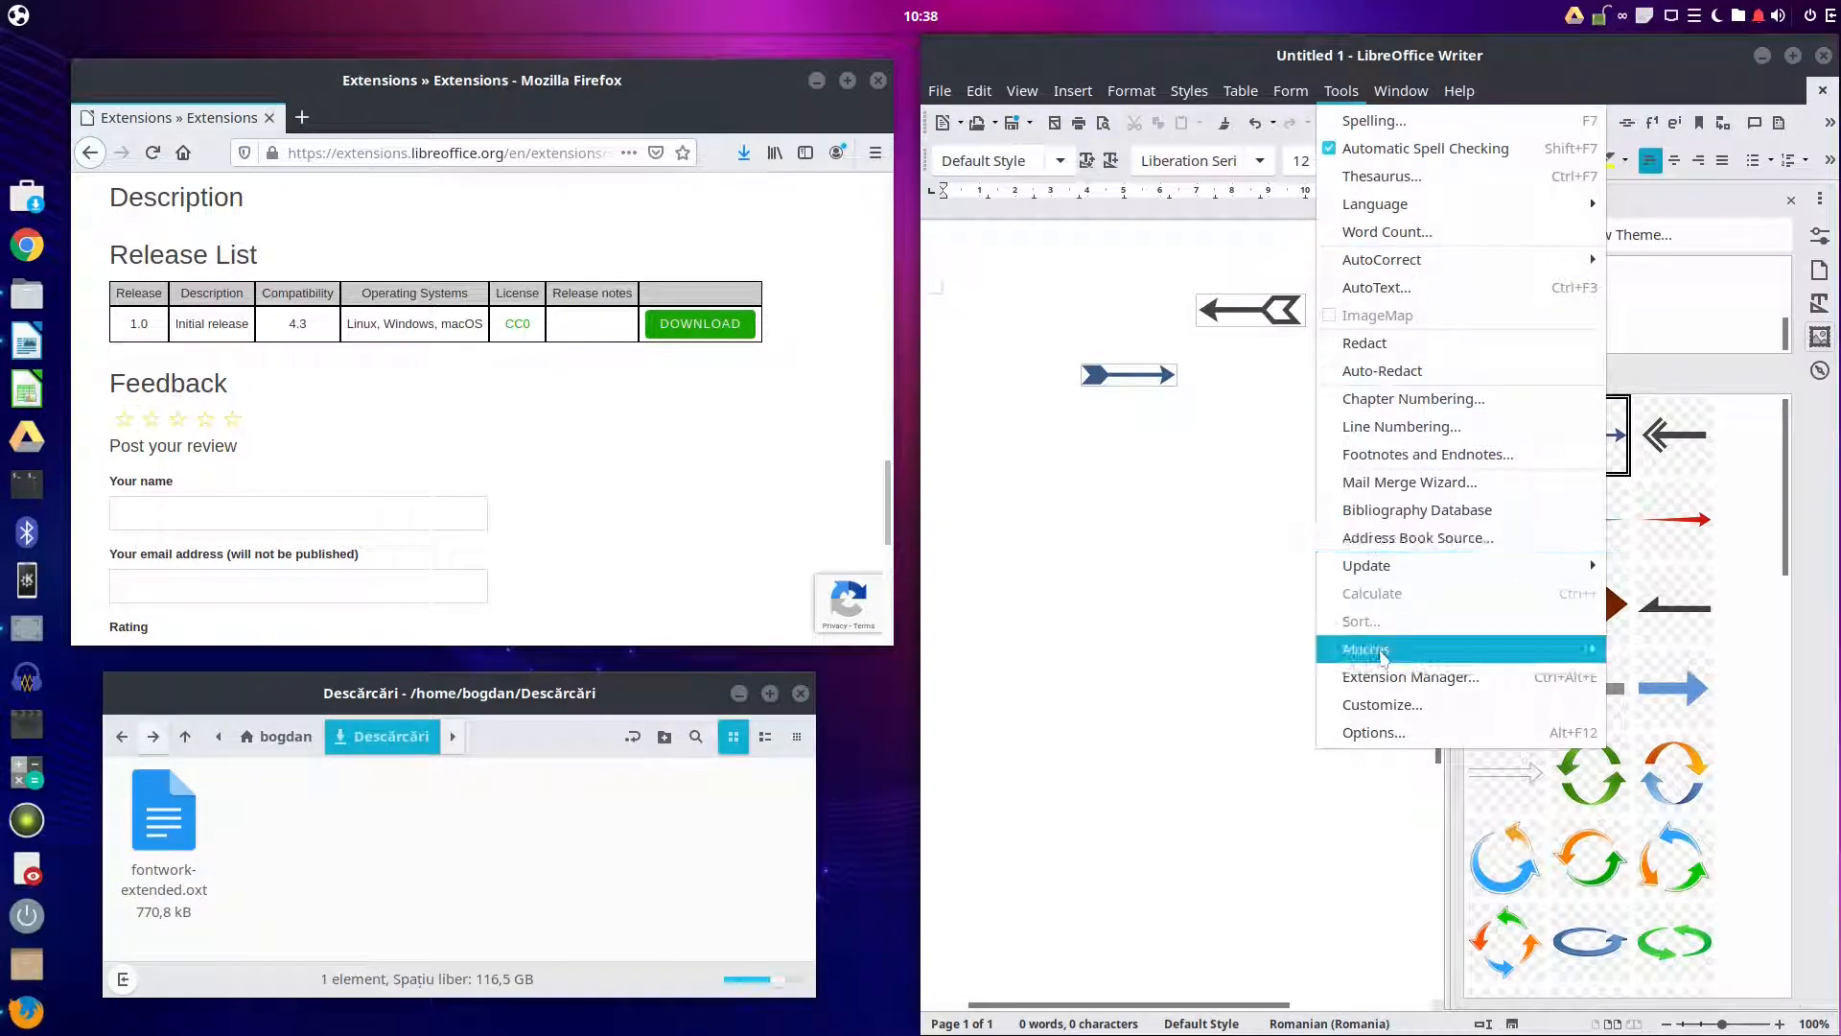
{"action": "left_click", "coordinate": [1410, 676]}
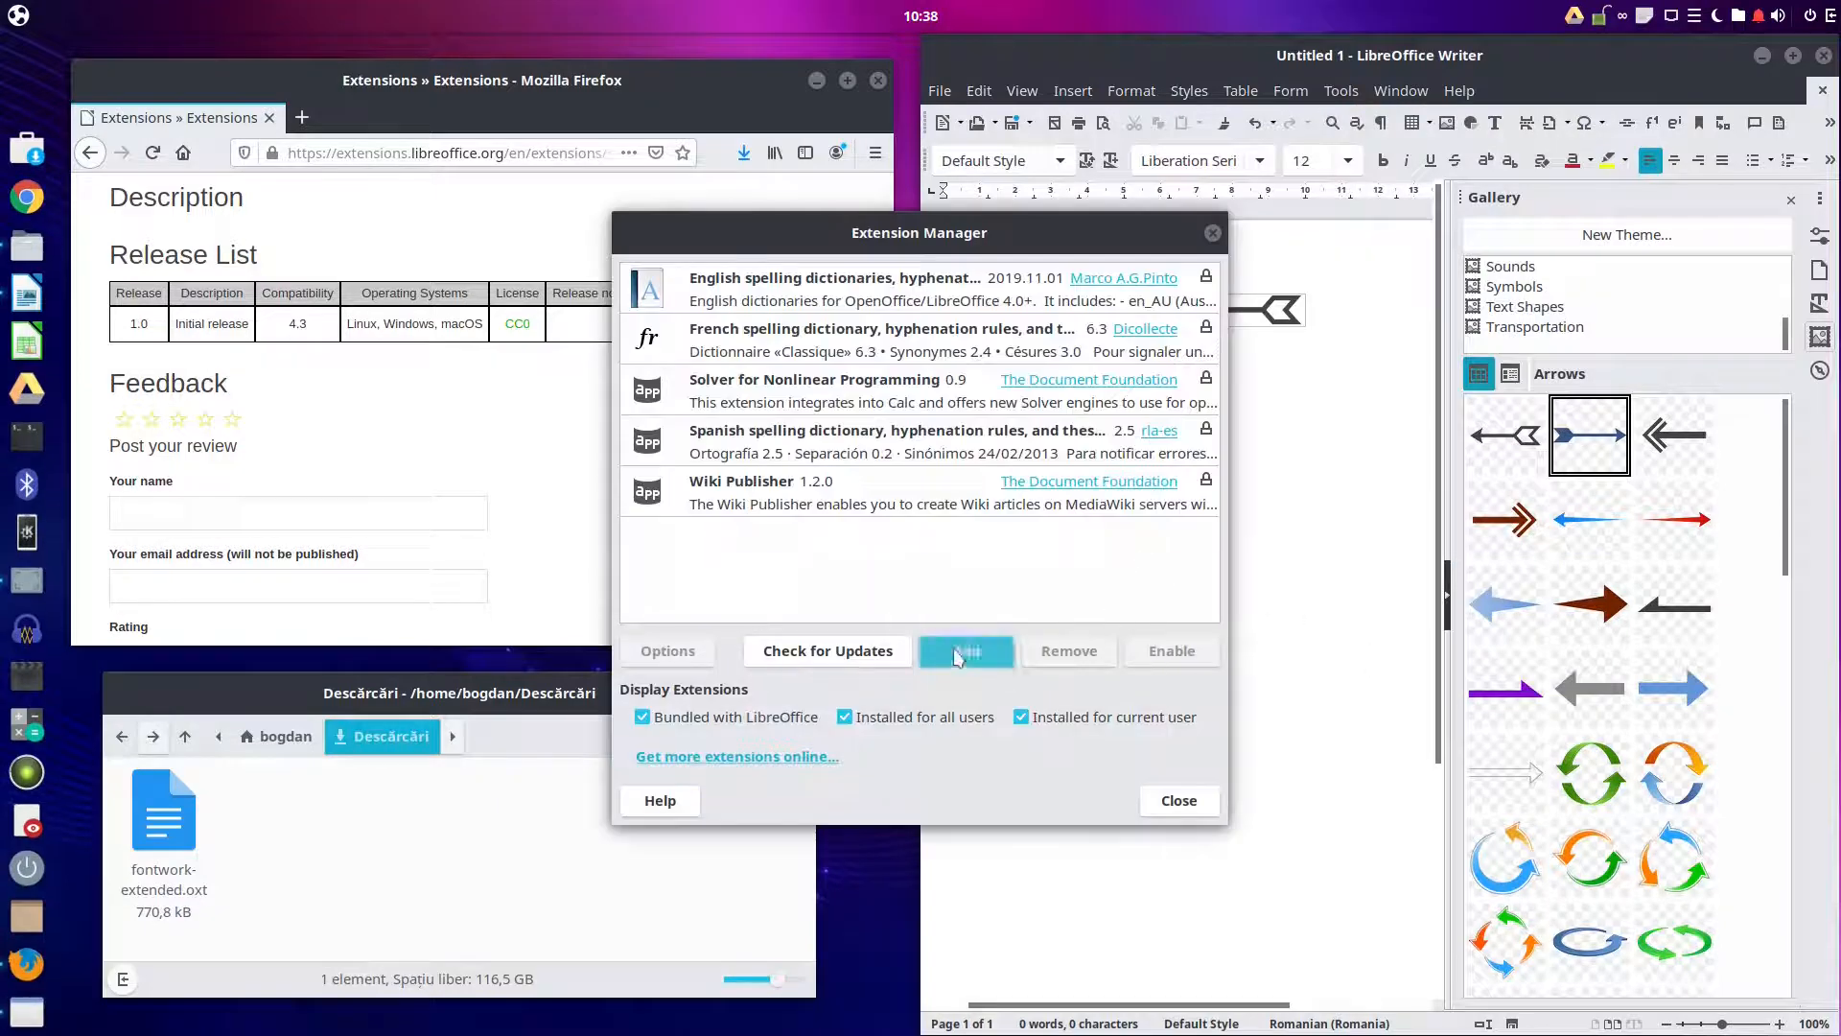
{"action": "left_click", "coordinate": [966, 650]}
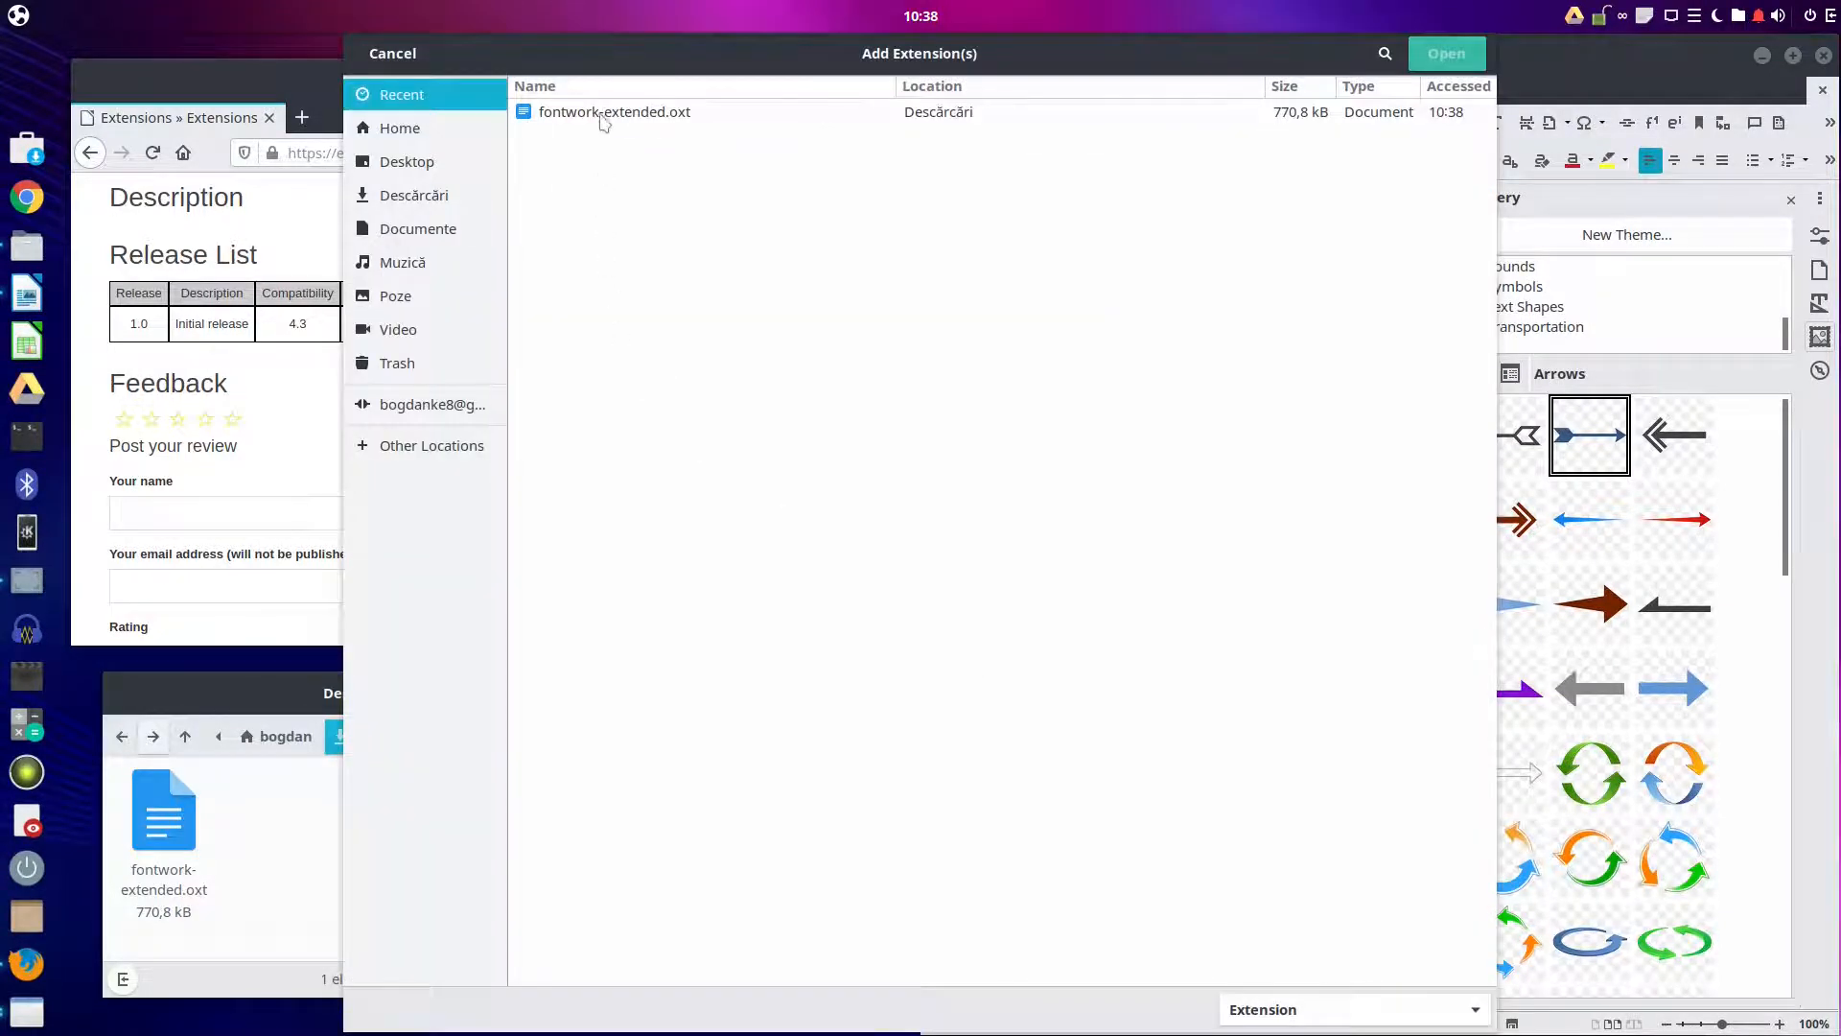
Step: Install fontwork-extended.oxt, accept its license agreement, and restart LibreOffice
{"action": "left_click", "coordinate": [1445, 53]}
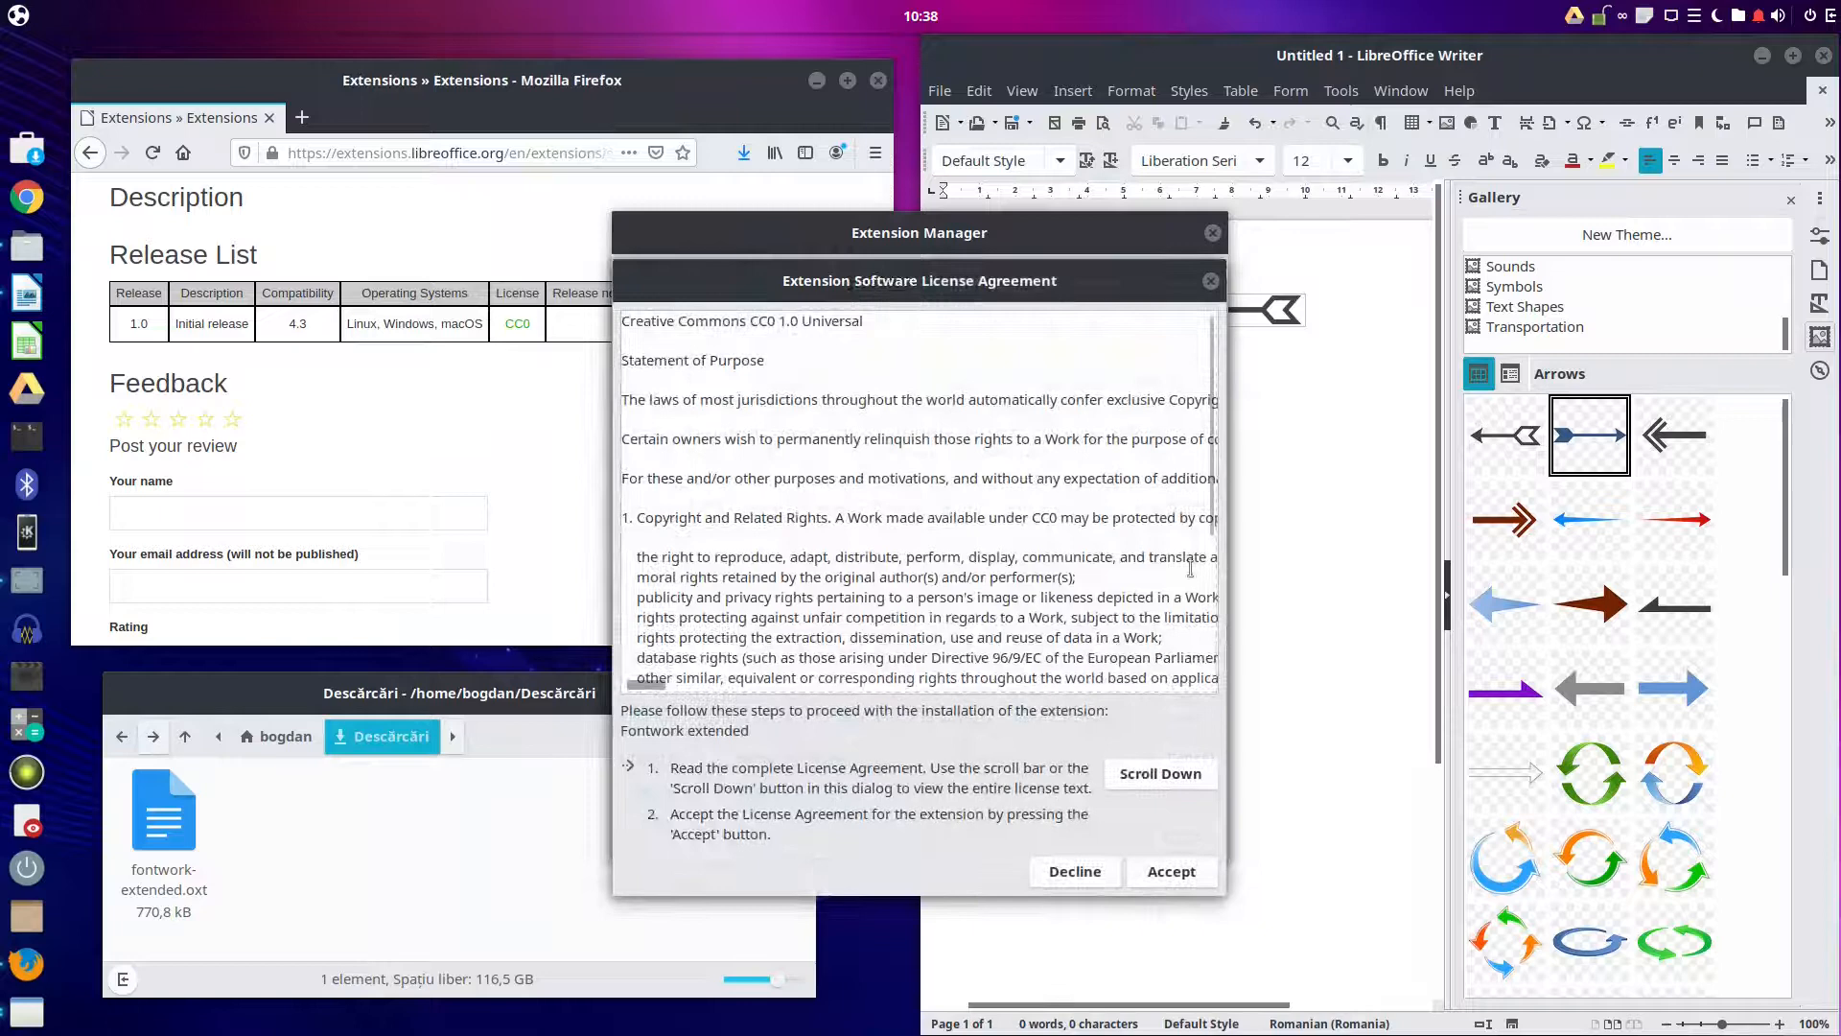
{"action": "left_click", "coordinate": [1159, 773]}
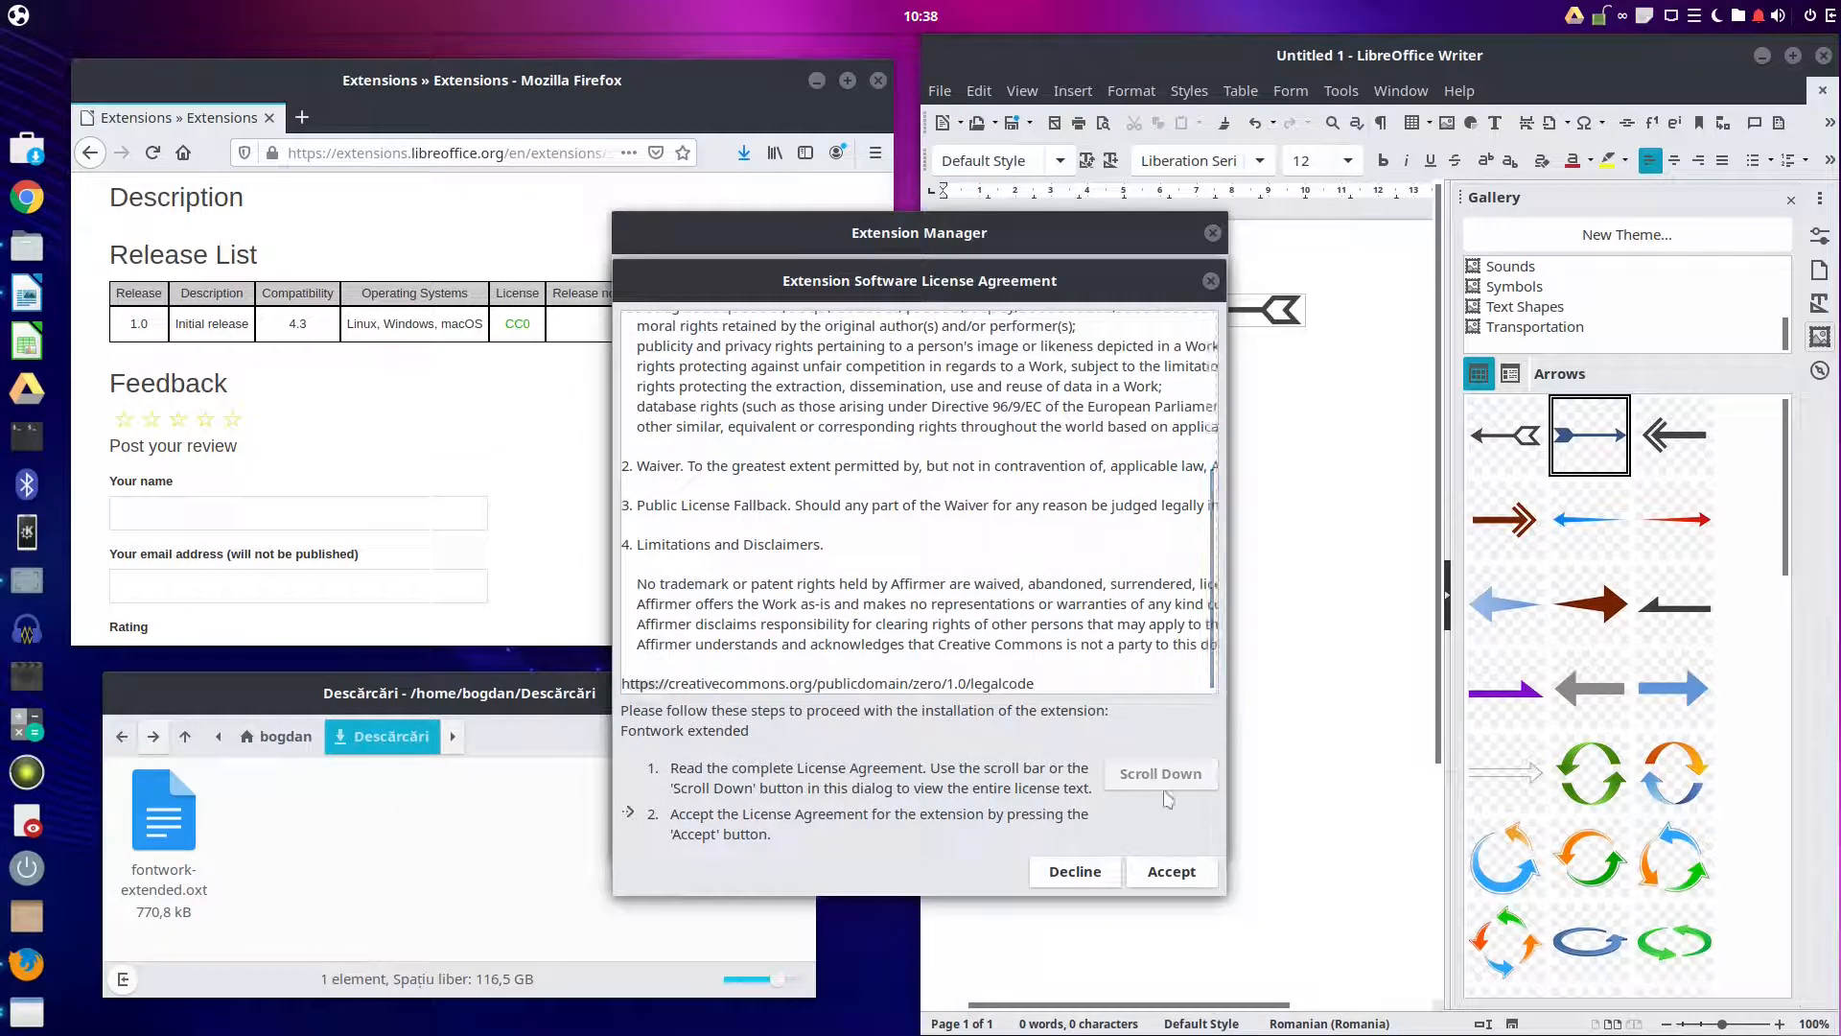
{"action": "left_click", "coordinate": [1170, 872]}
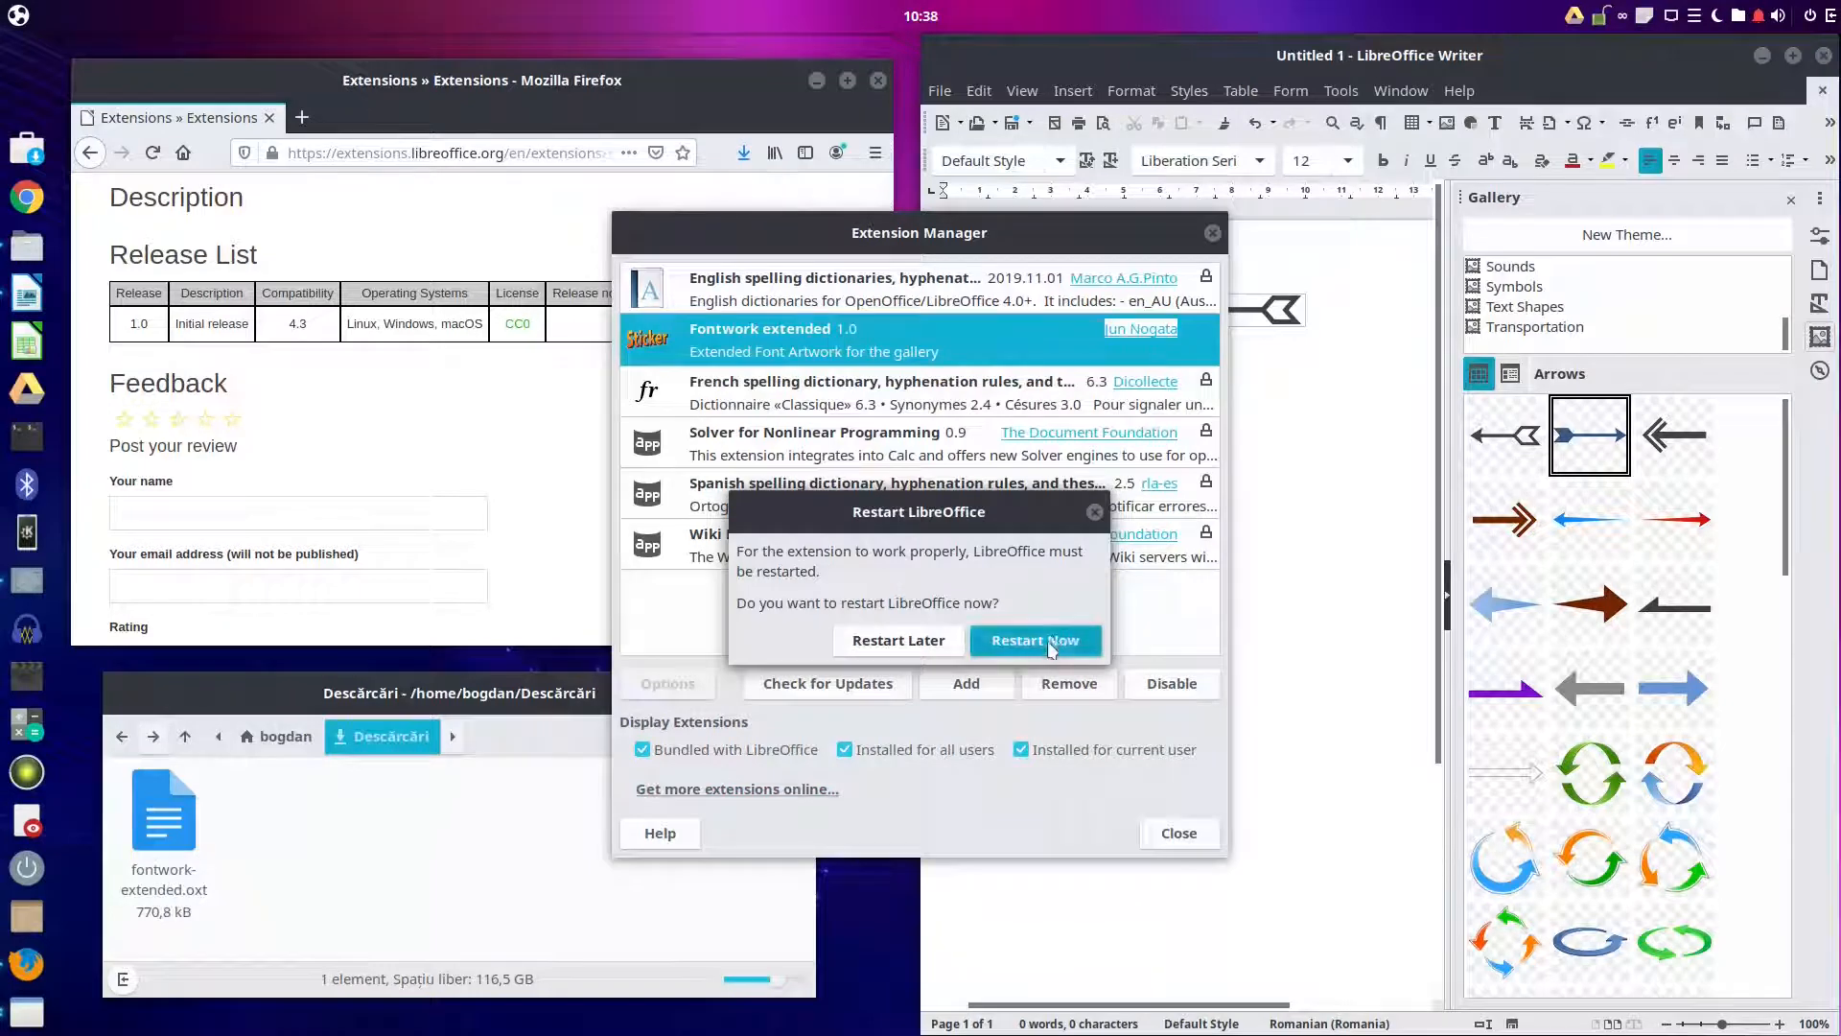
{"action": "left_click", "coordinate": [1034, 640]}
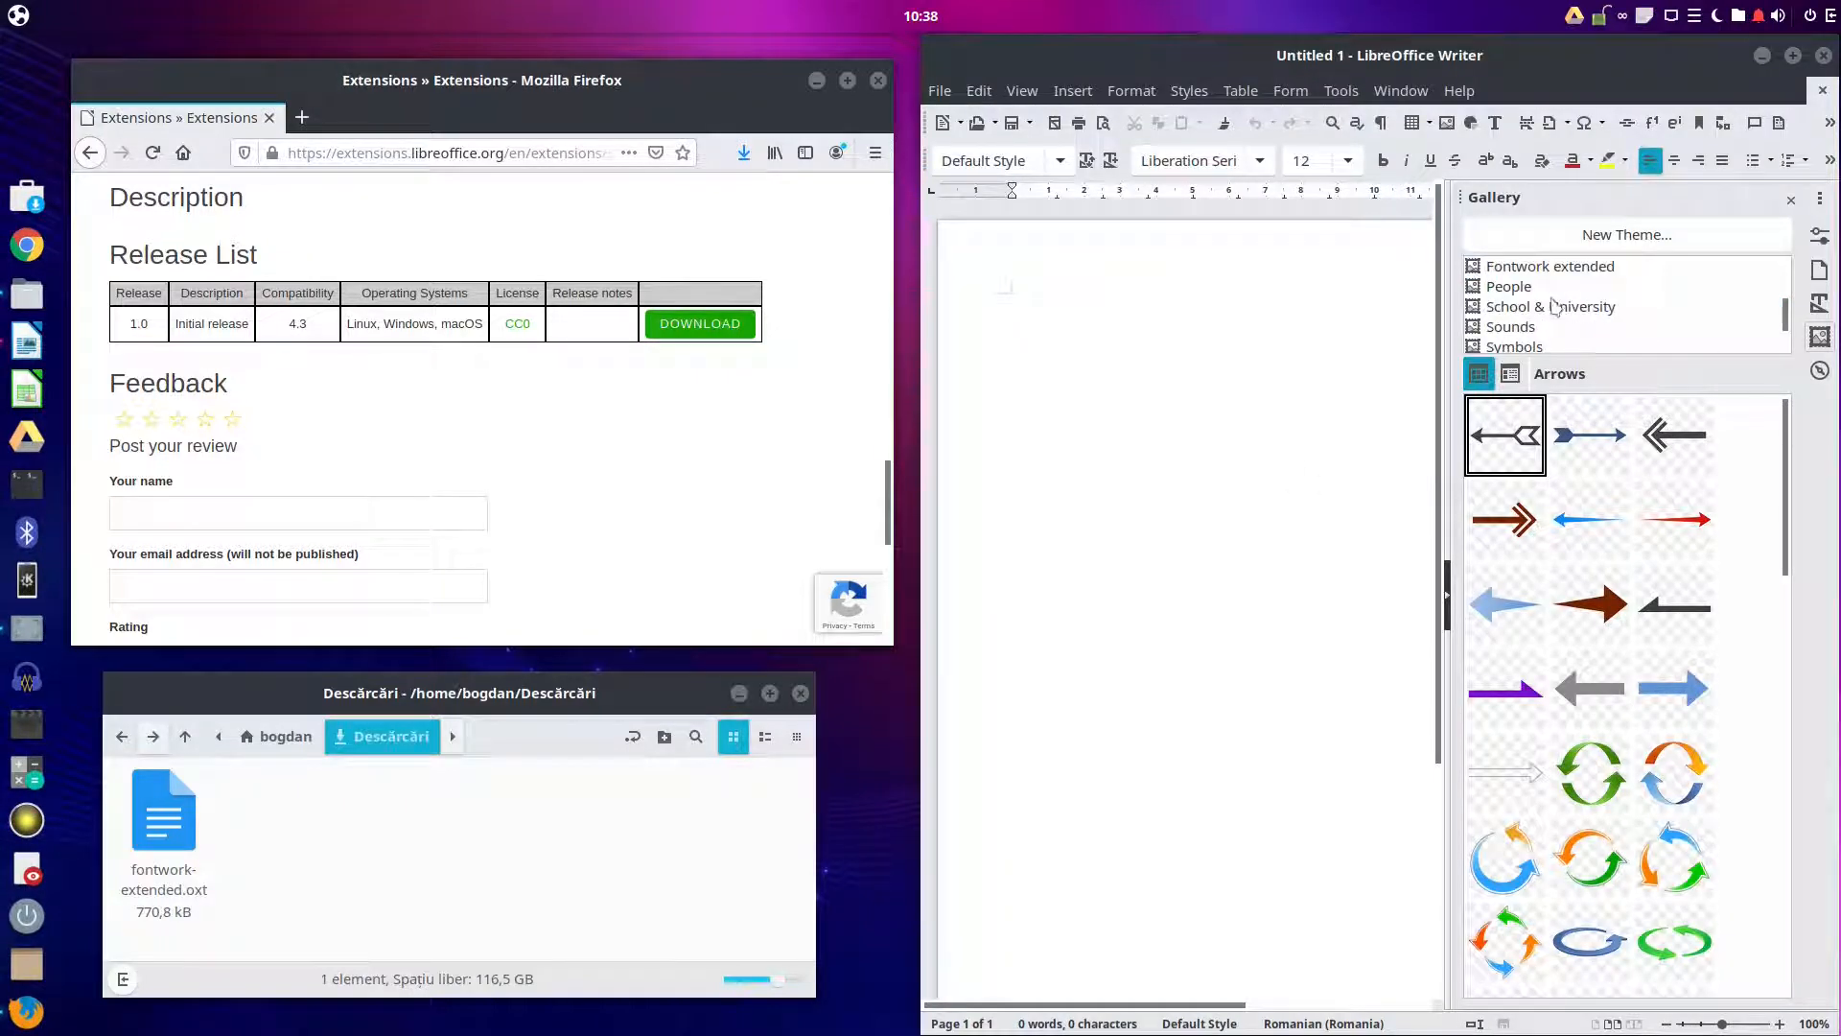
Step: Show the Fontwork extended theme and add the tricolore Fontwork text to the page
{"action": "left_click", "coordinate": [1549, 265]}
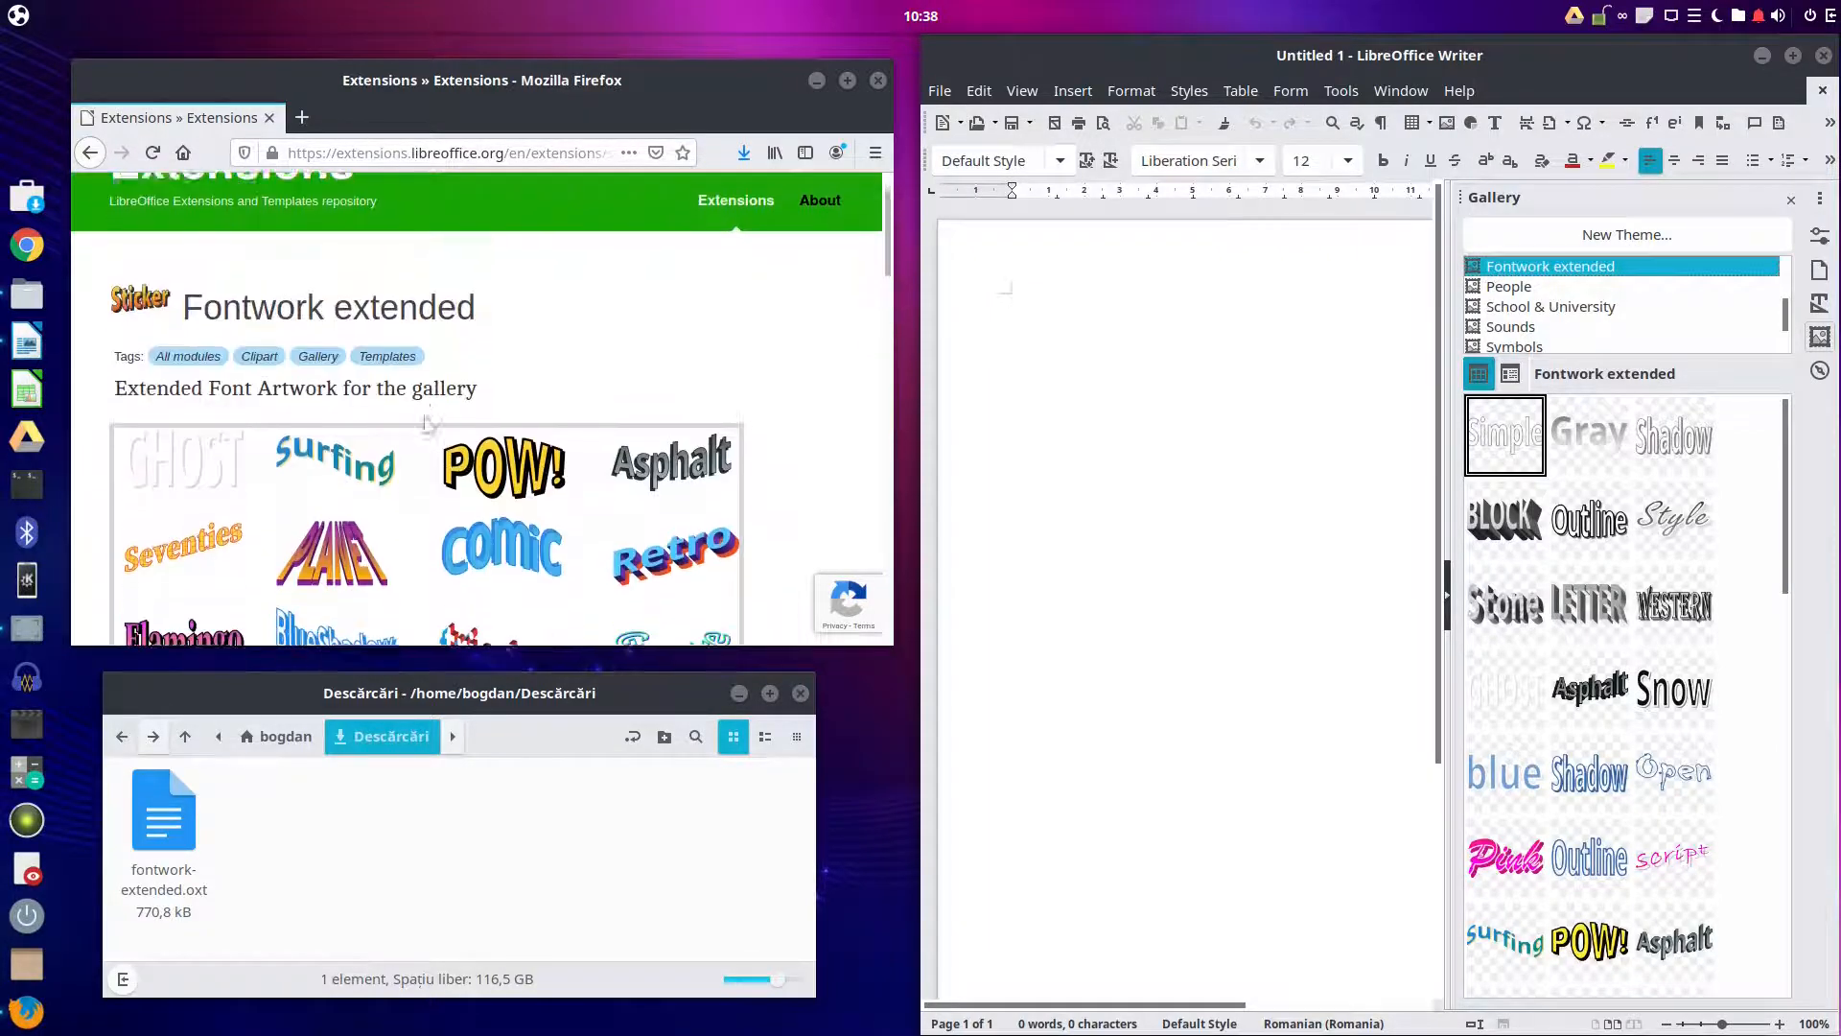
{"action": "scroll", "scroll_direction": "down", "scroll_amount": 3}
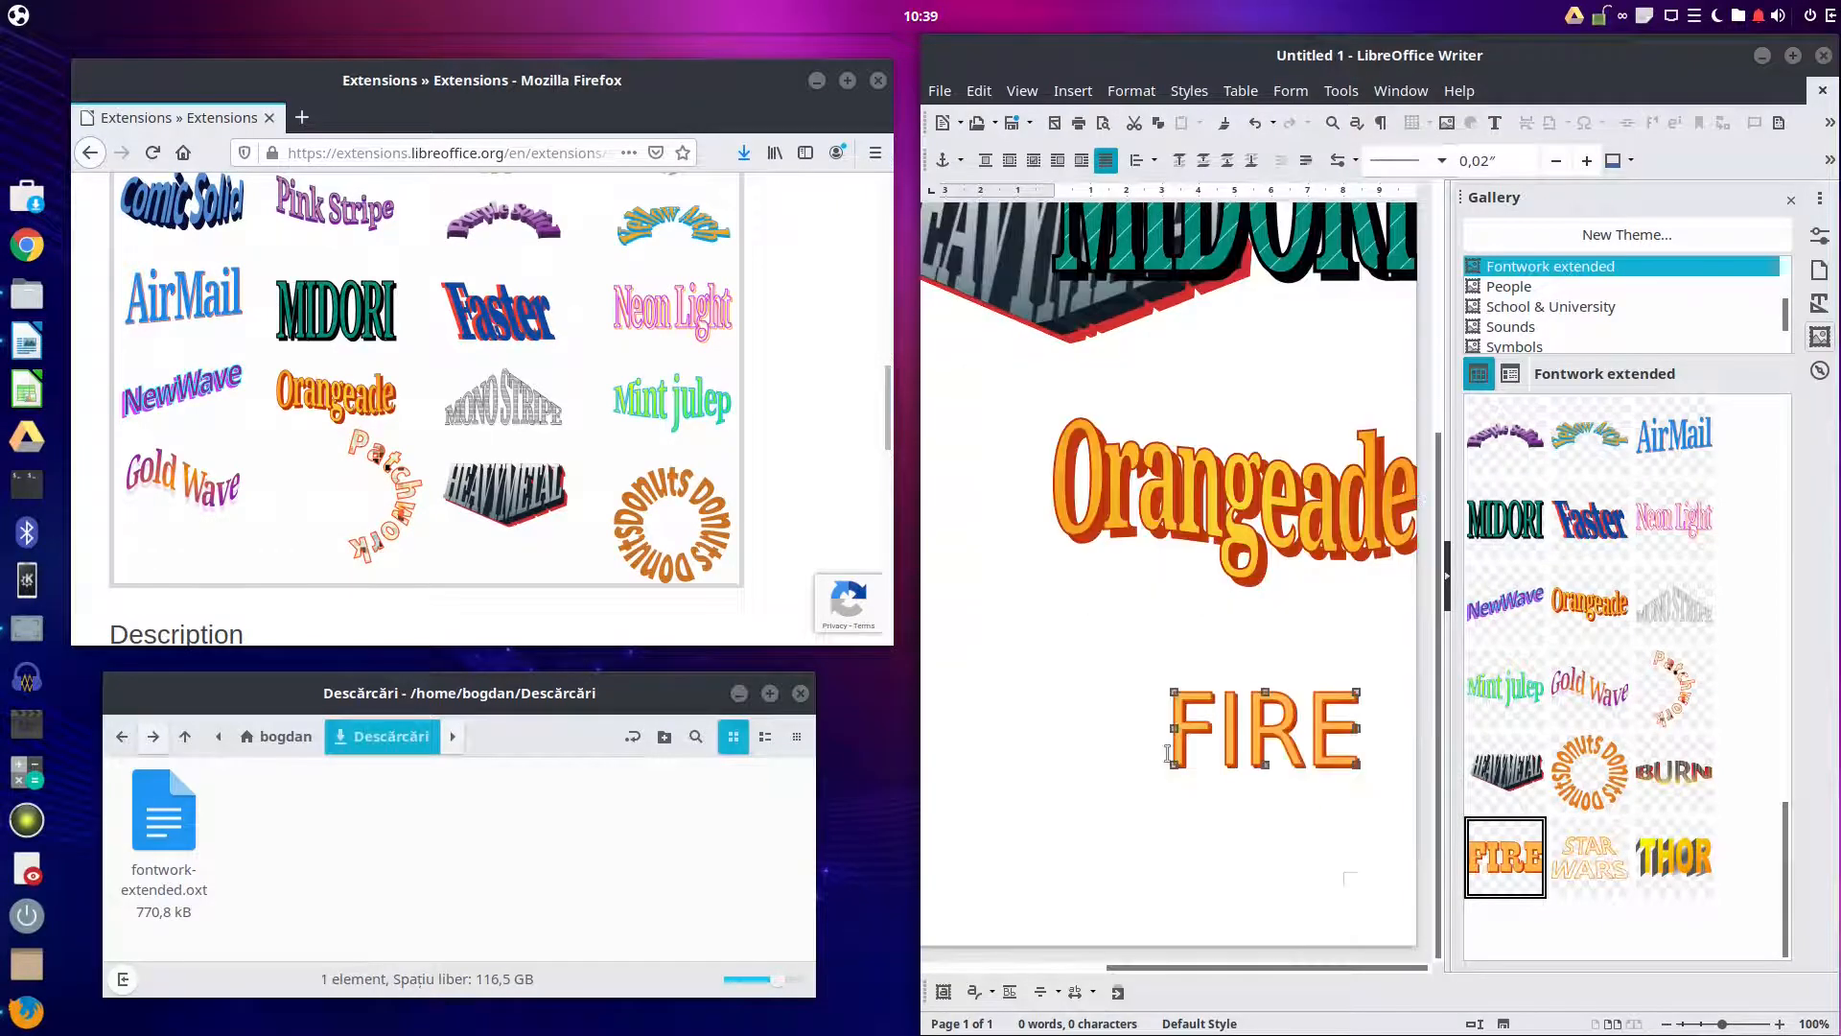
{"action": "scroll", "scroll_direction": "down", "scroll_amount": 3}
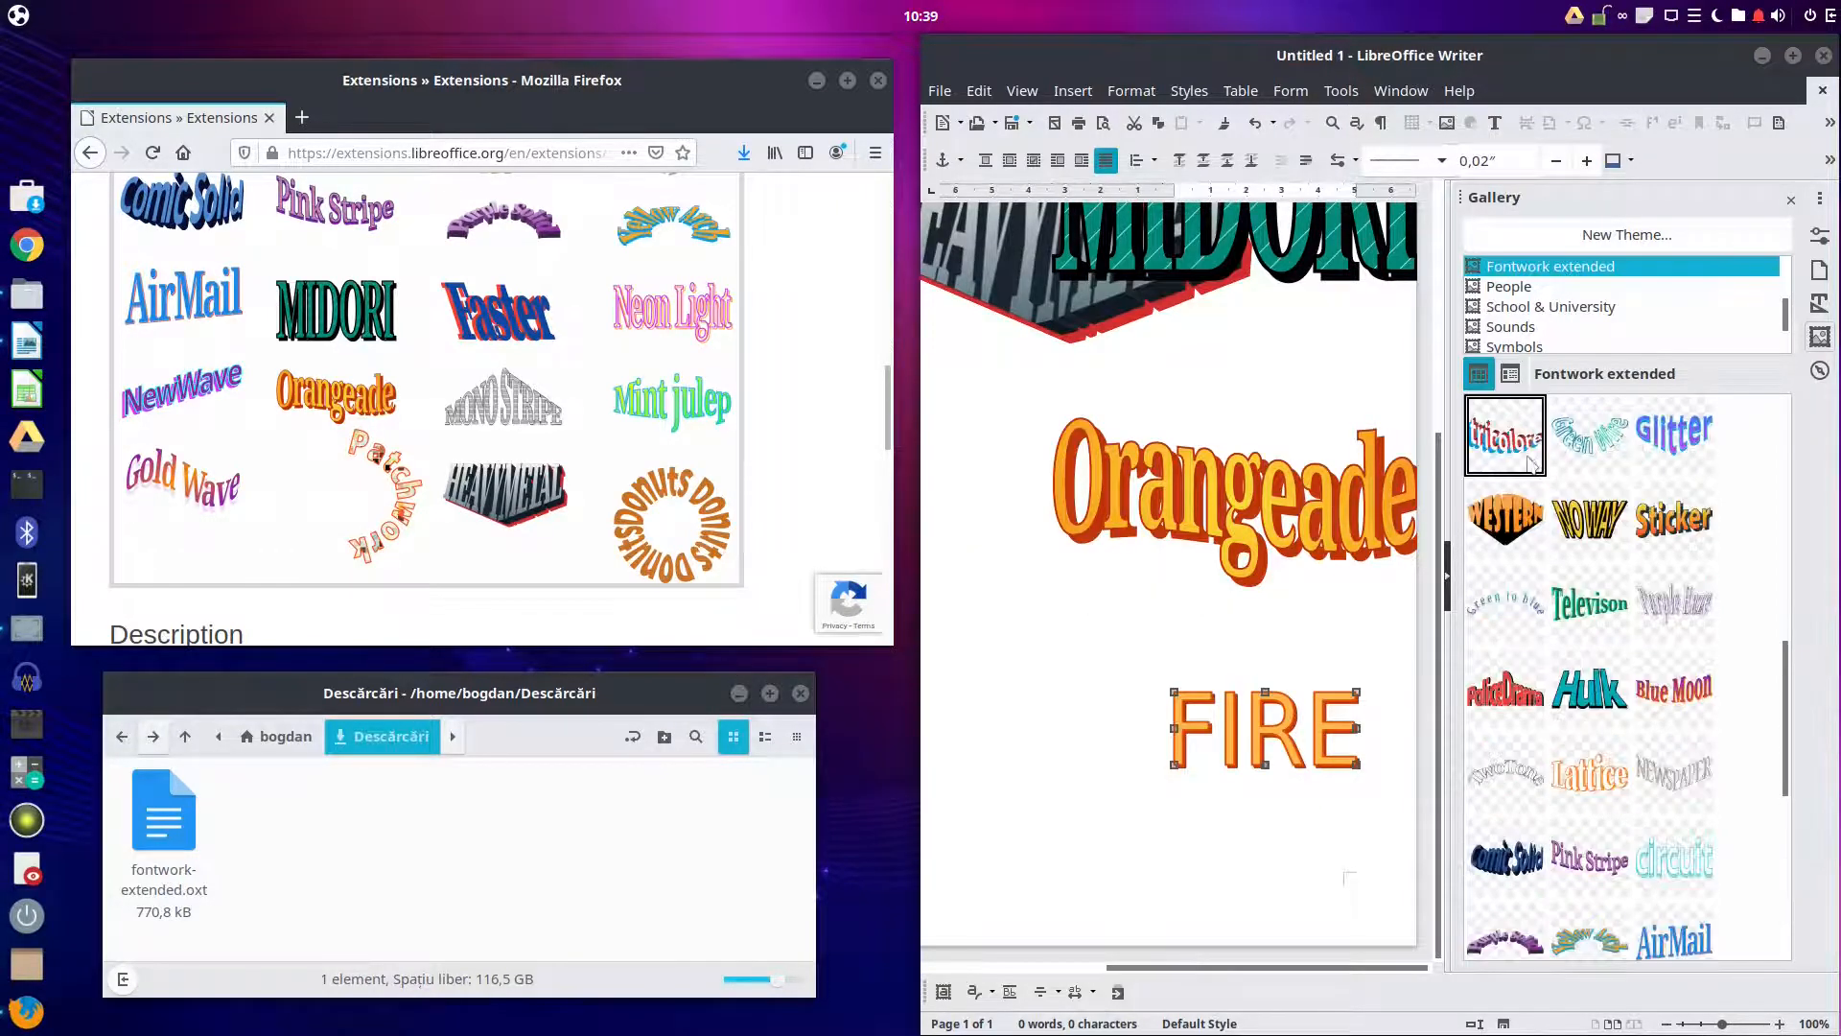
{"action": "double_click", "coordinate": [1504, 436]}
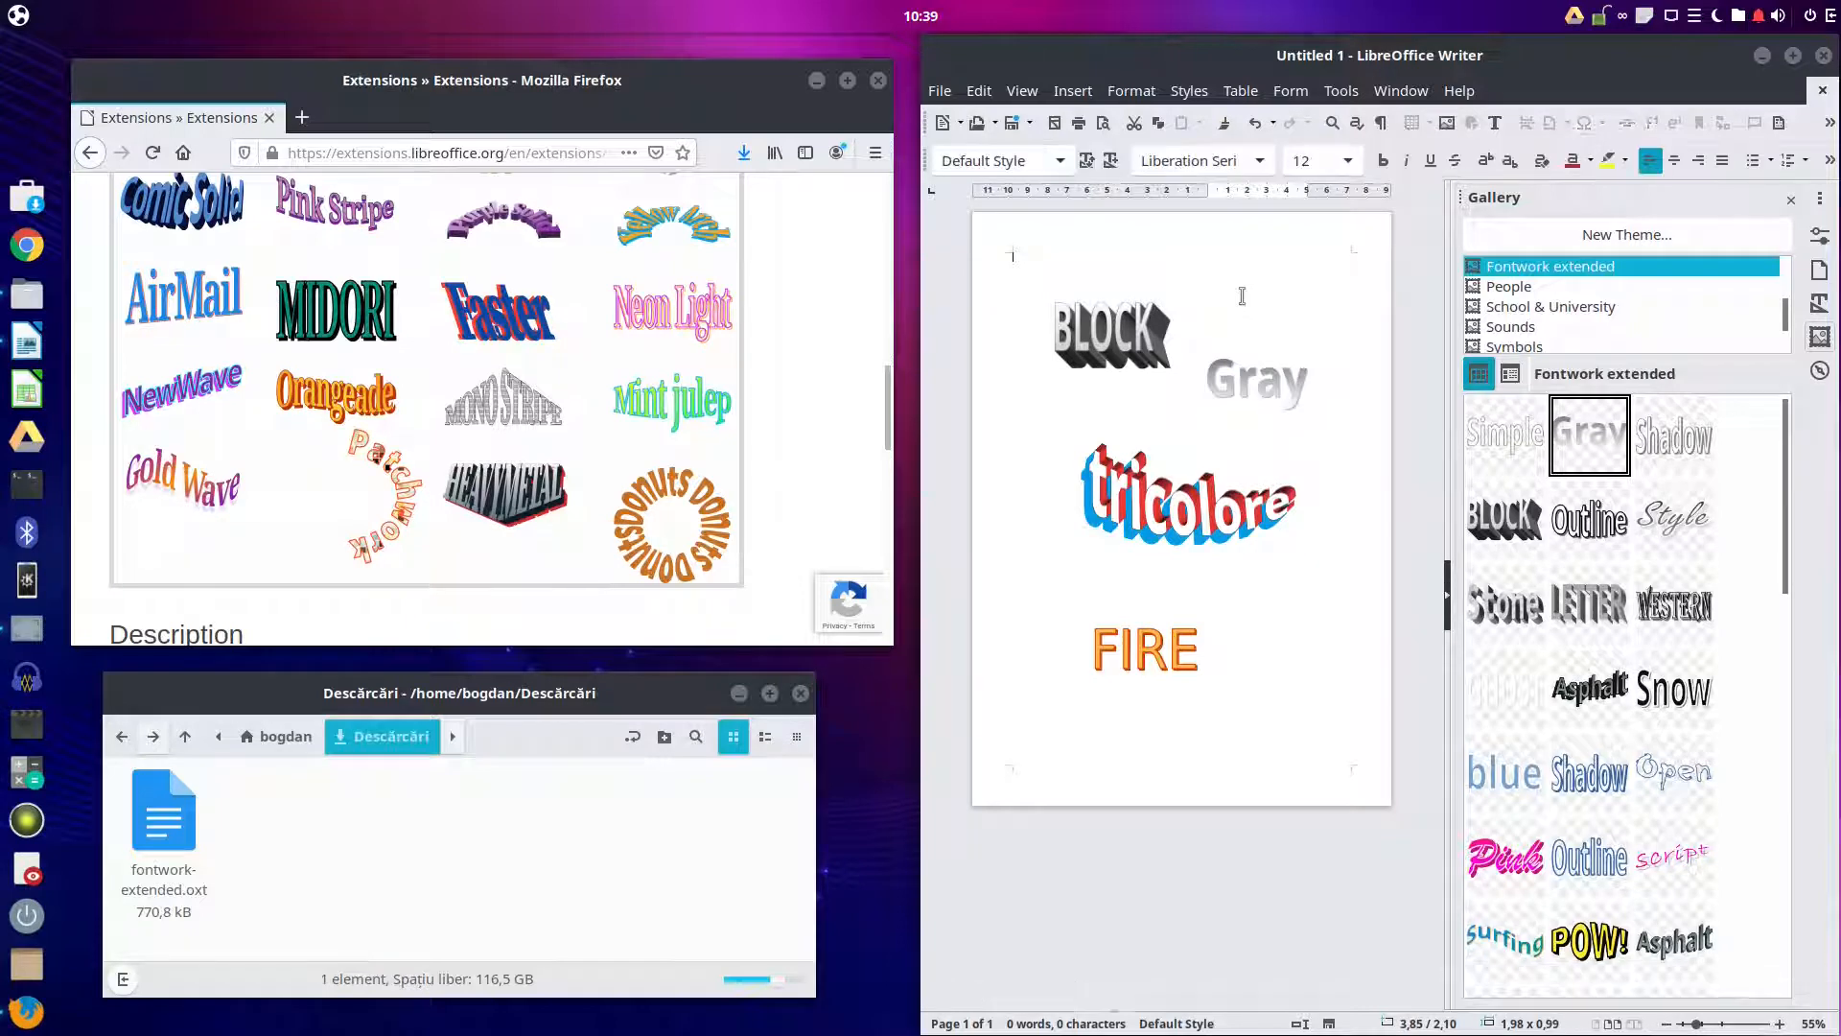
Step: Preview the BLOCK Fontwork artwork at large size in the Gallery
{"action": "right_click", "coordinate": [1590, 435]}
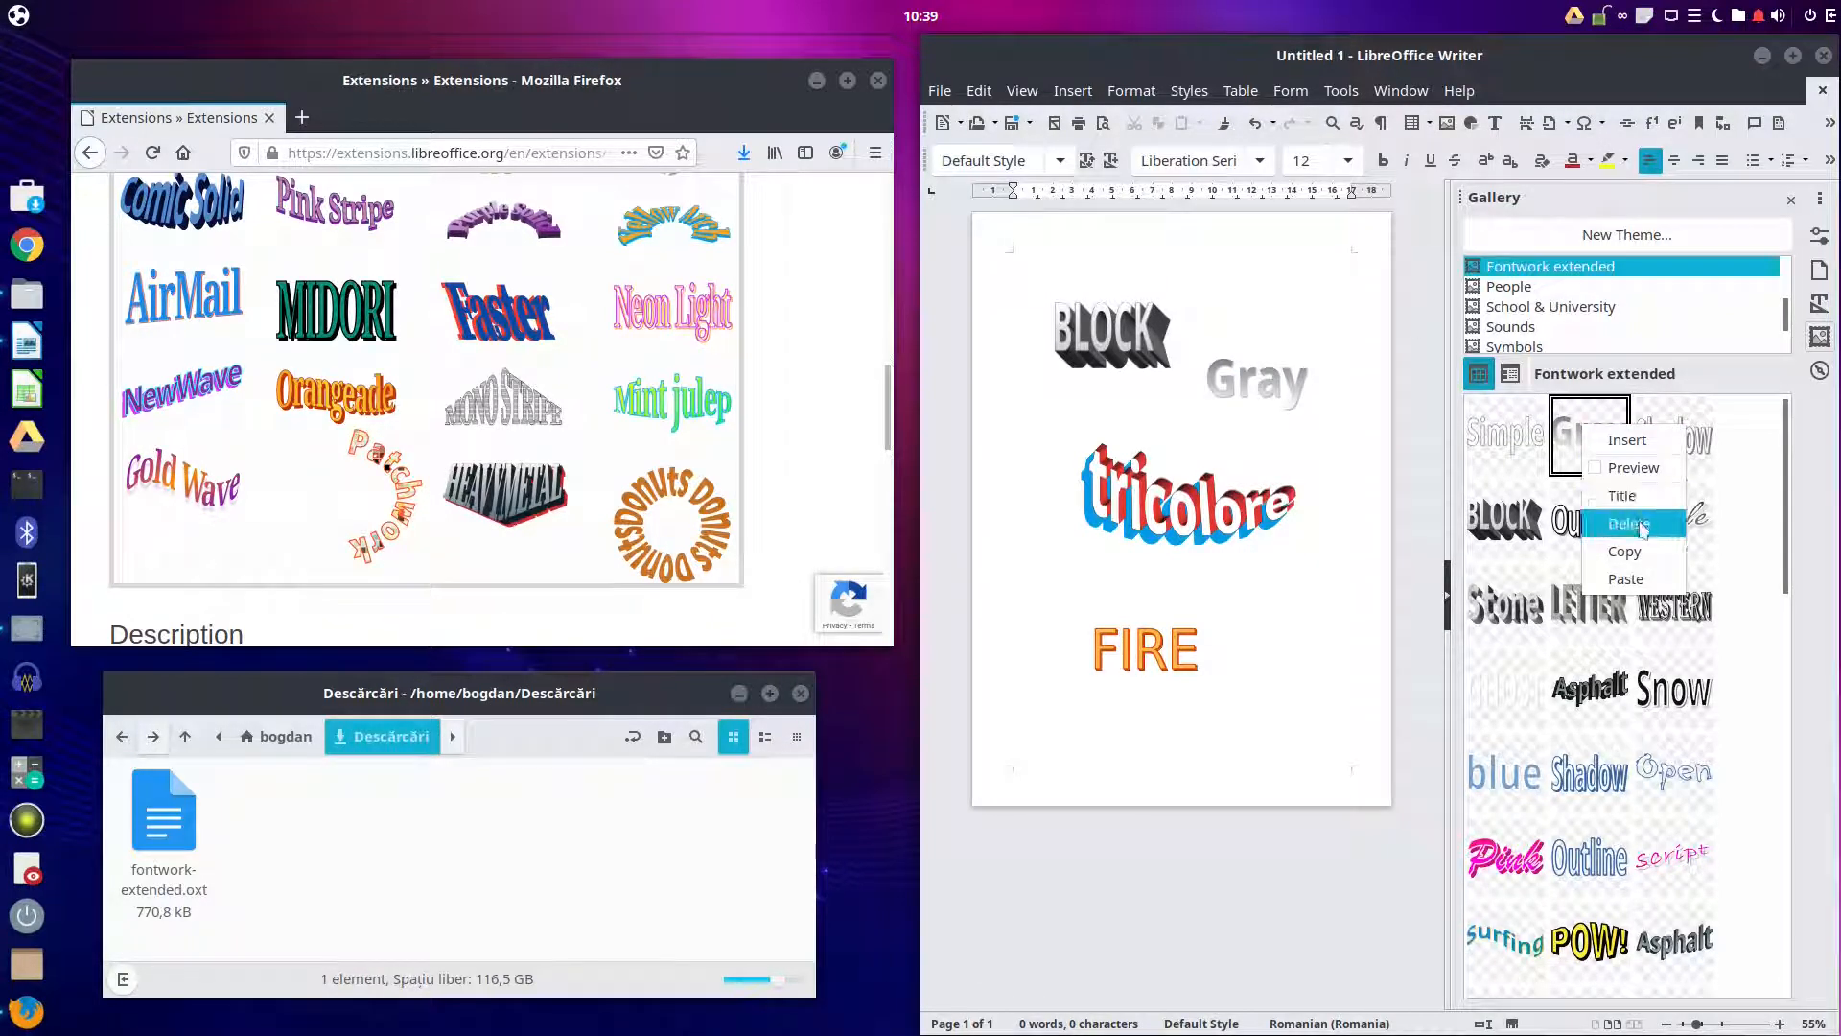
{"action": "left_click", "coordinate": [1553, 307]}
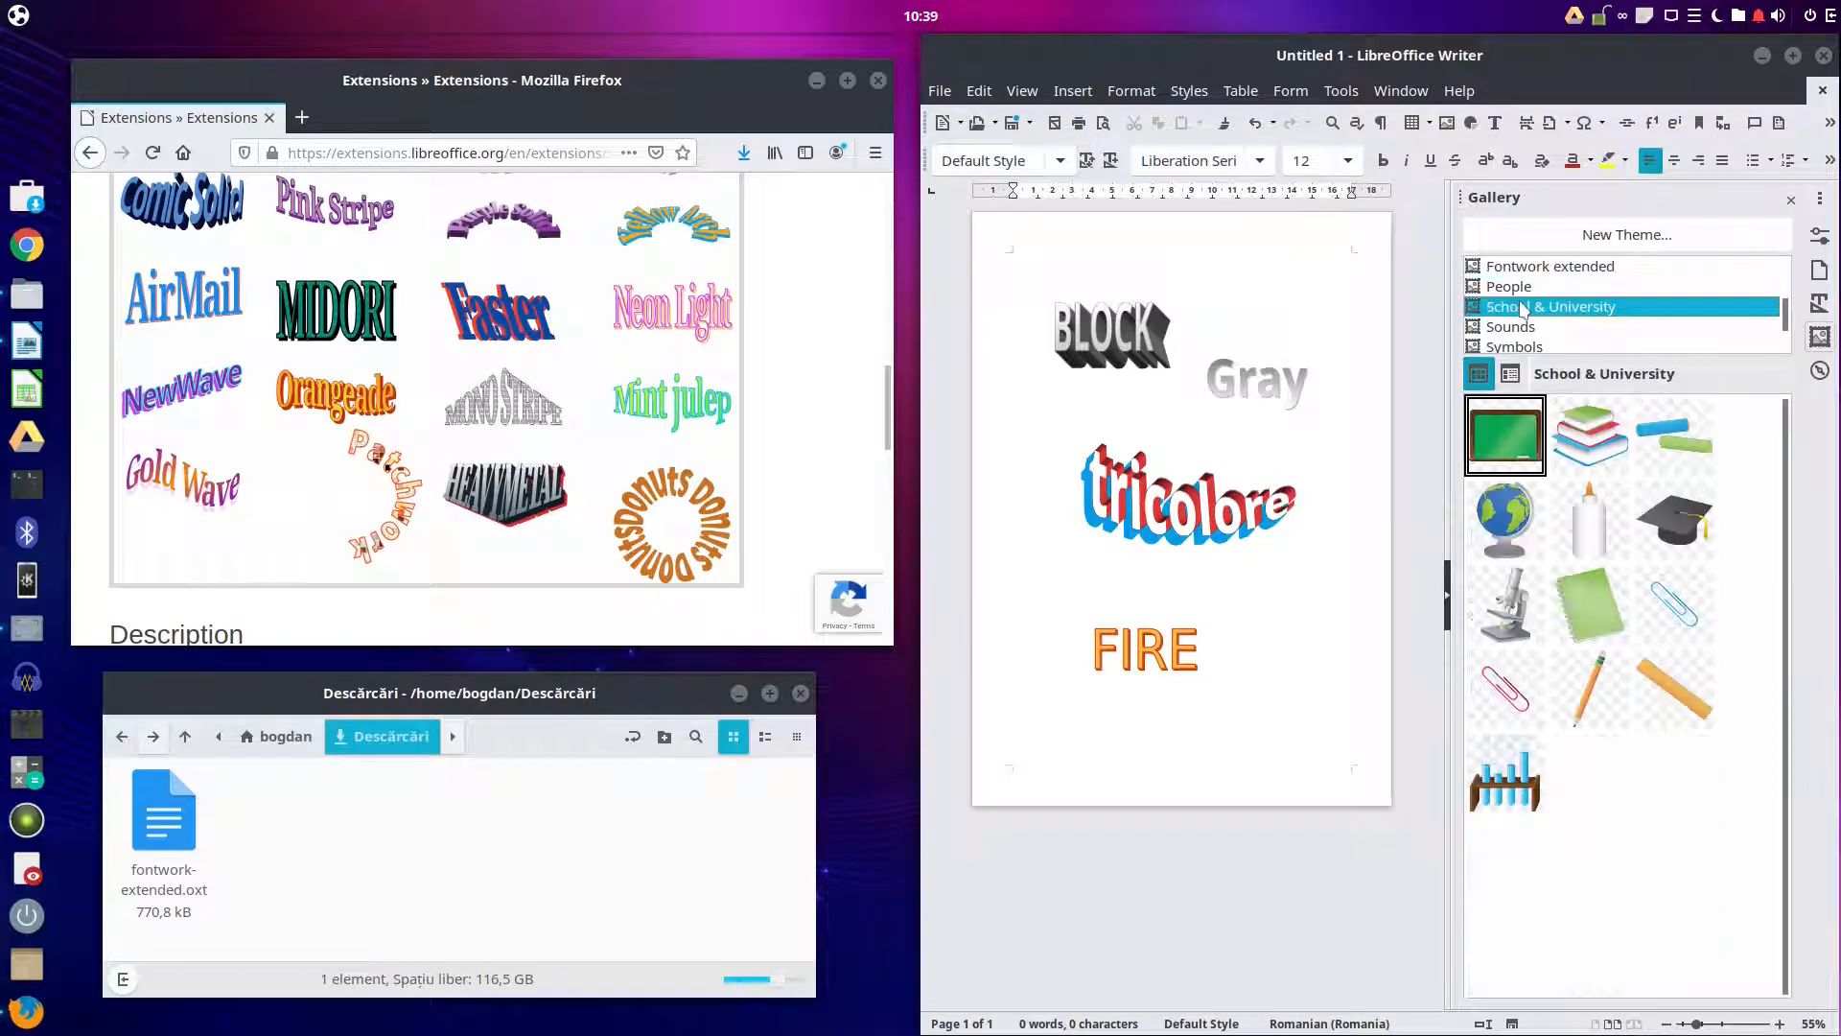
{"action": "right_click", "coordinate": [1505, 435]}
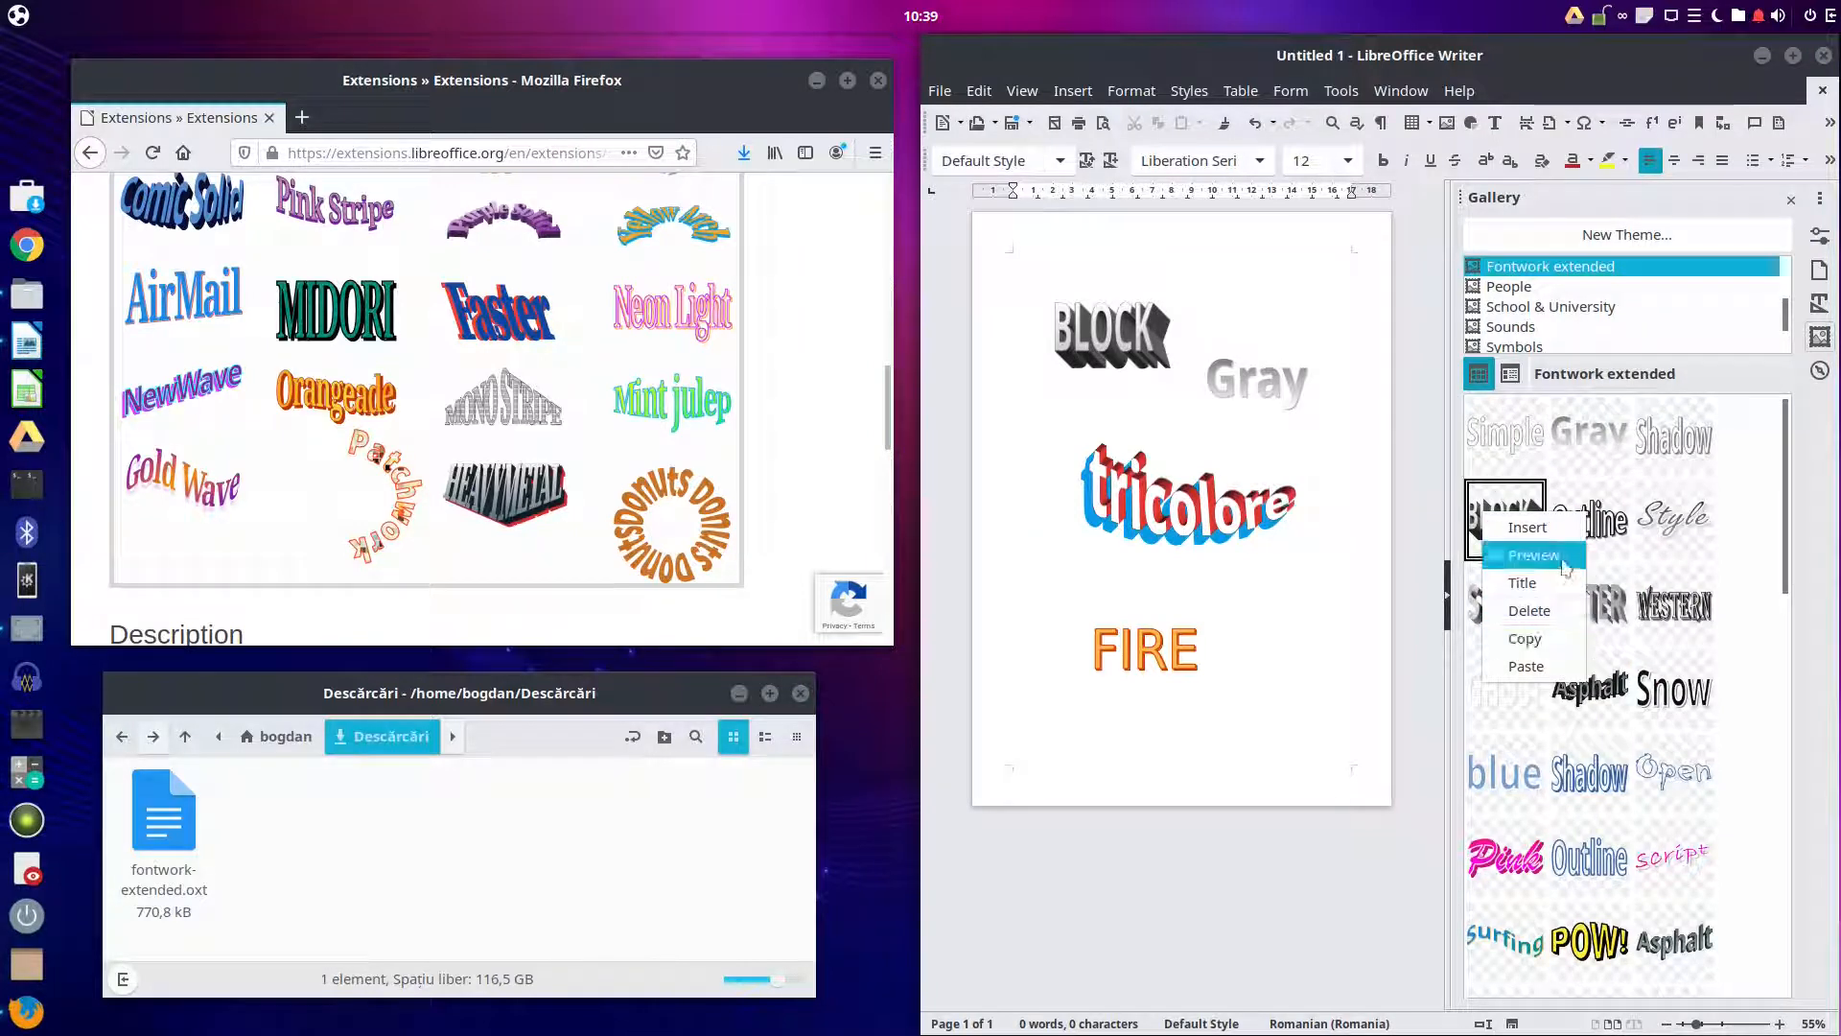
{"action": "left_click", "coordinate": [1532, 555]}
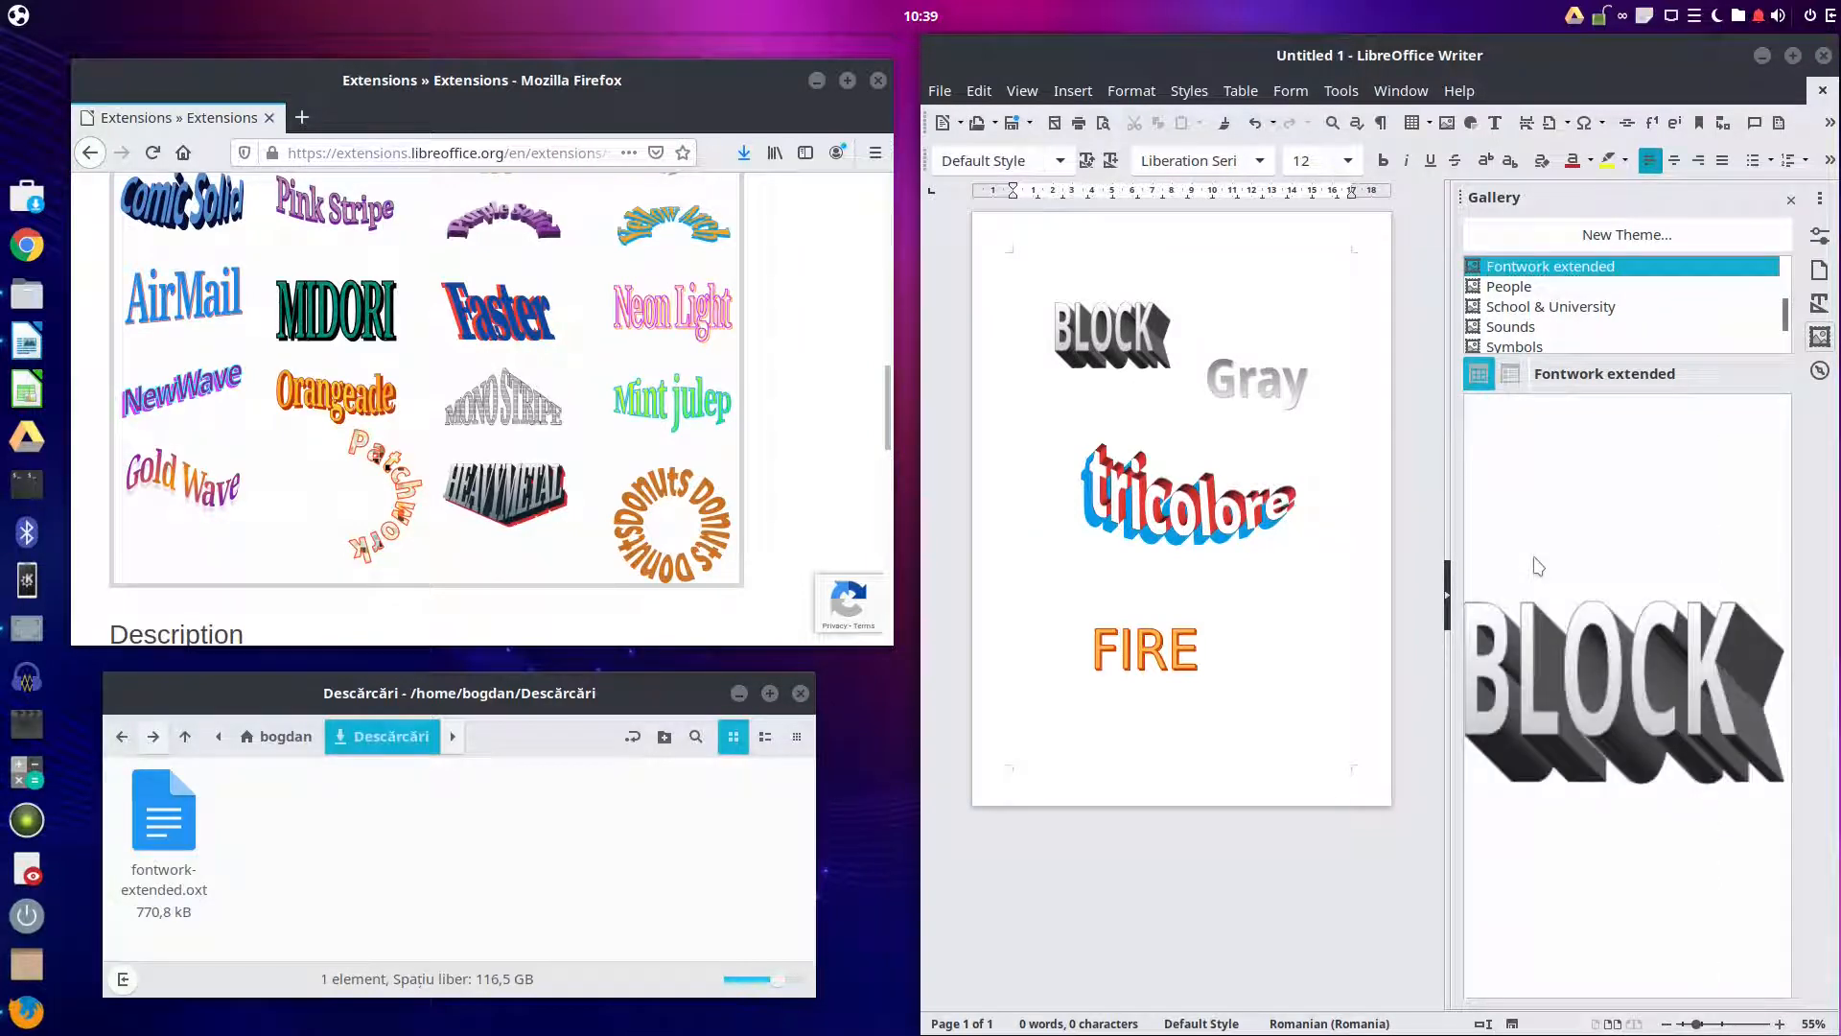
Step: Preview the Gray artwork, select Gray on the page, then show School & University clipart
{"action": "left_click", "coordinate": [1479, 373]}
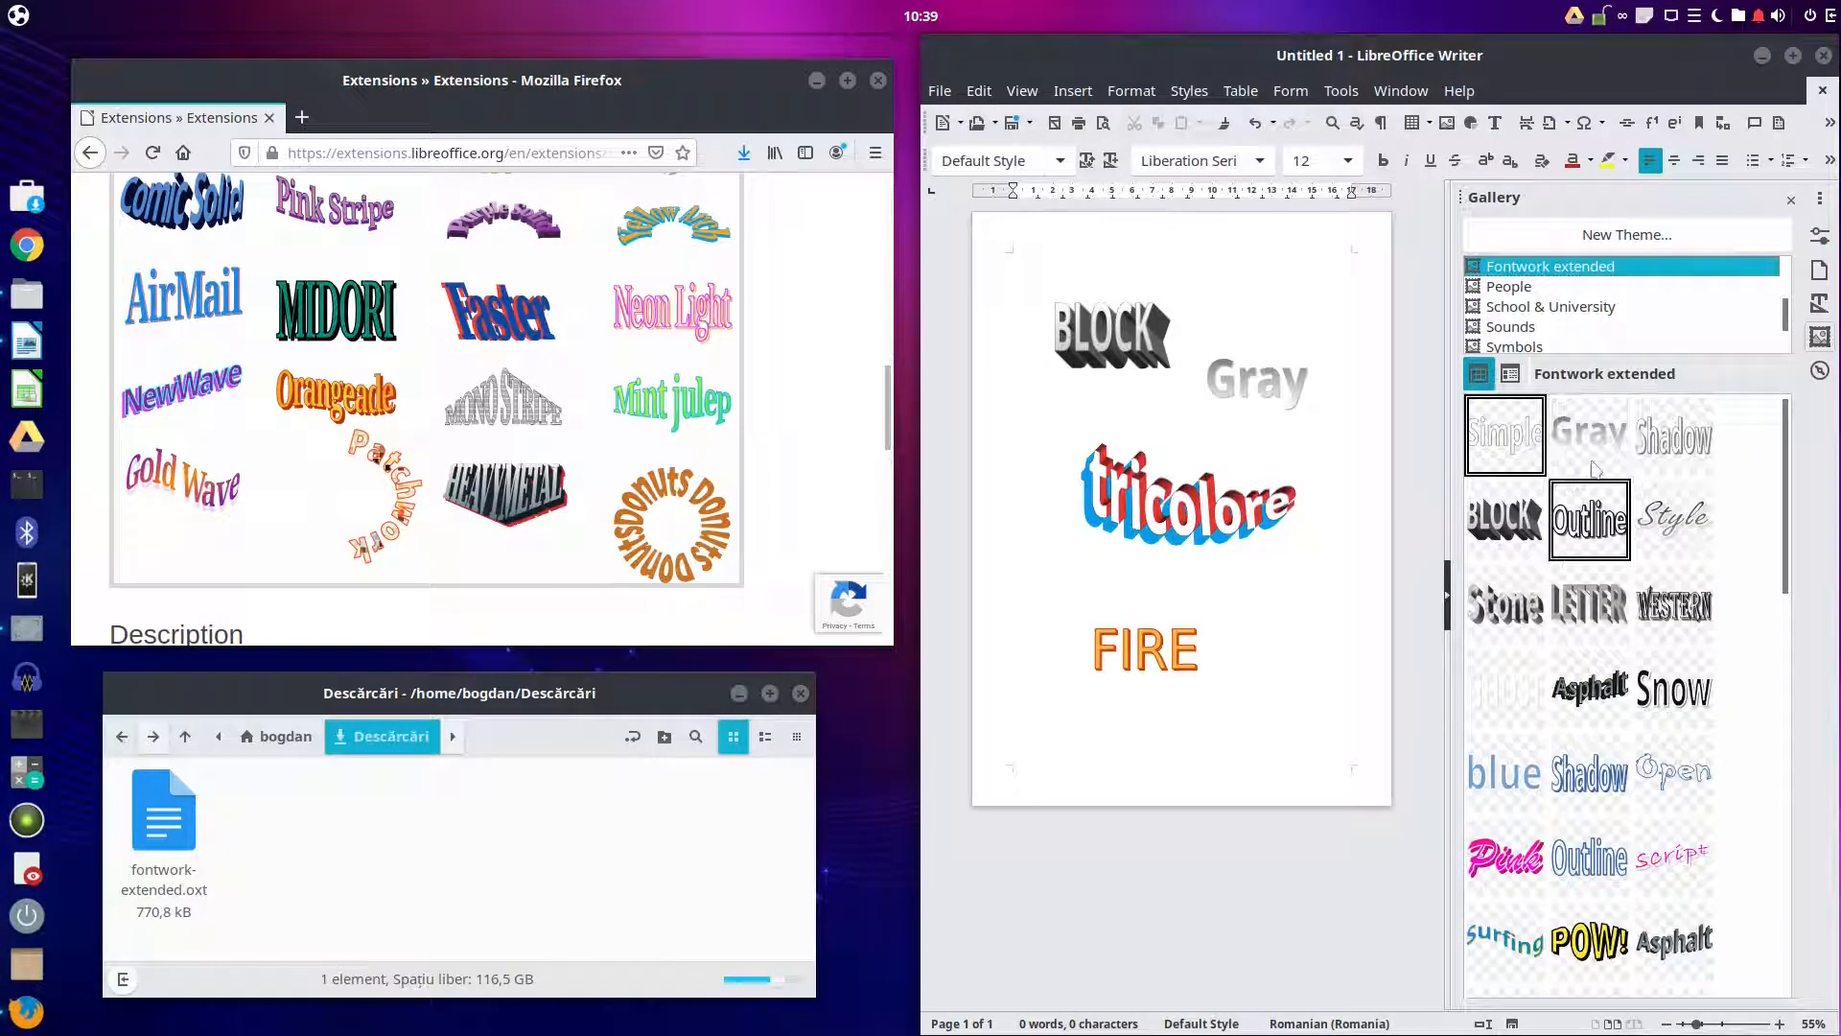
{"action": "left_click", "coordinate": [1588, 436]}
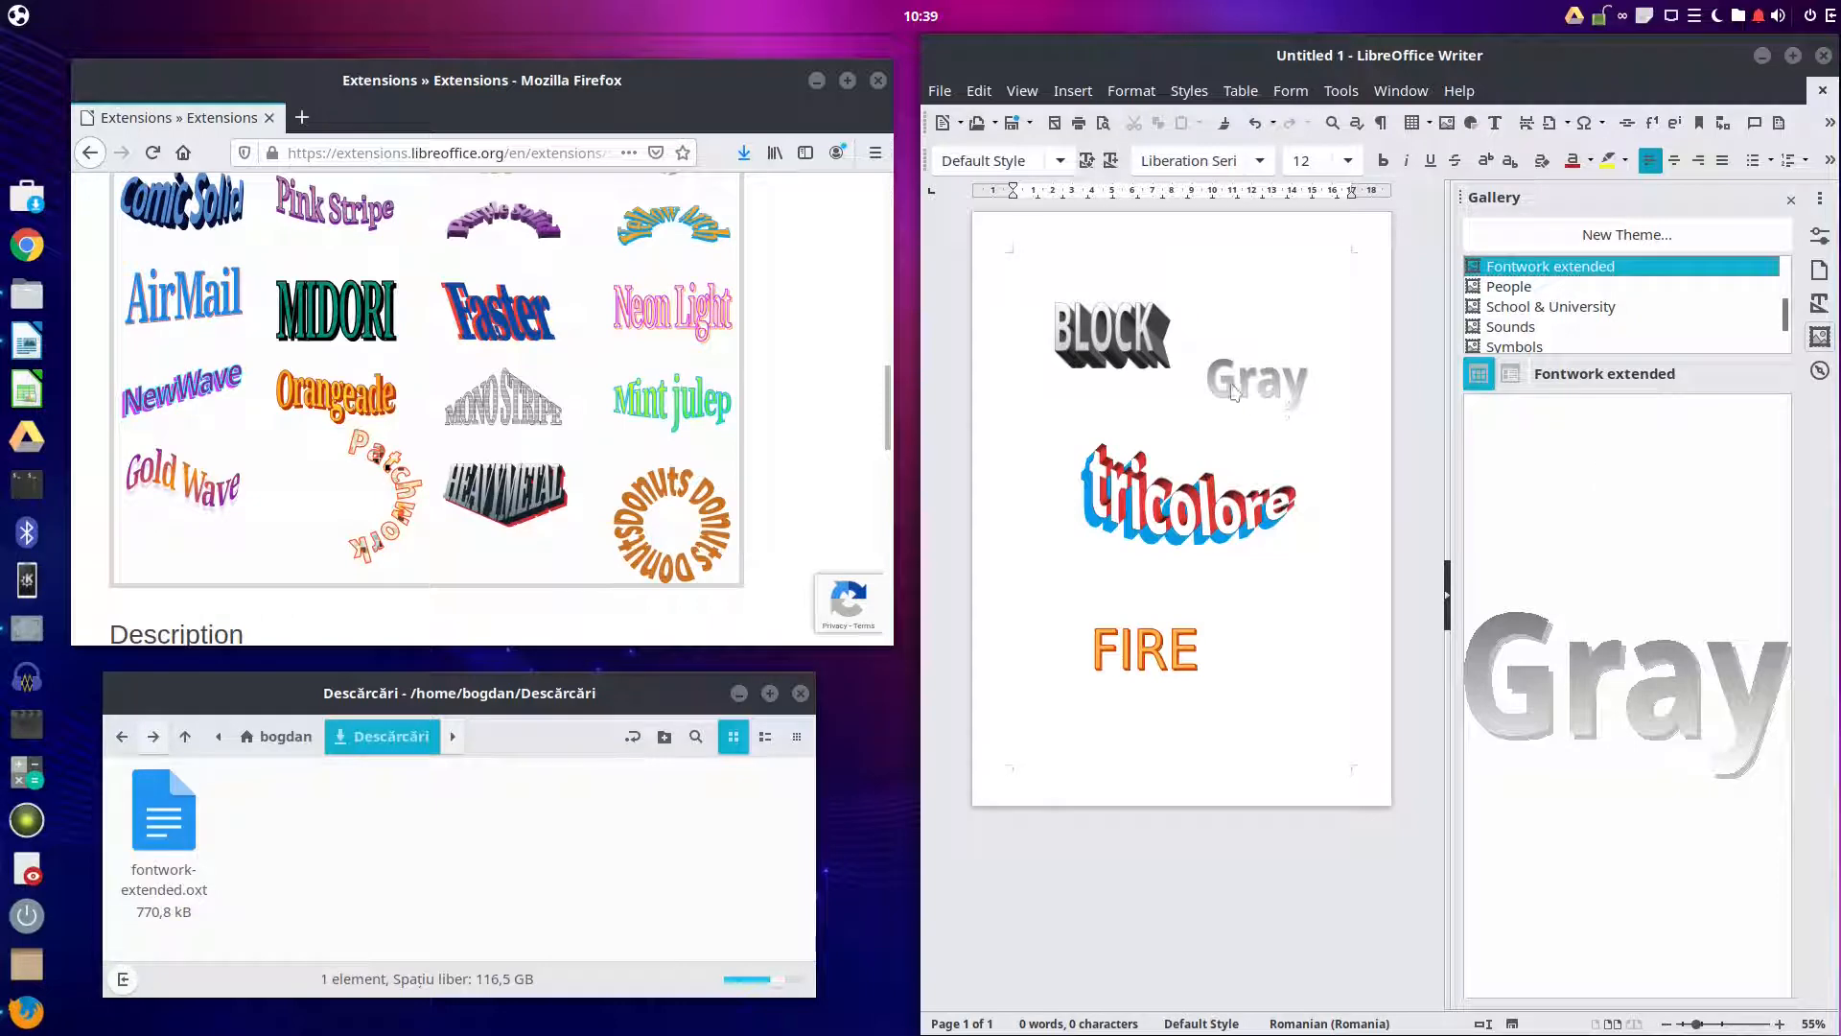
{"action": "left_click", "coordinate": [1254, 378]}
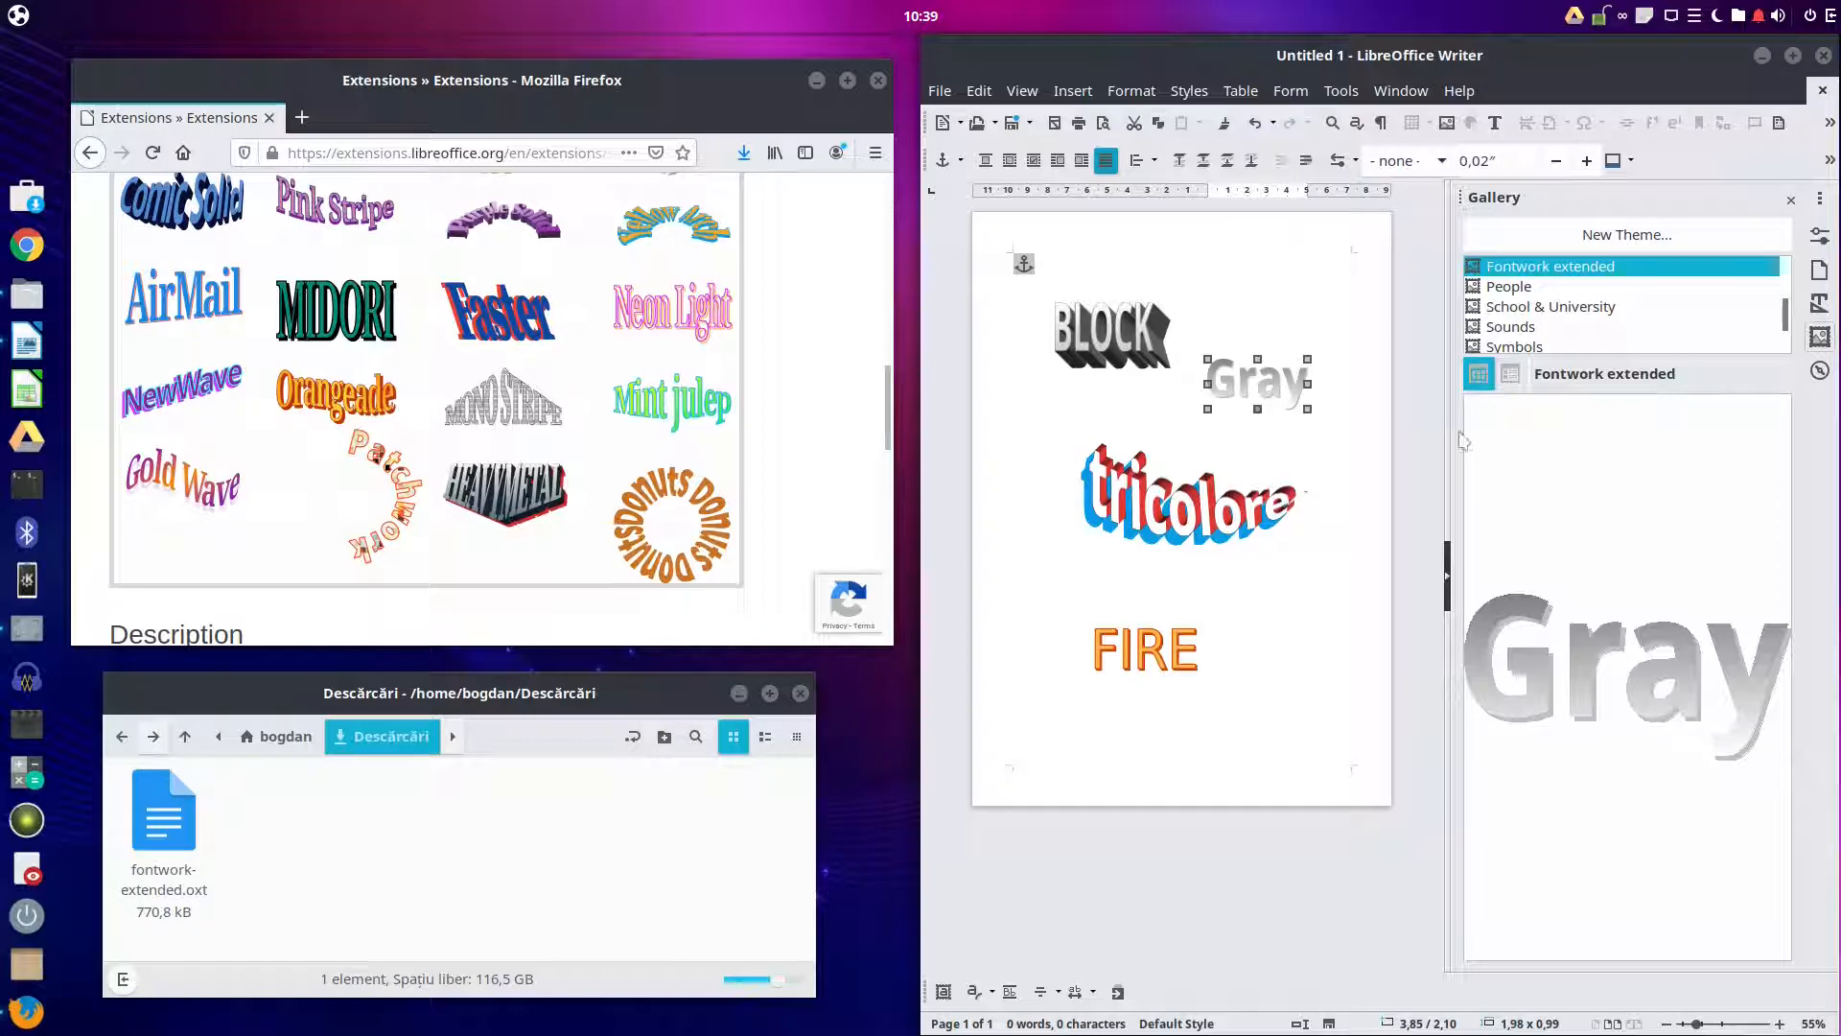
{"action": "left_click", "coordinate": [1550, 307]}
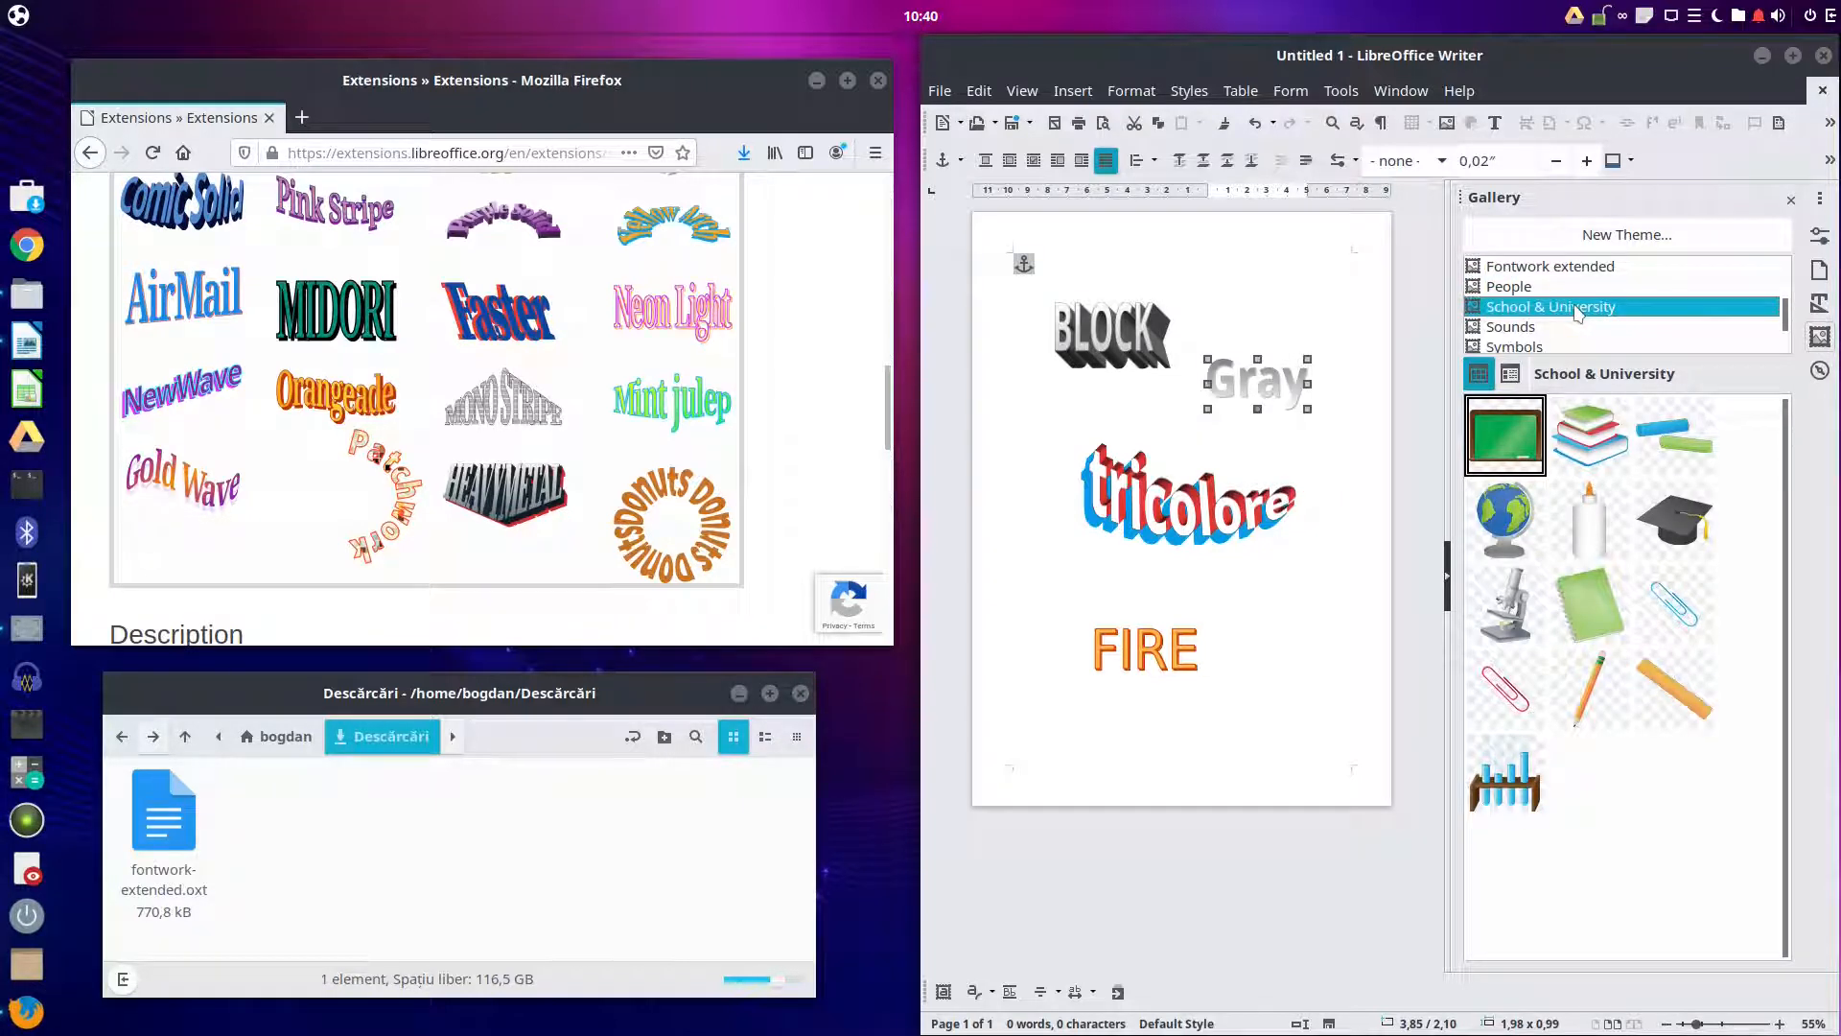
Step: Preview the stack of books clipart, then switch the Gallery to the People theme
{"action": "right_click", "coordinate": [1588, 435]}
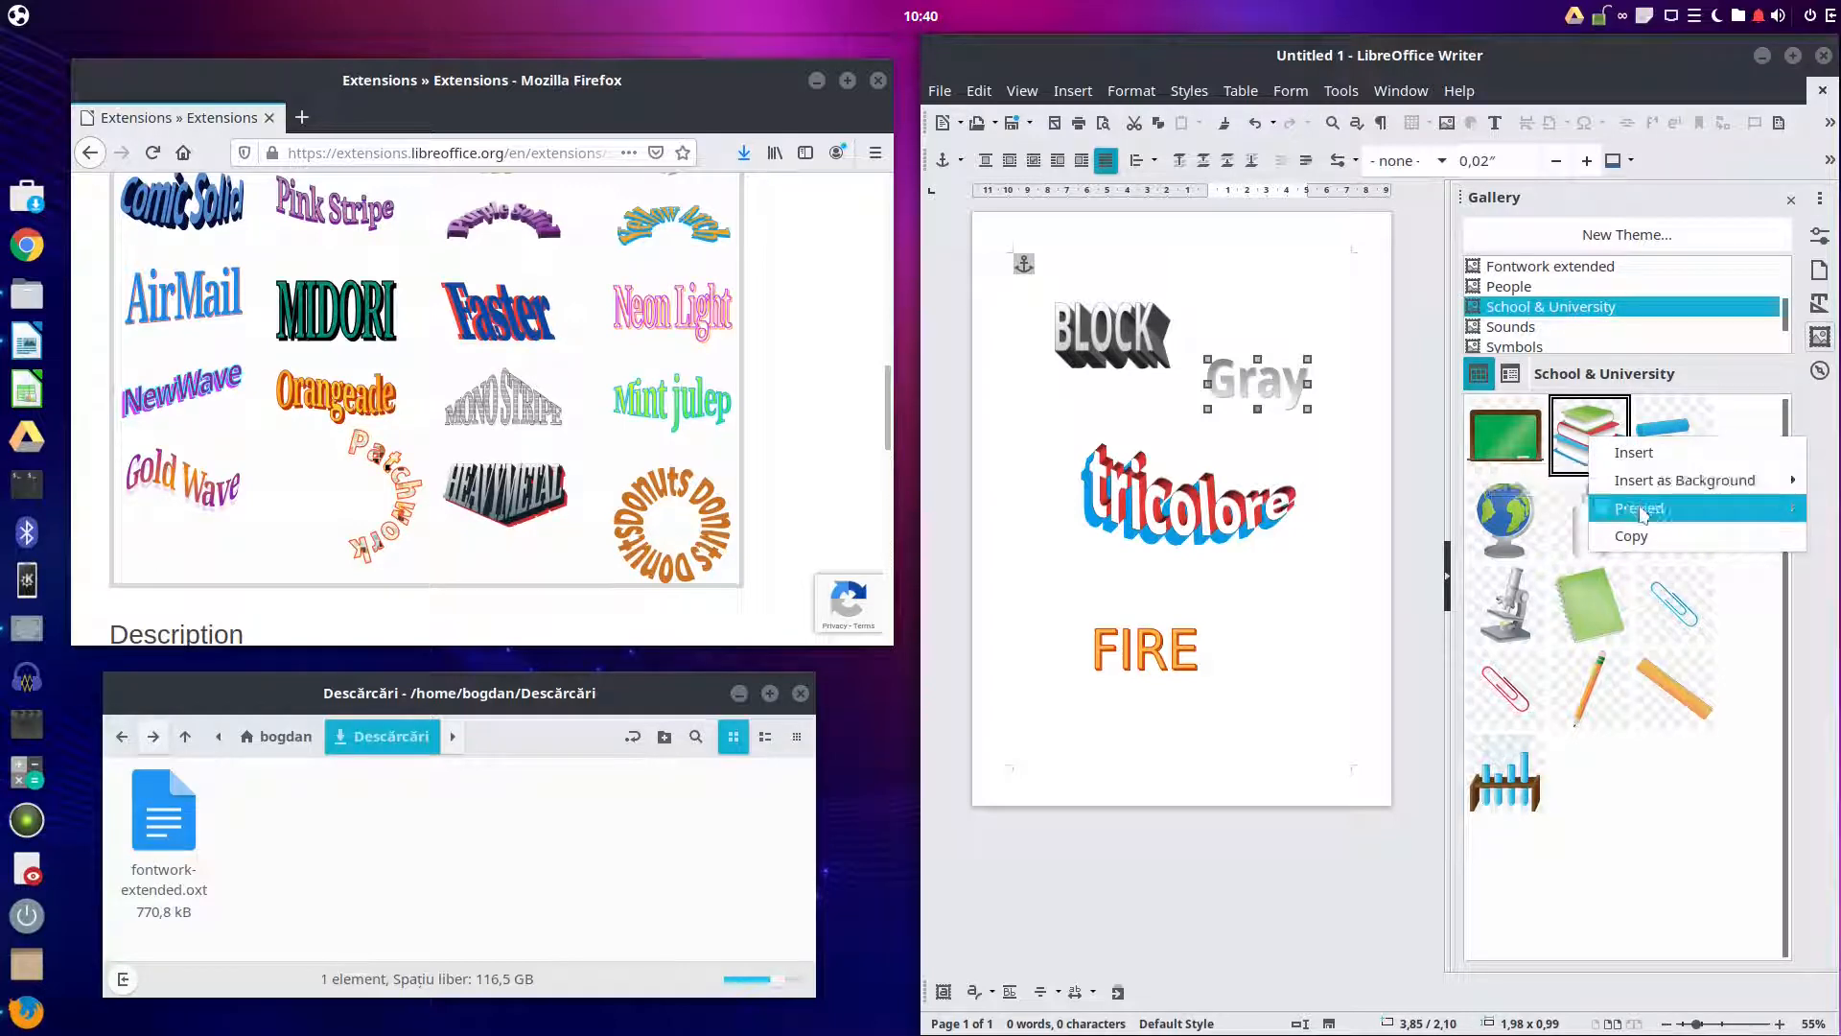
{"action": "left_click", "coordinate": [1639, 507]}
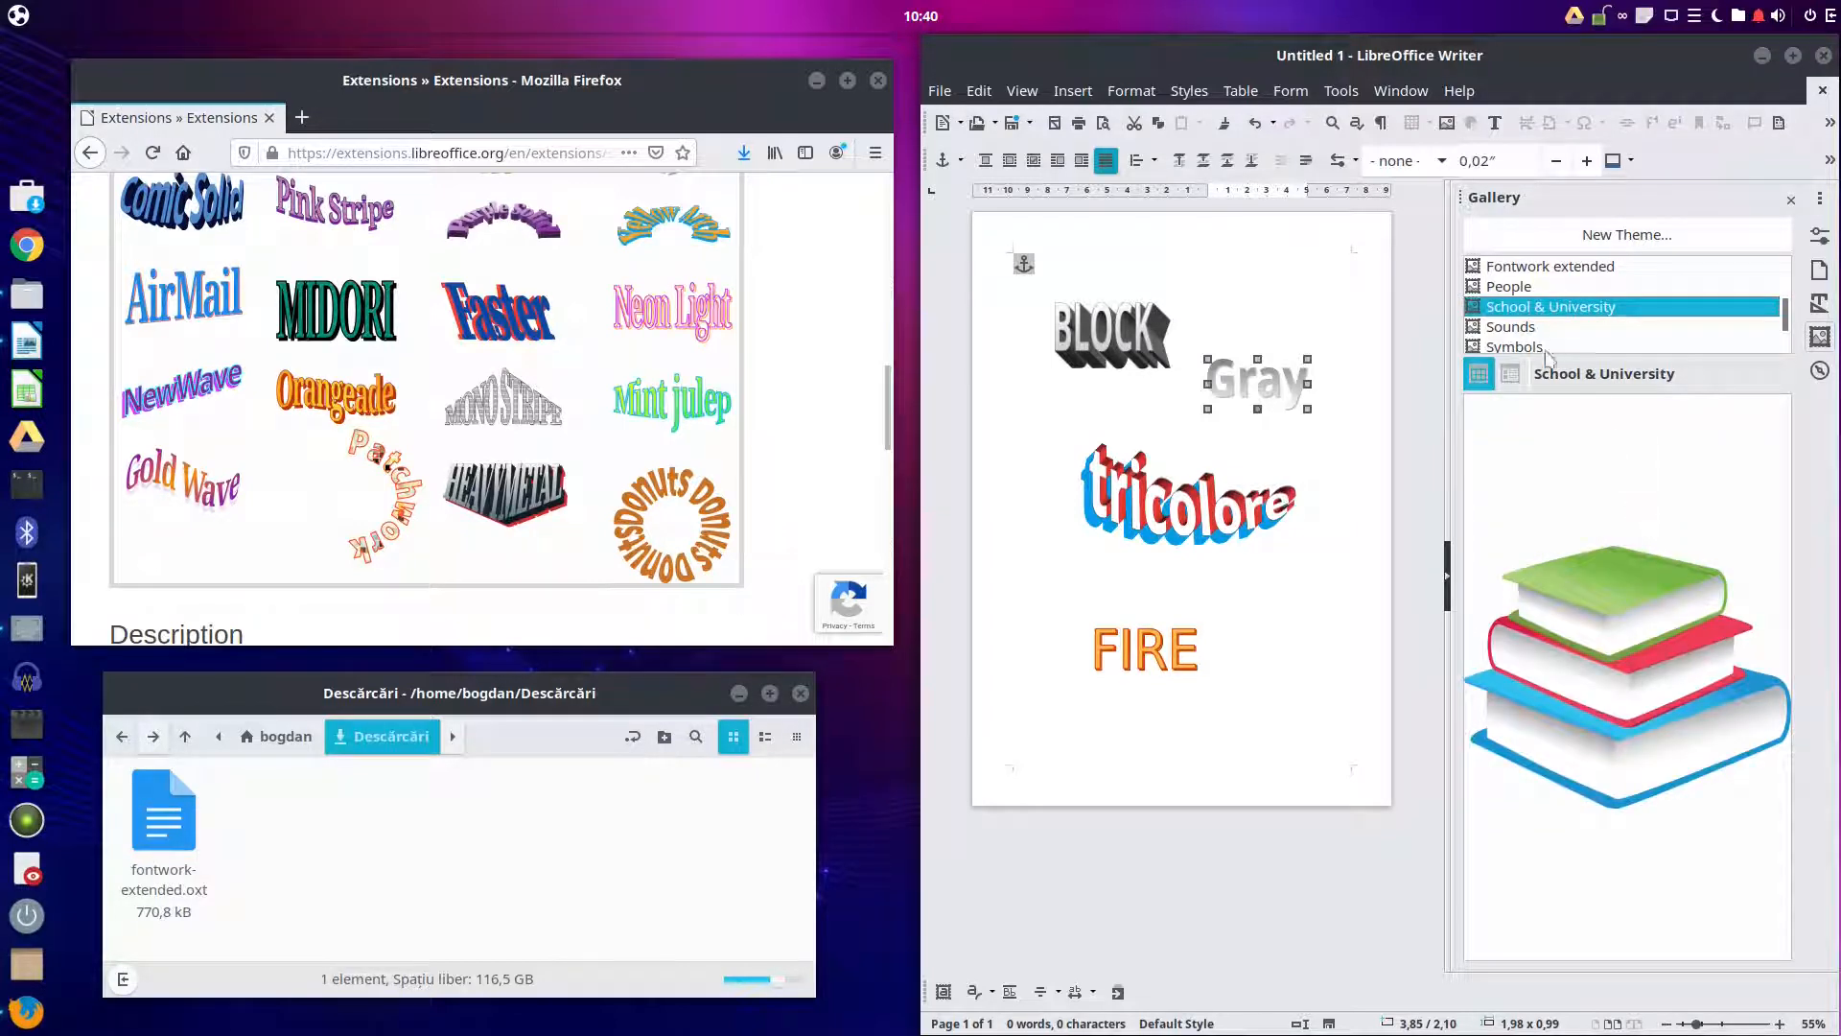
{"action": "left_click", "coordinate": [1512, 326]}
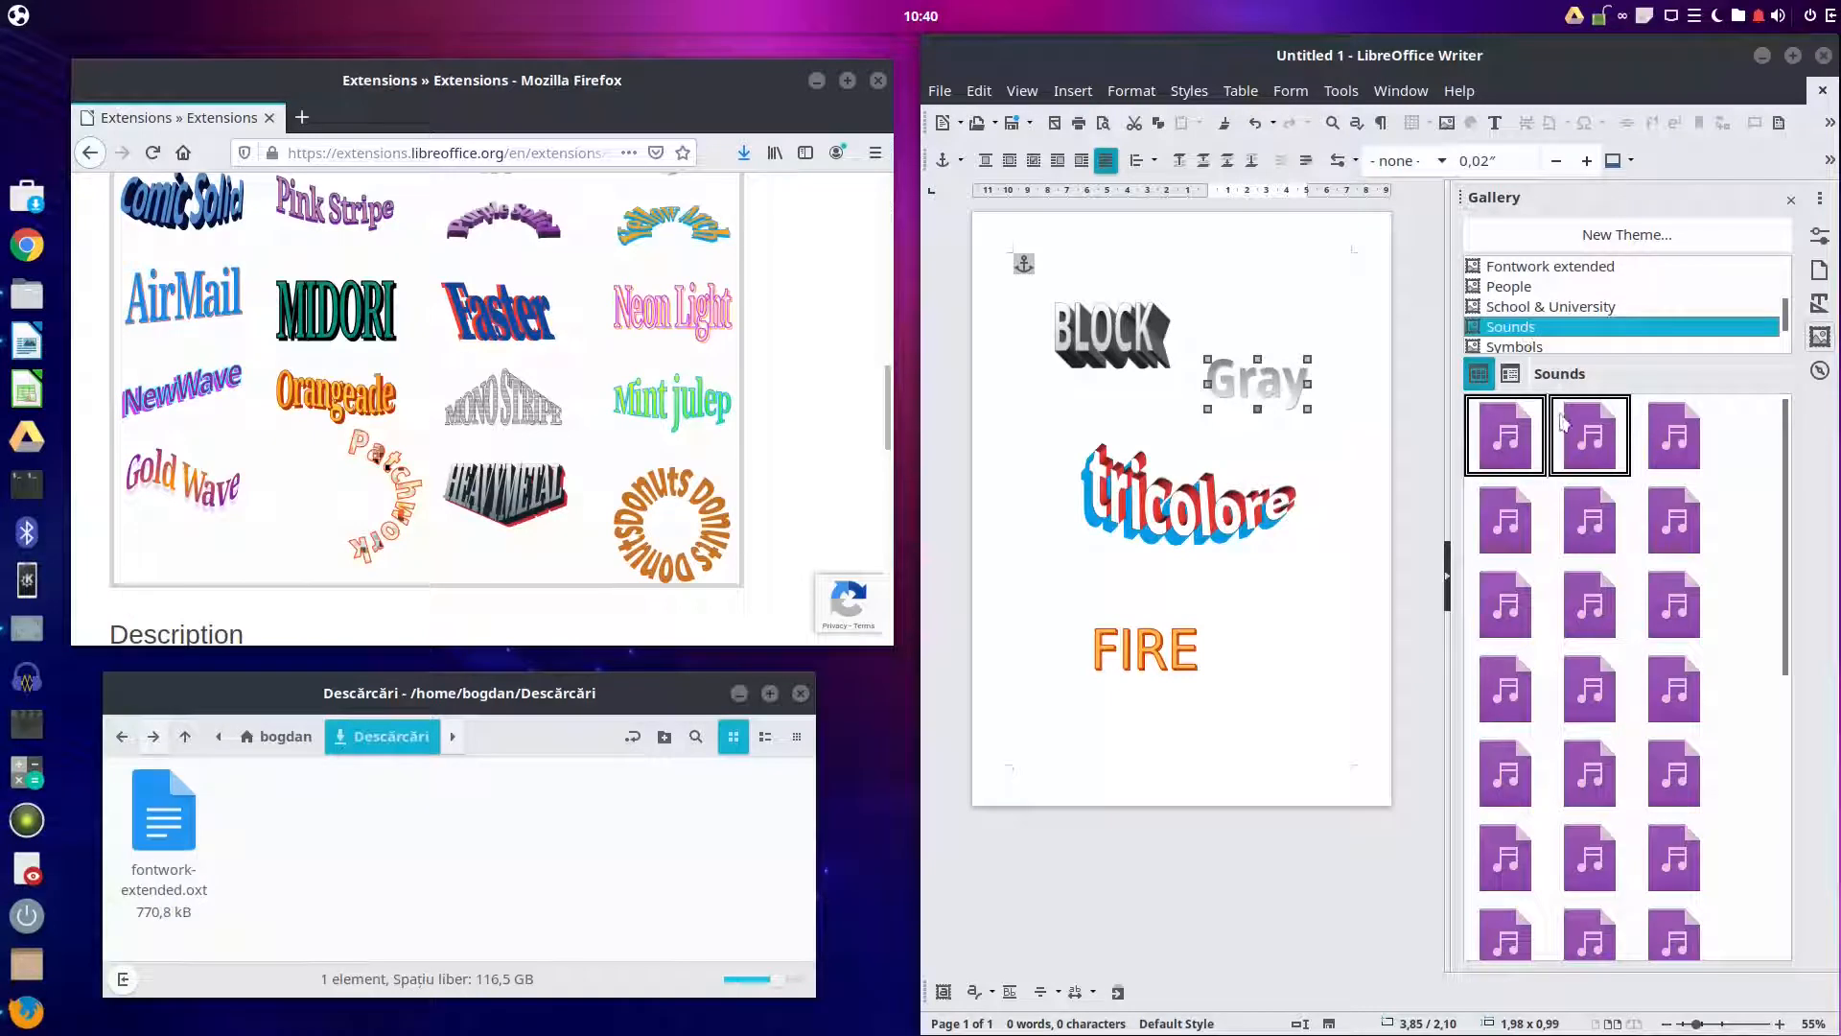
{"action": "left_click", "coordinate": [1509, 285]}
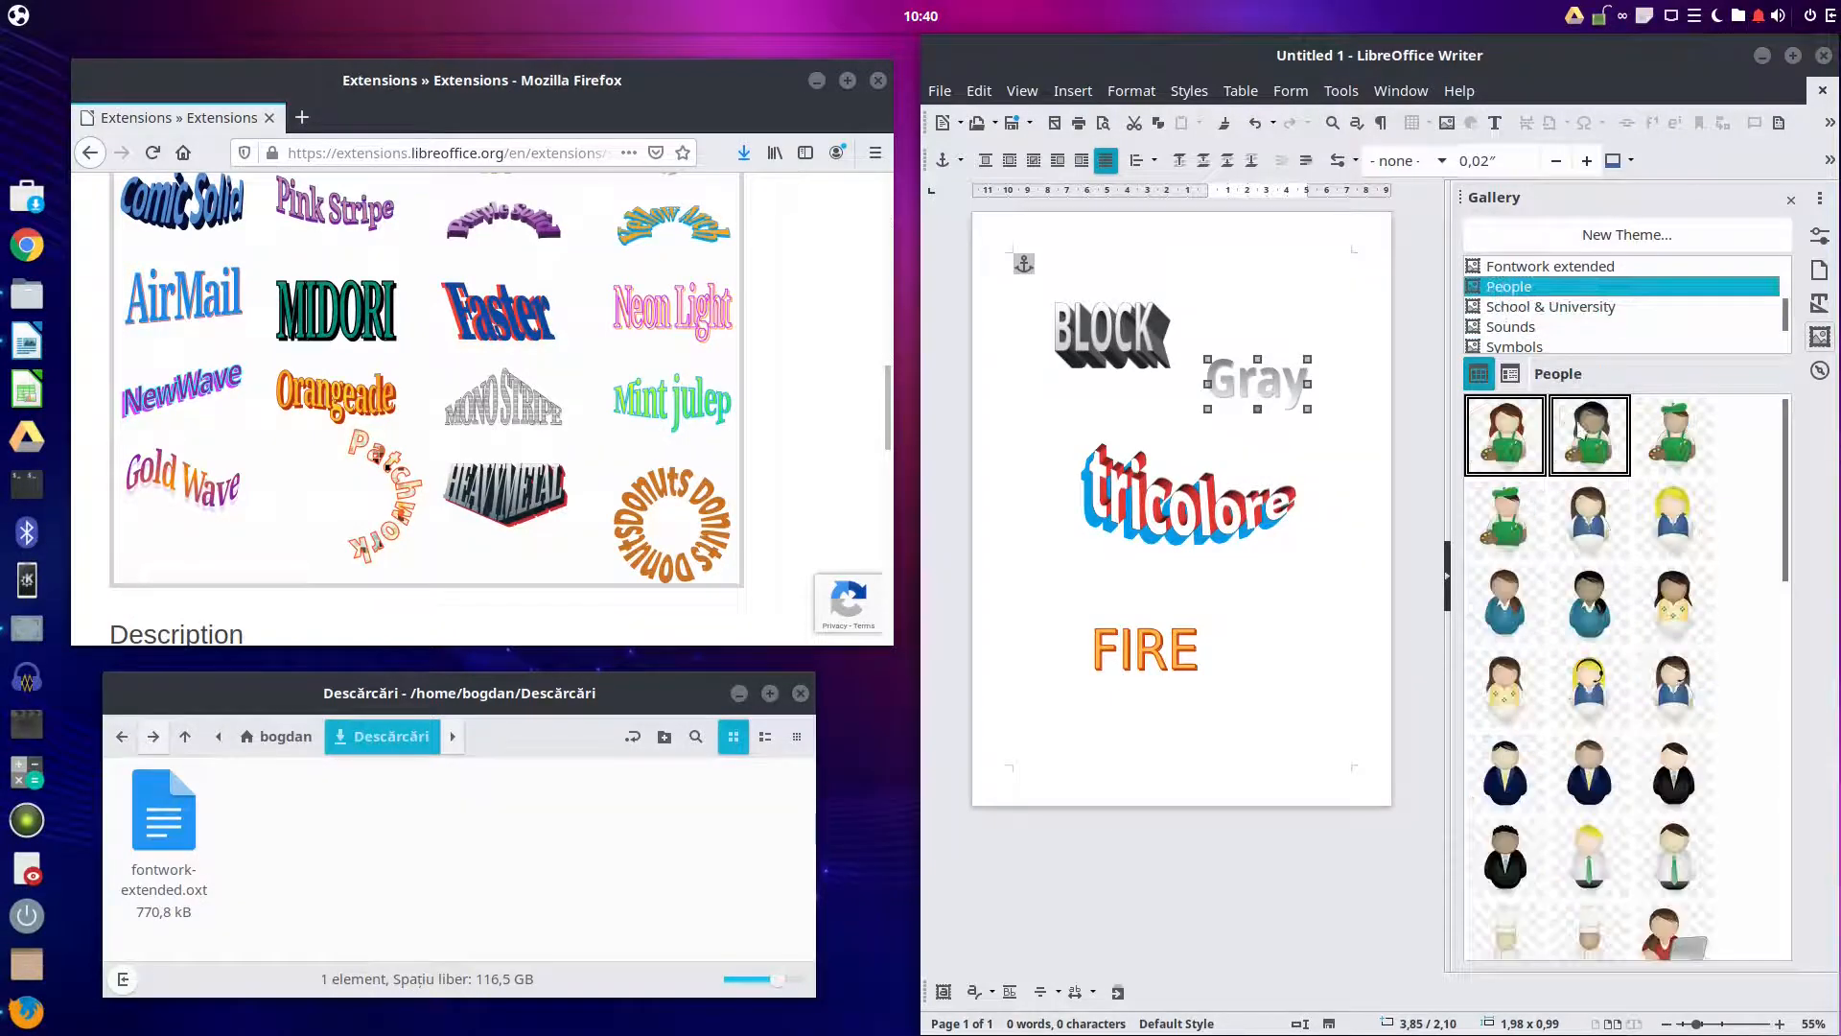
Step: Place the painter figure on the page and move it beside FIRE at lower right
{"action": "left_click", "coordinate": [1588, 435]}
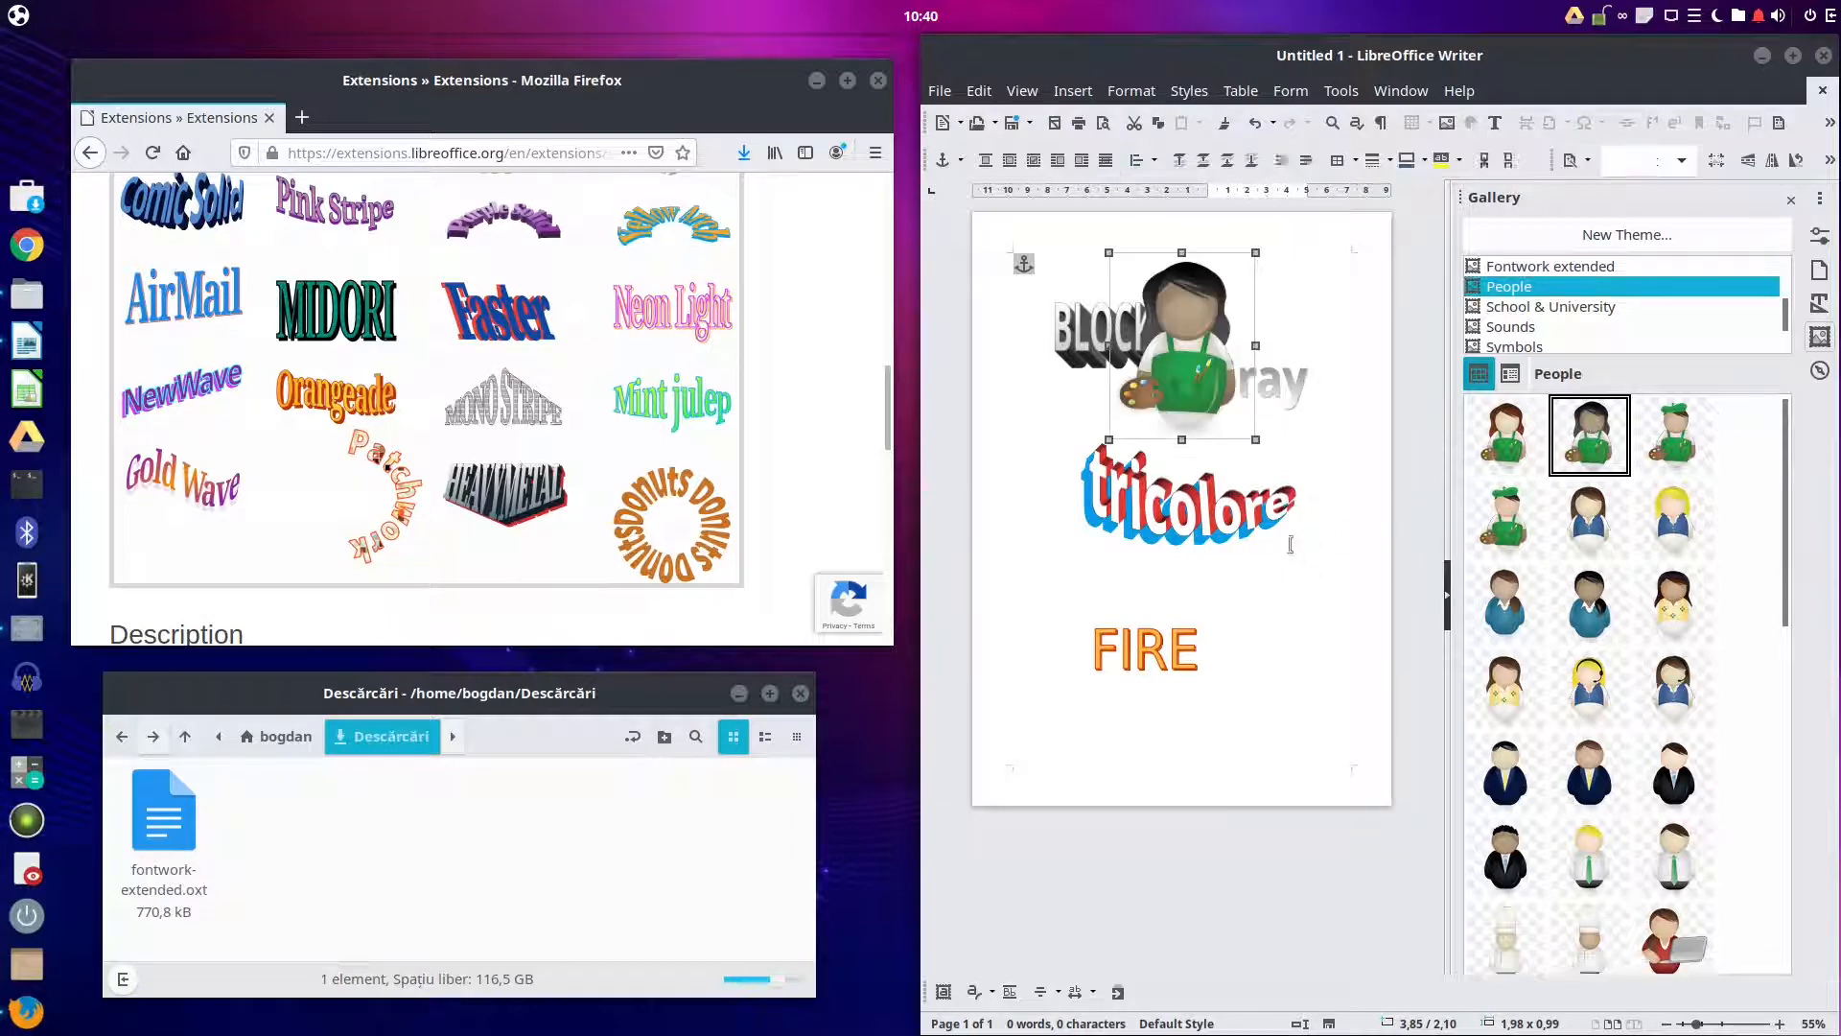
{"action": "left_click_drag", "start_coordinate": [1180, 335], "coordinate": [1315, 658]}
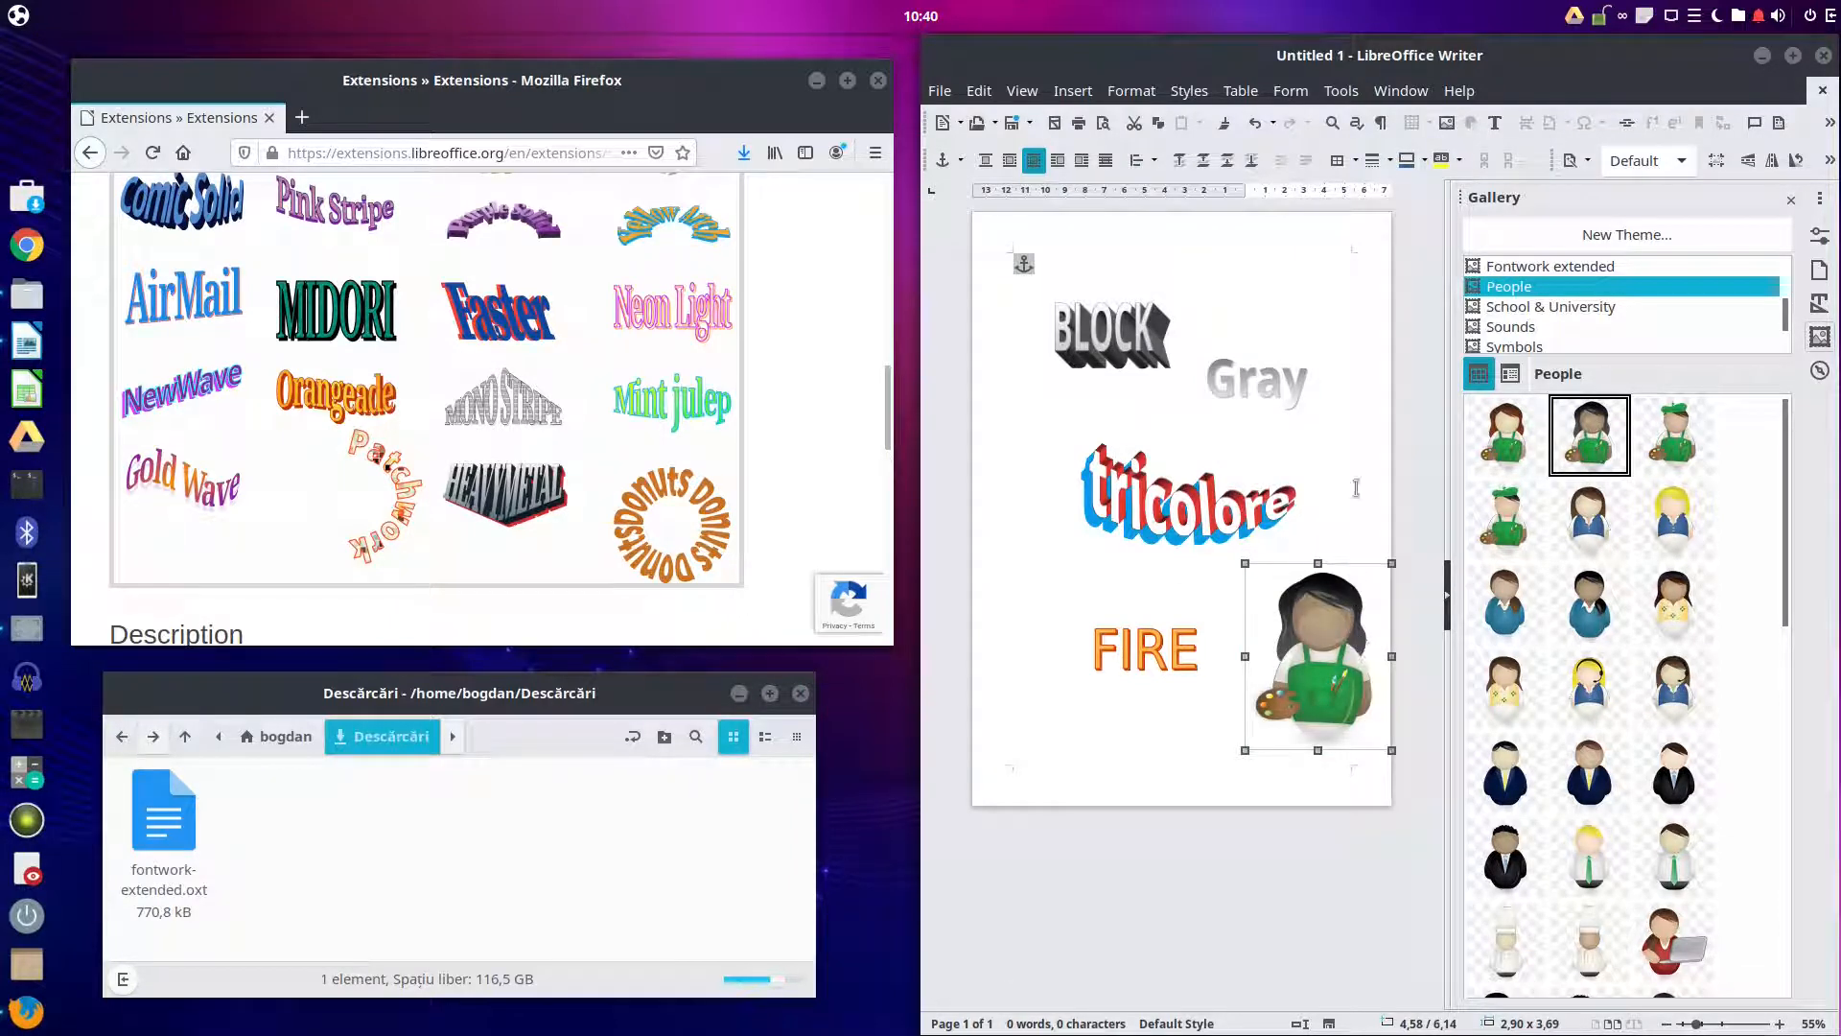
{"action": "left_click", "coordinate": [1460, 90]}
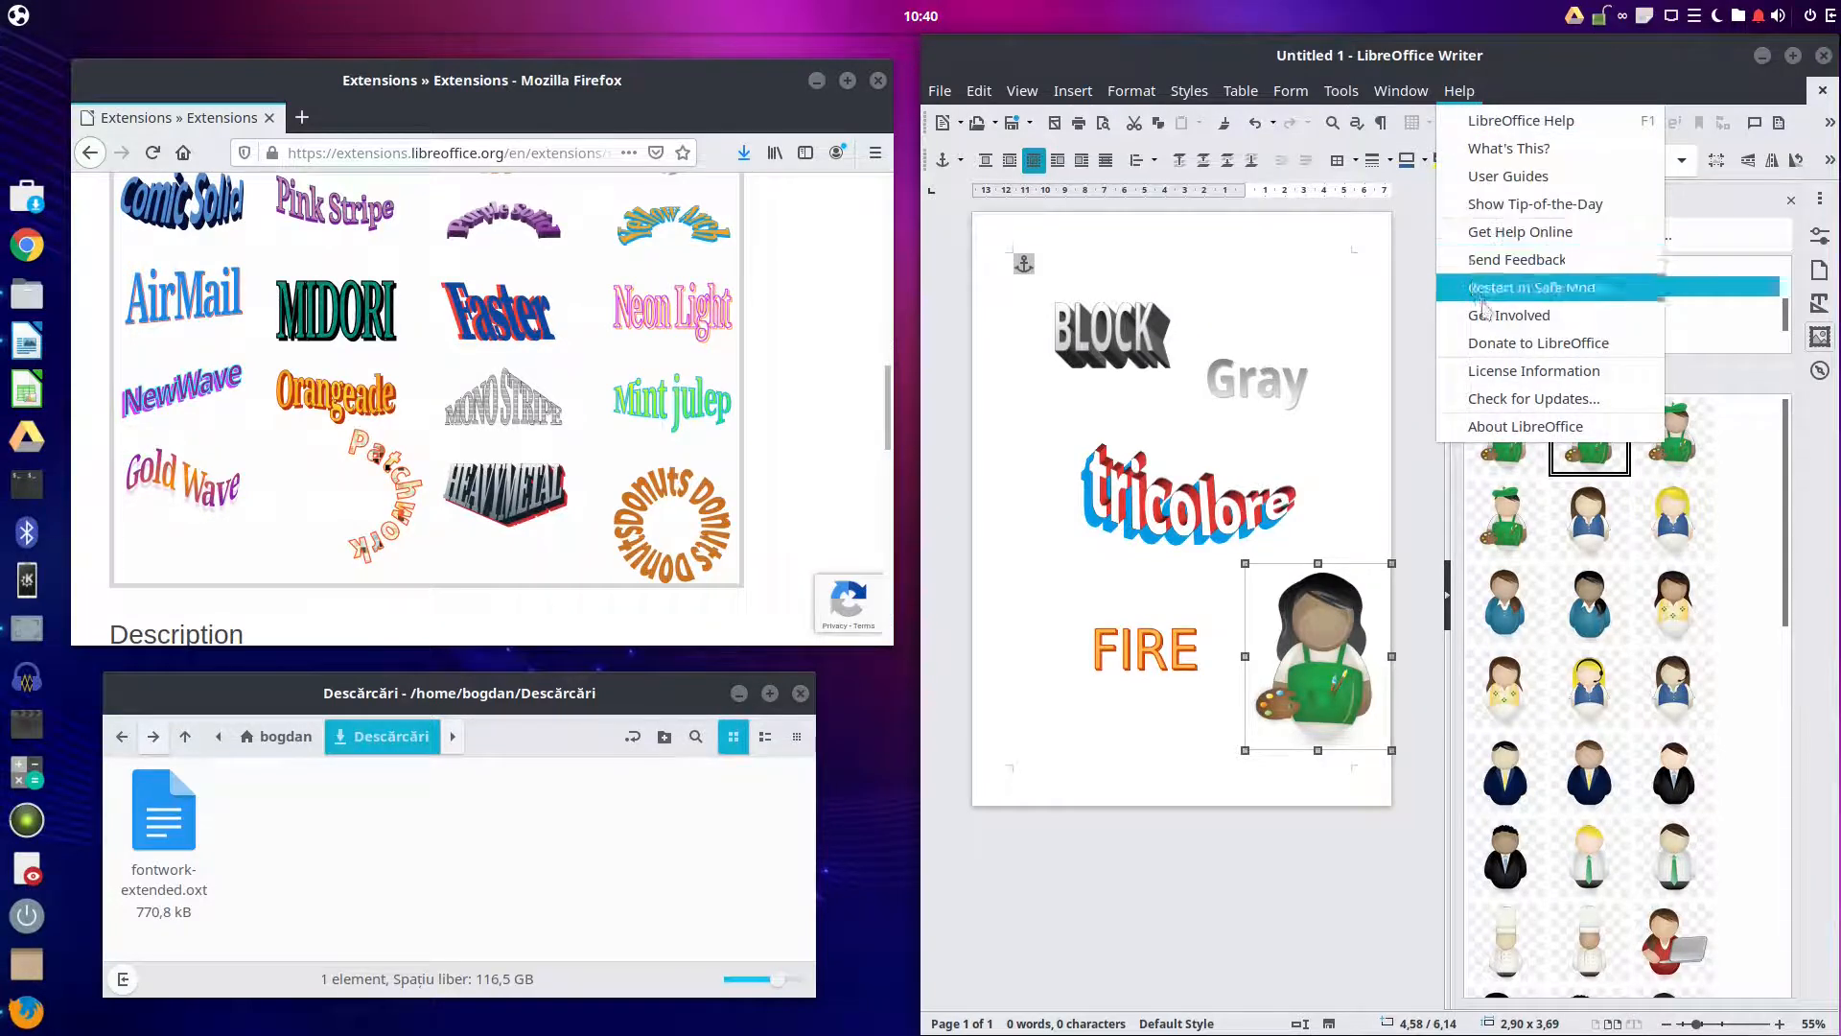